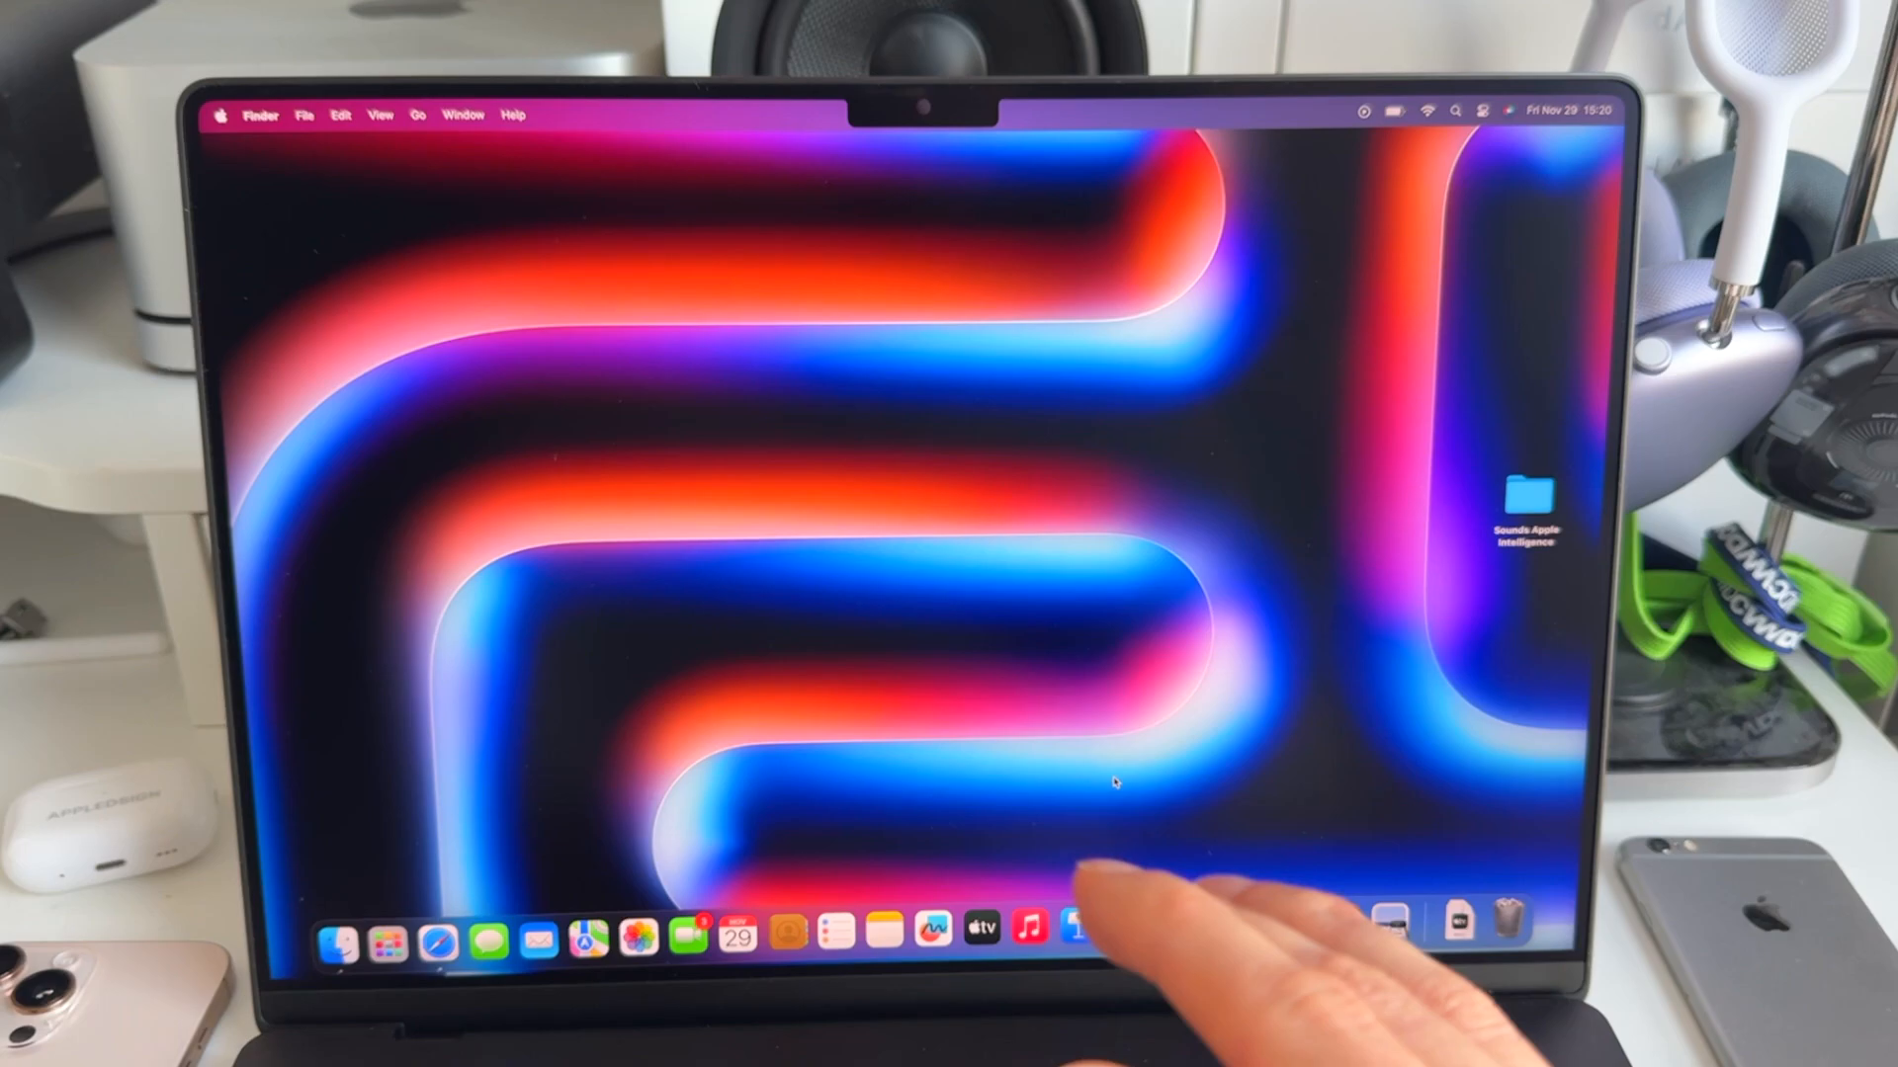
- Launch System Settings from the Apple menu
click(225, 115)
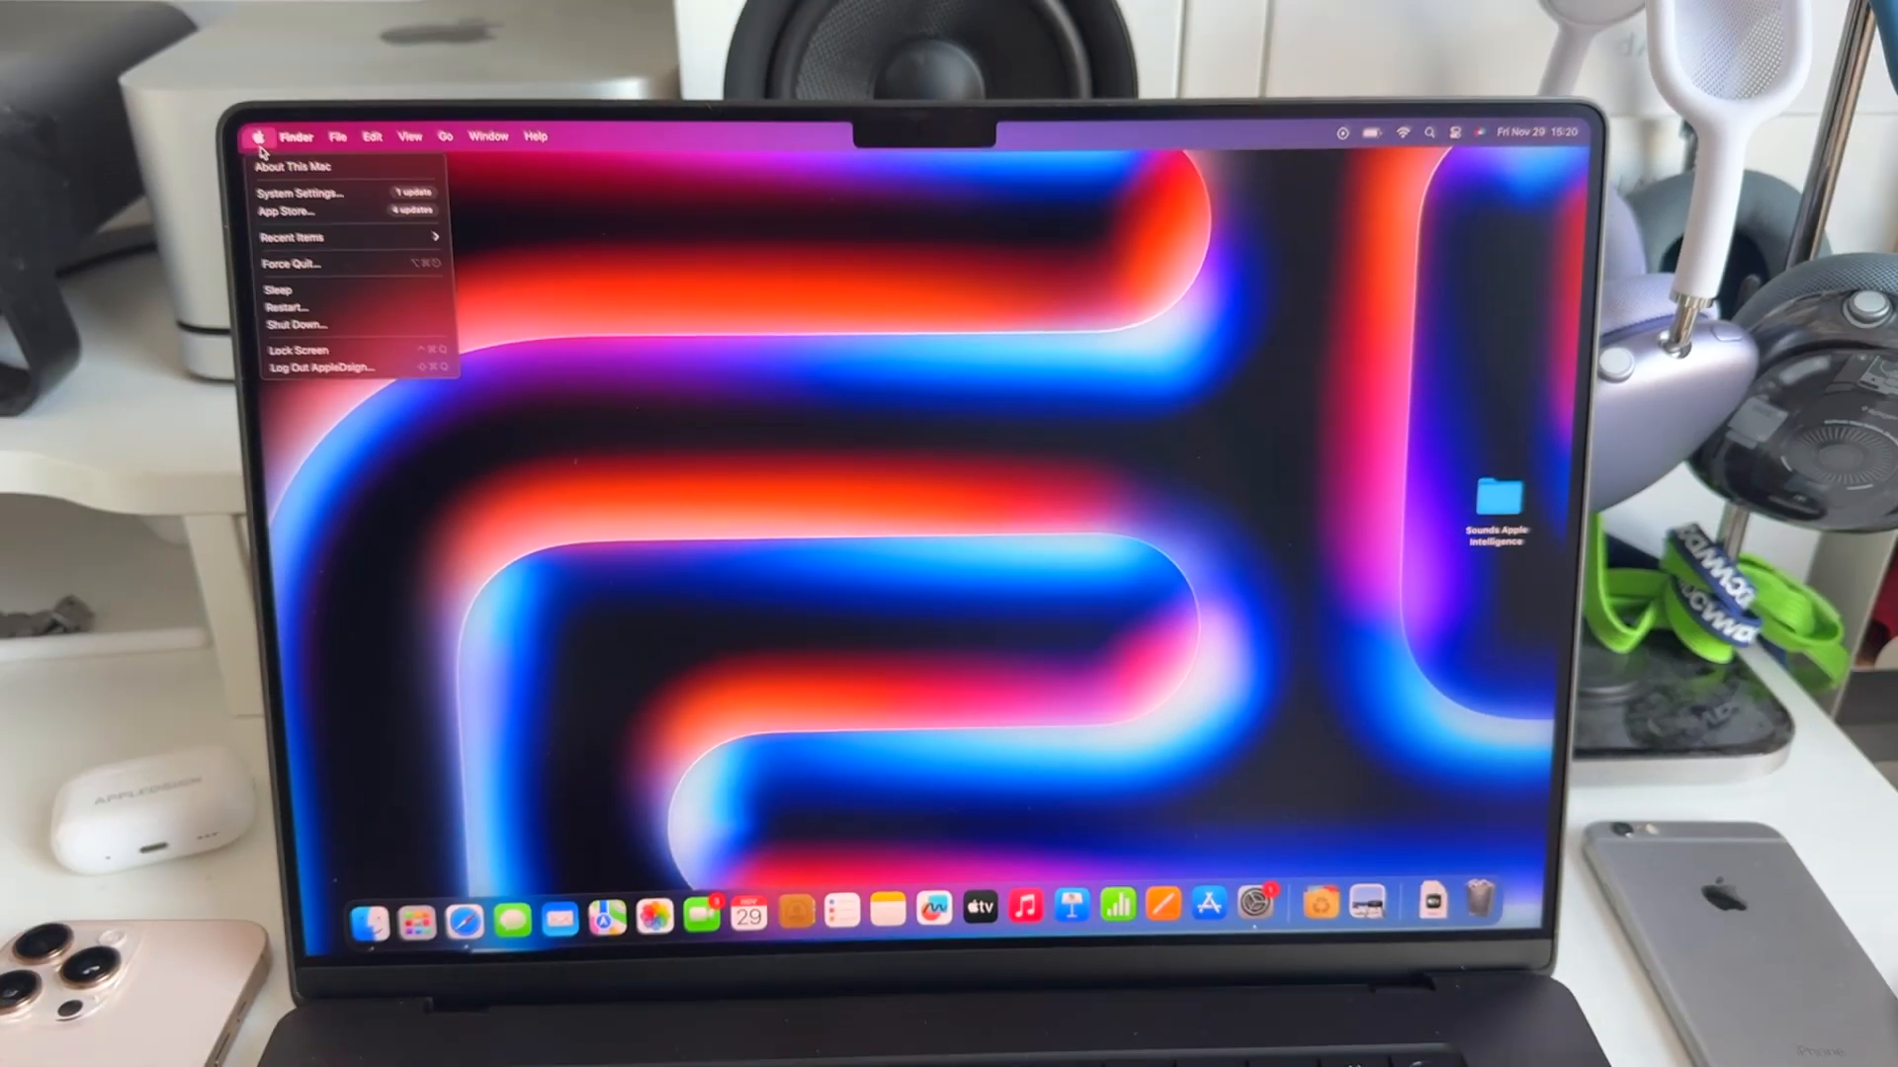
click(306, 166)
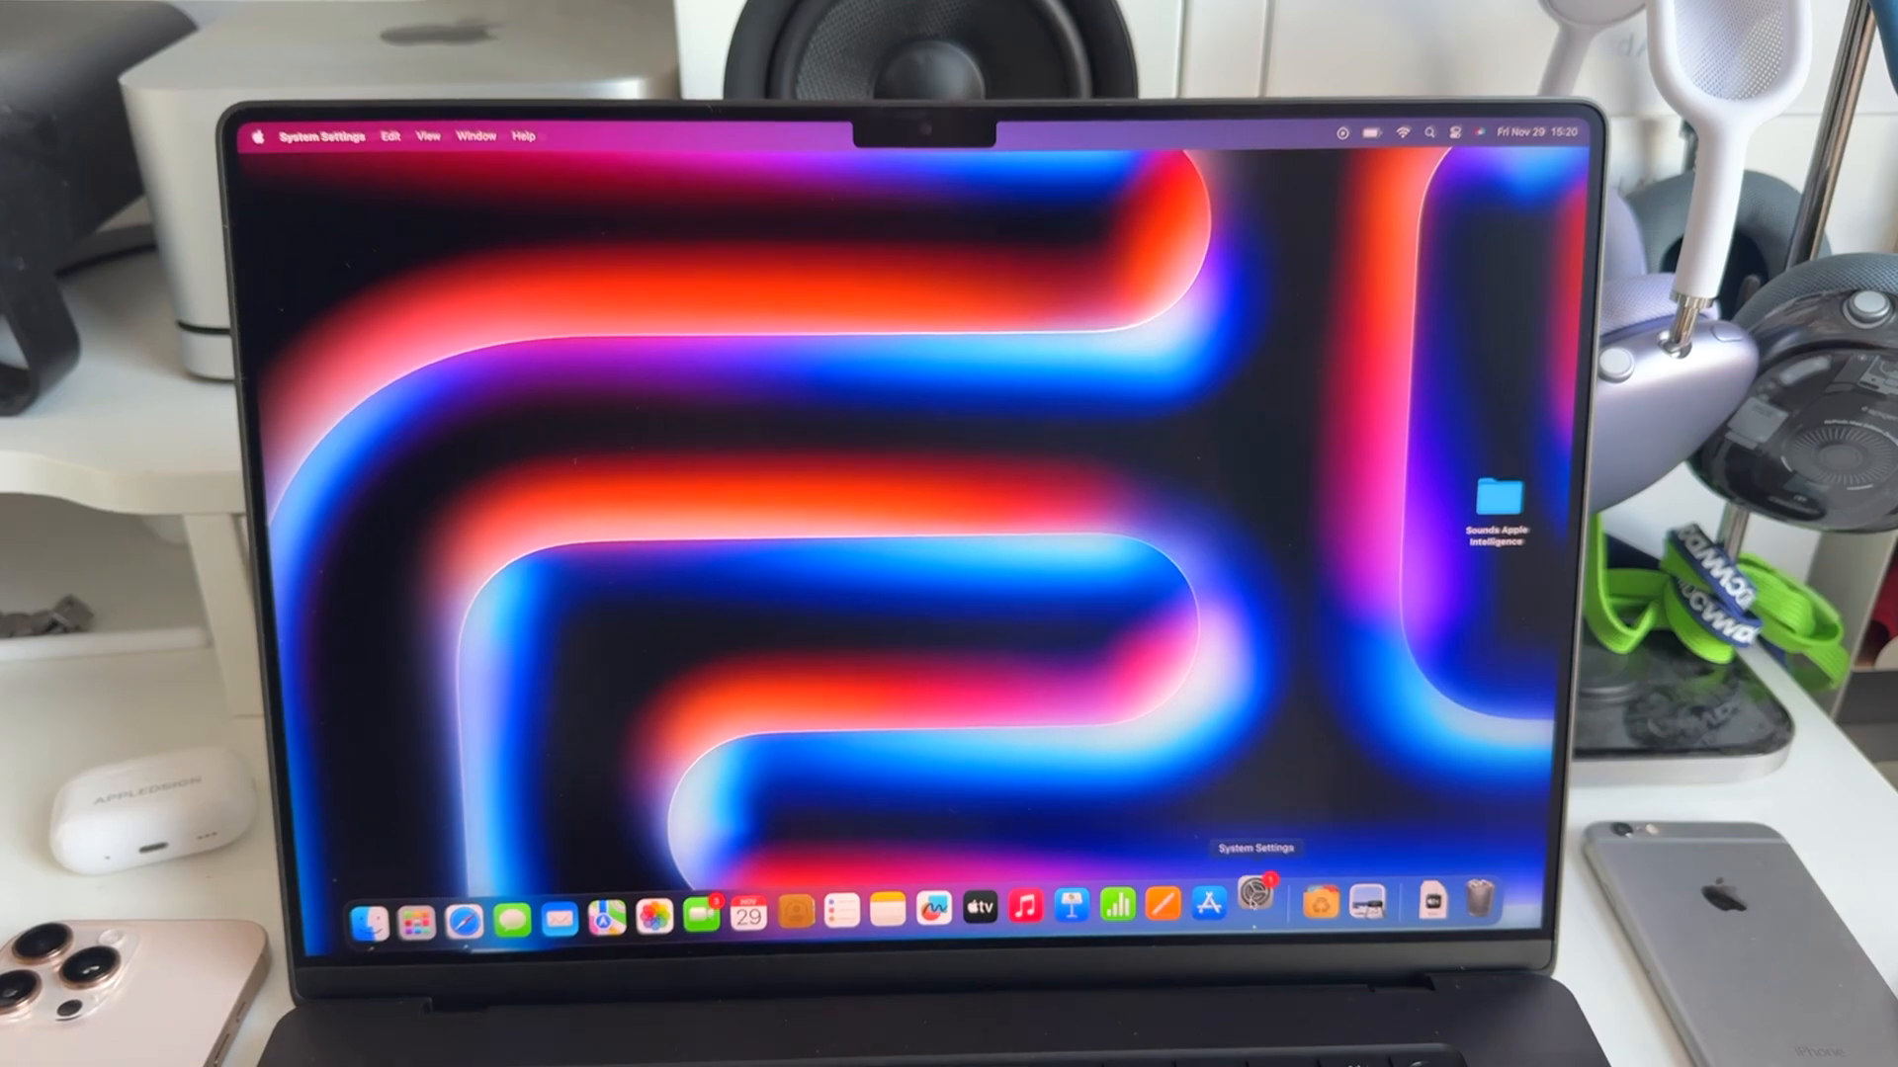
- Check the current alert sound (Bubble) in Sound settings, then close System Settings
click(1253, 907)
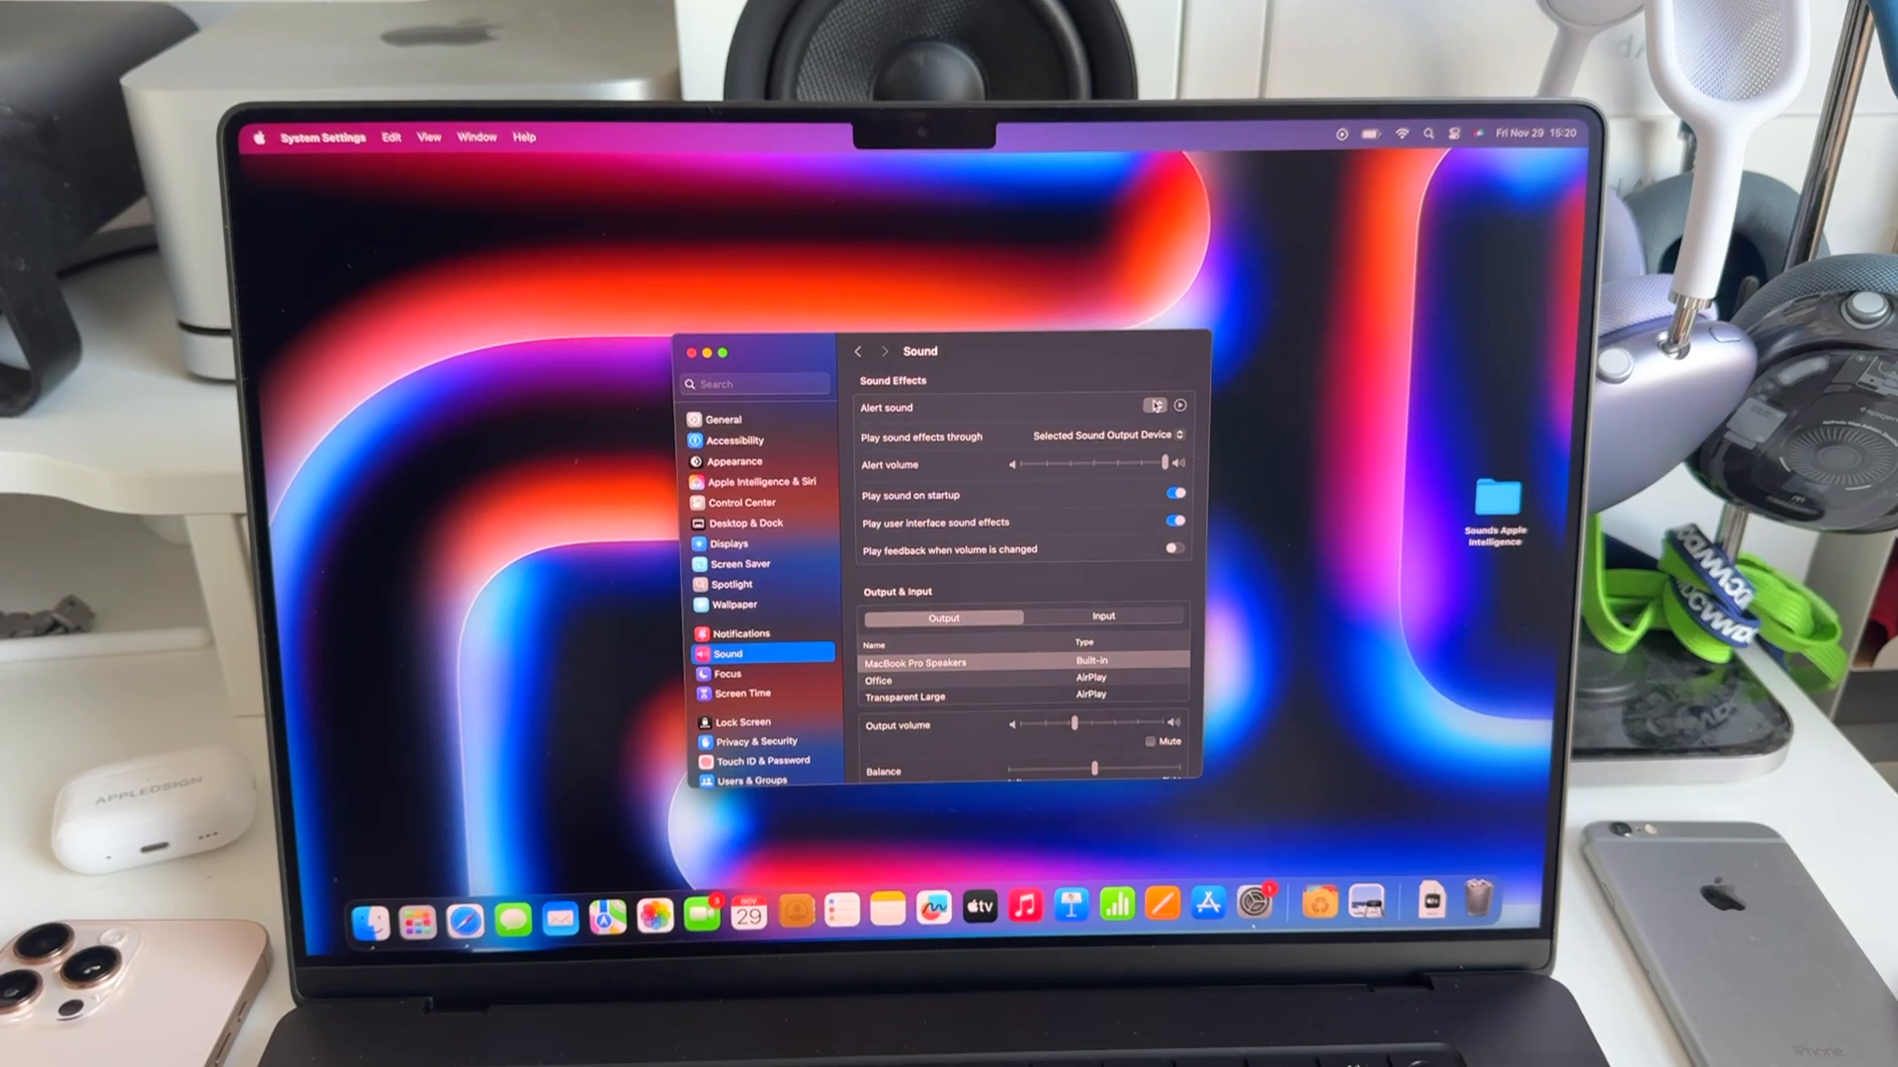
click(1164, 405)
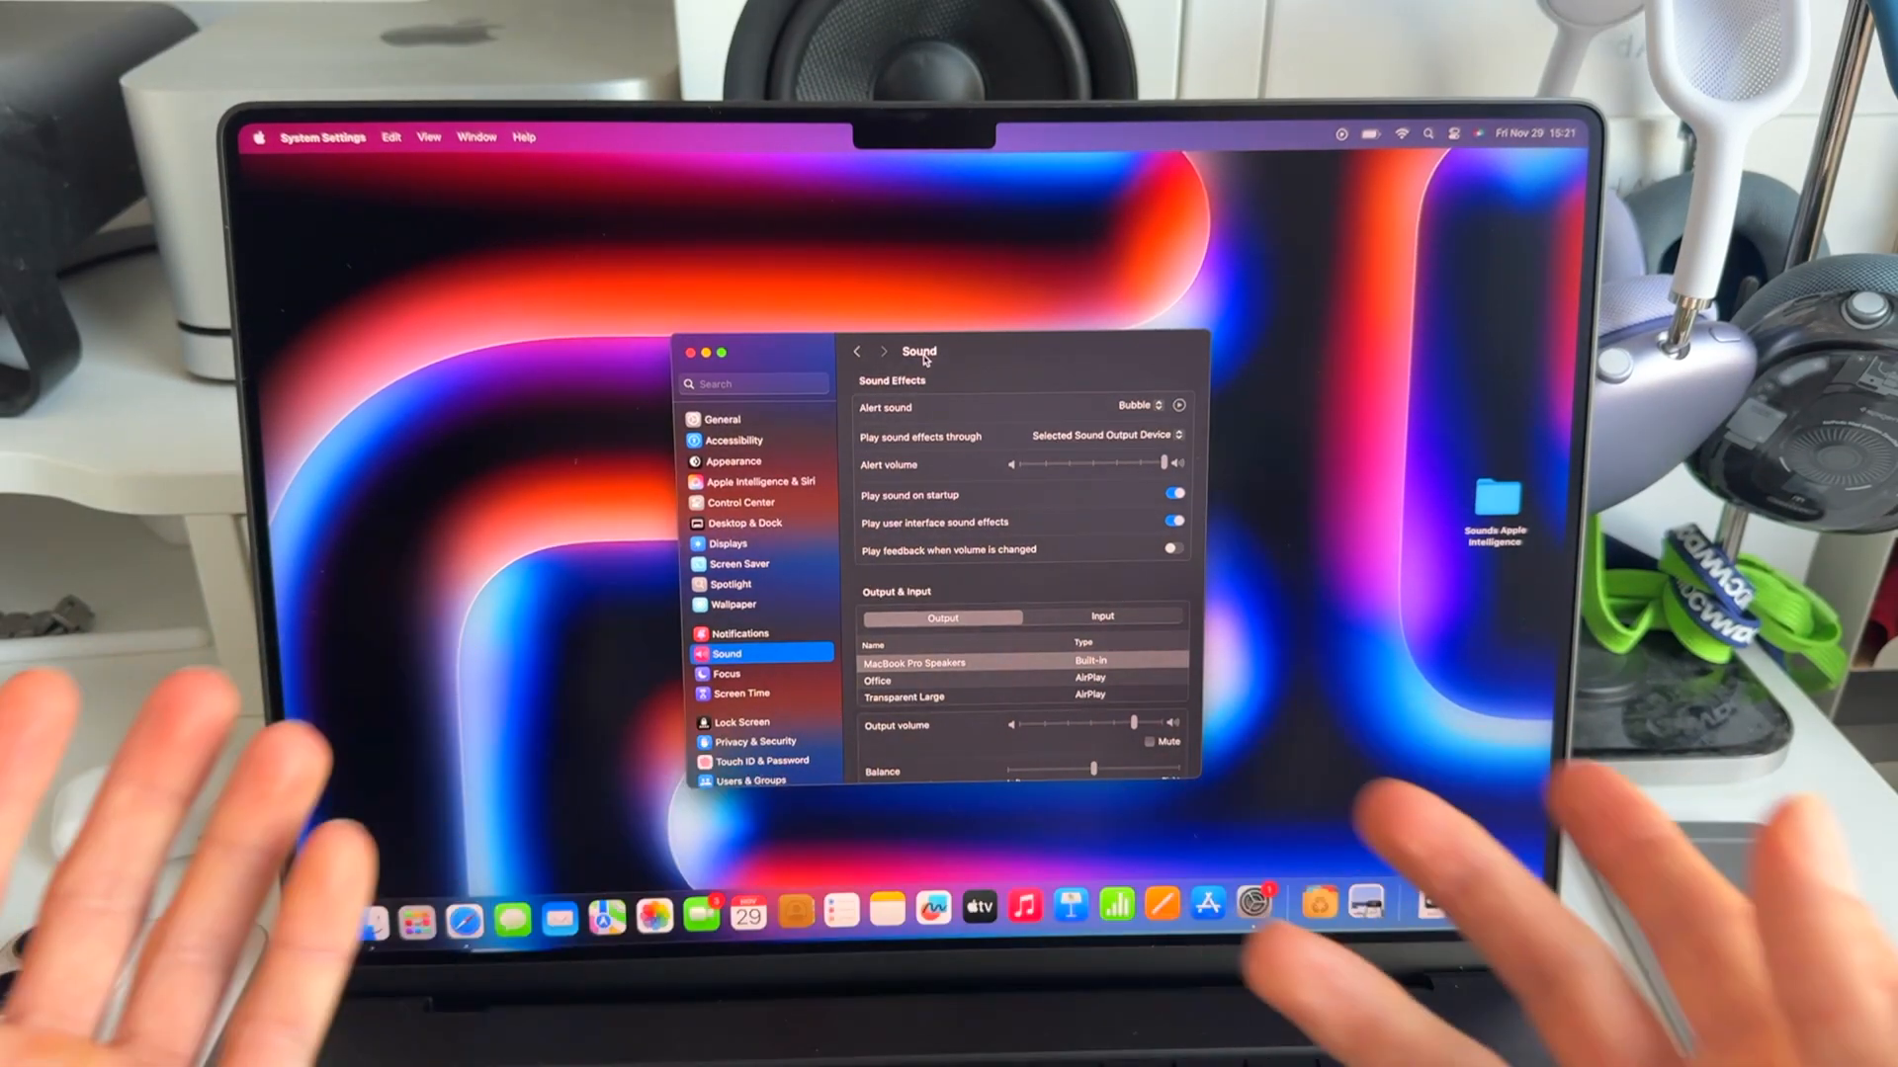
click(676, 351)
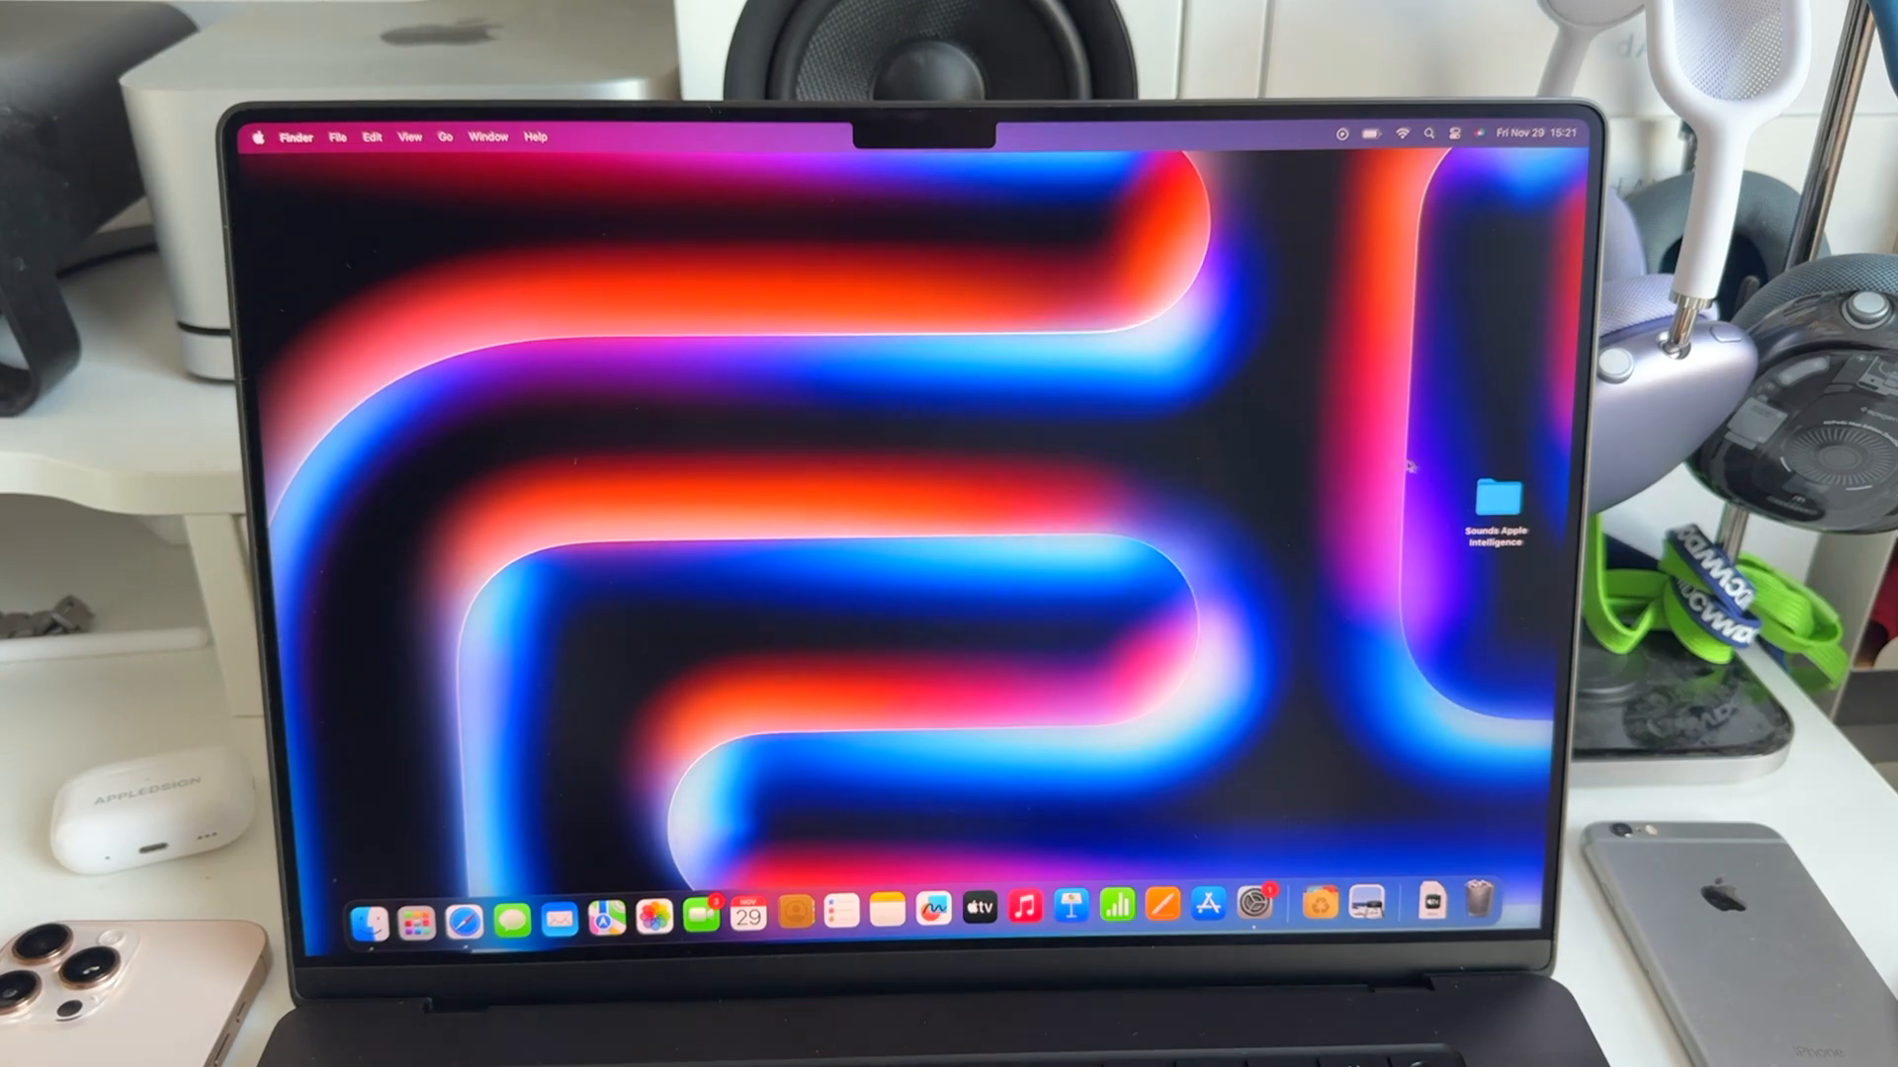
- Open the Sounds Apple Intelligence folder and select the fourth Sound-FX-Siri file
double_click(1488, 506)
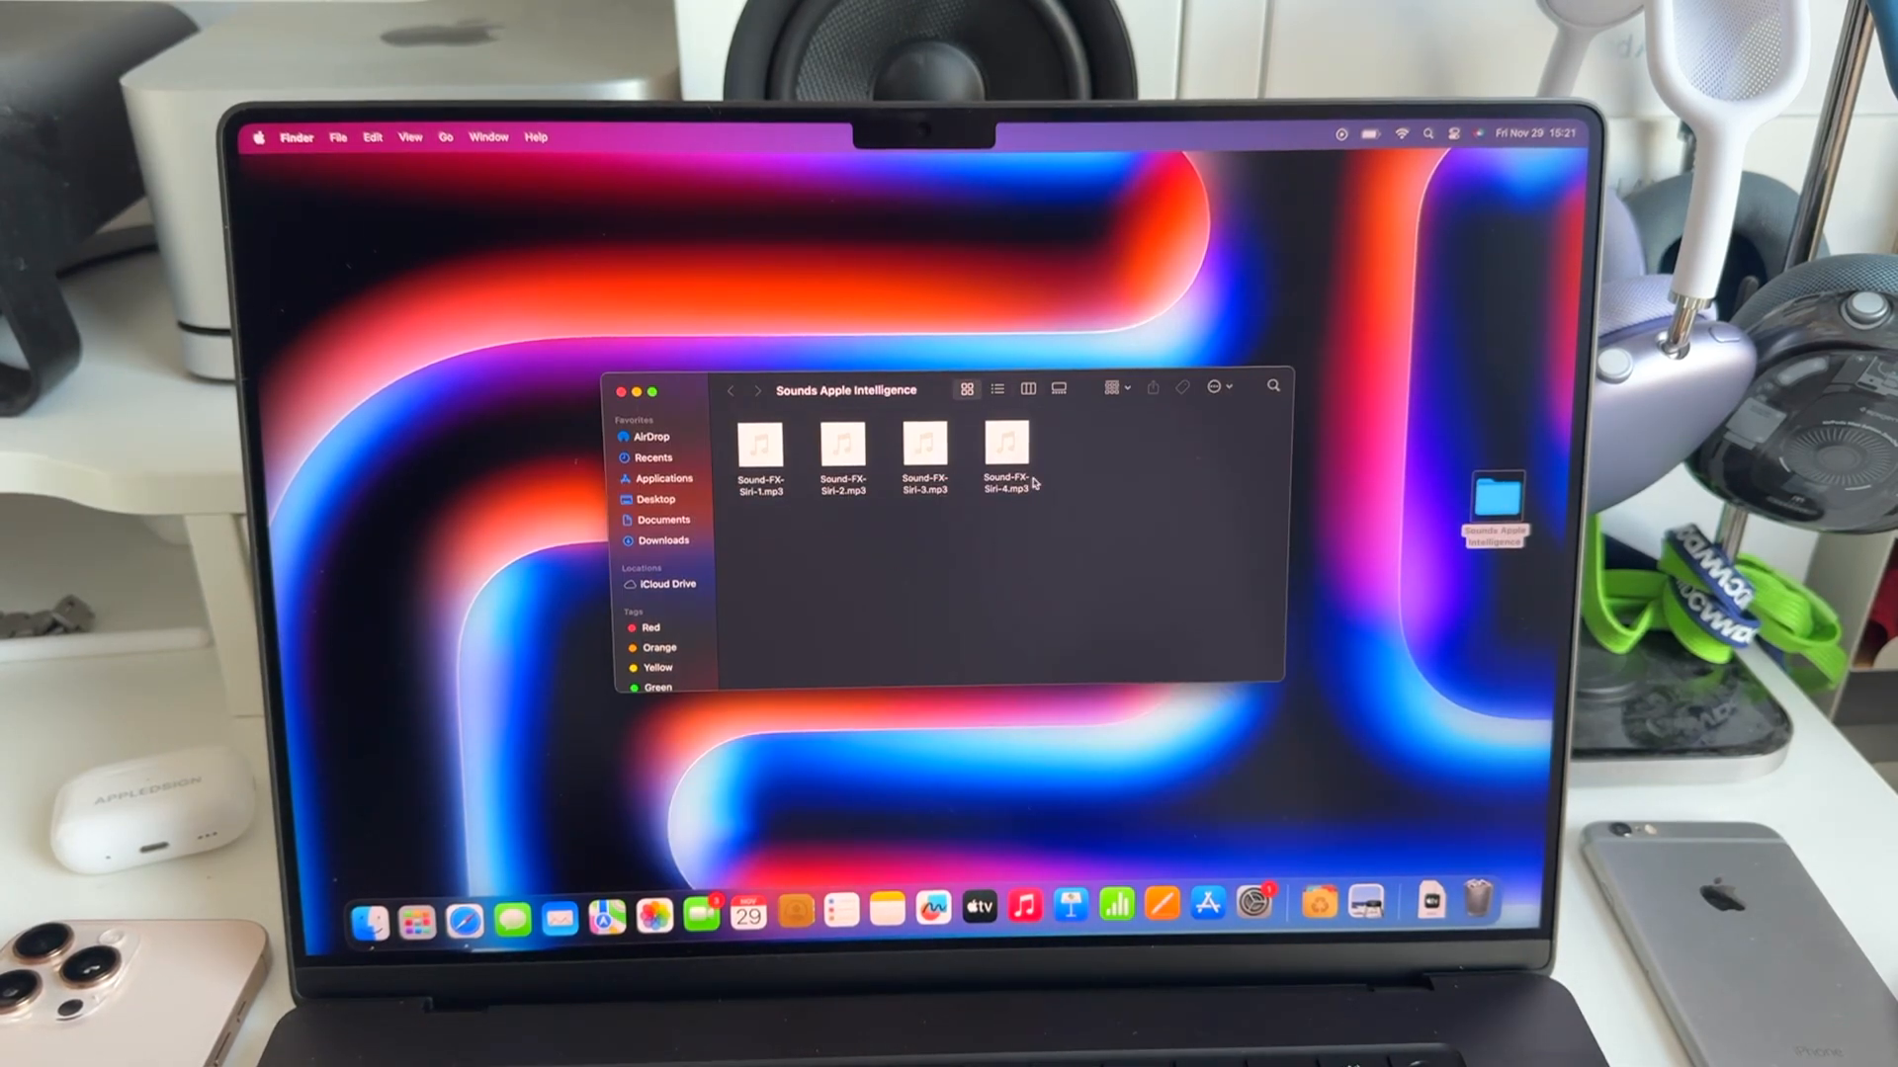
click(760, 452)
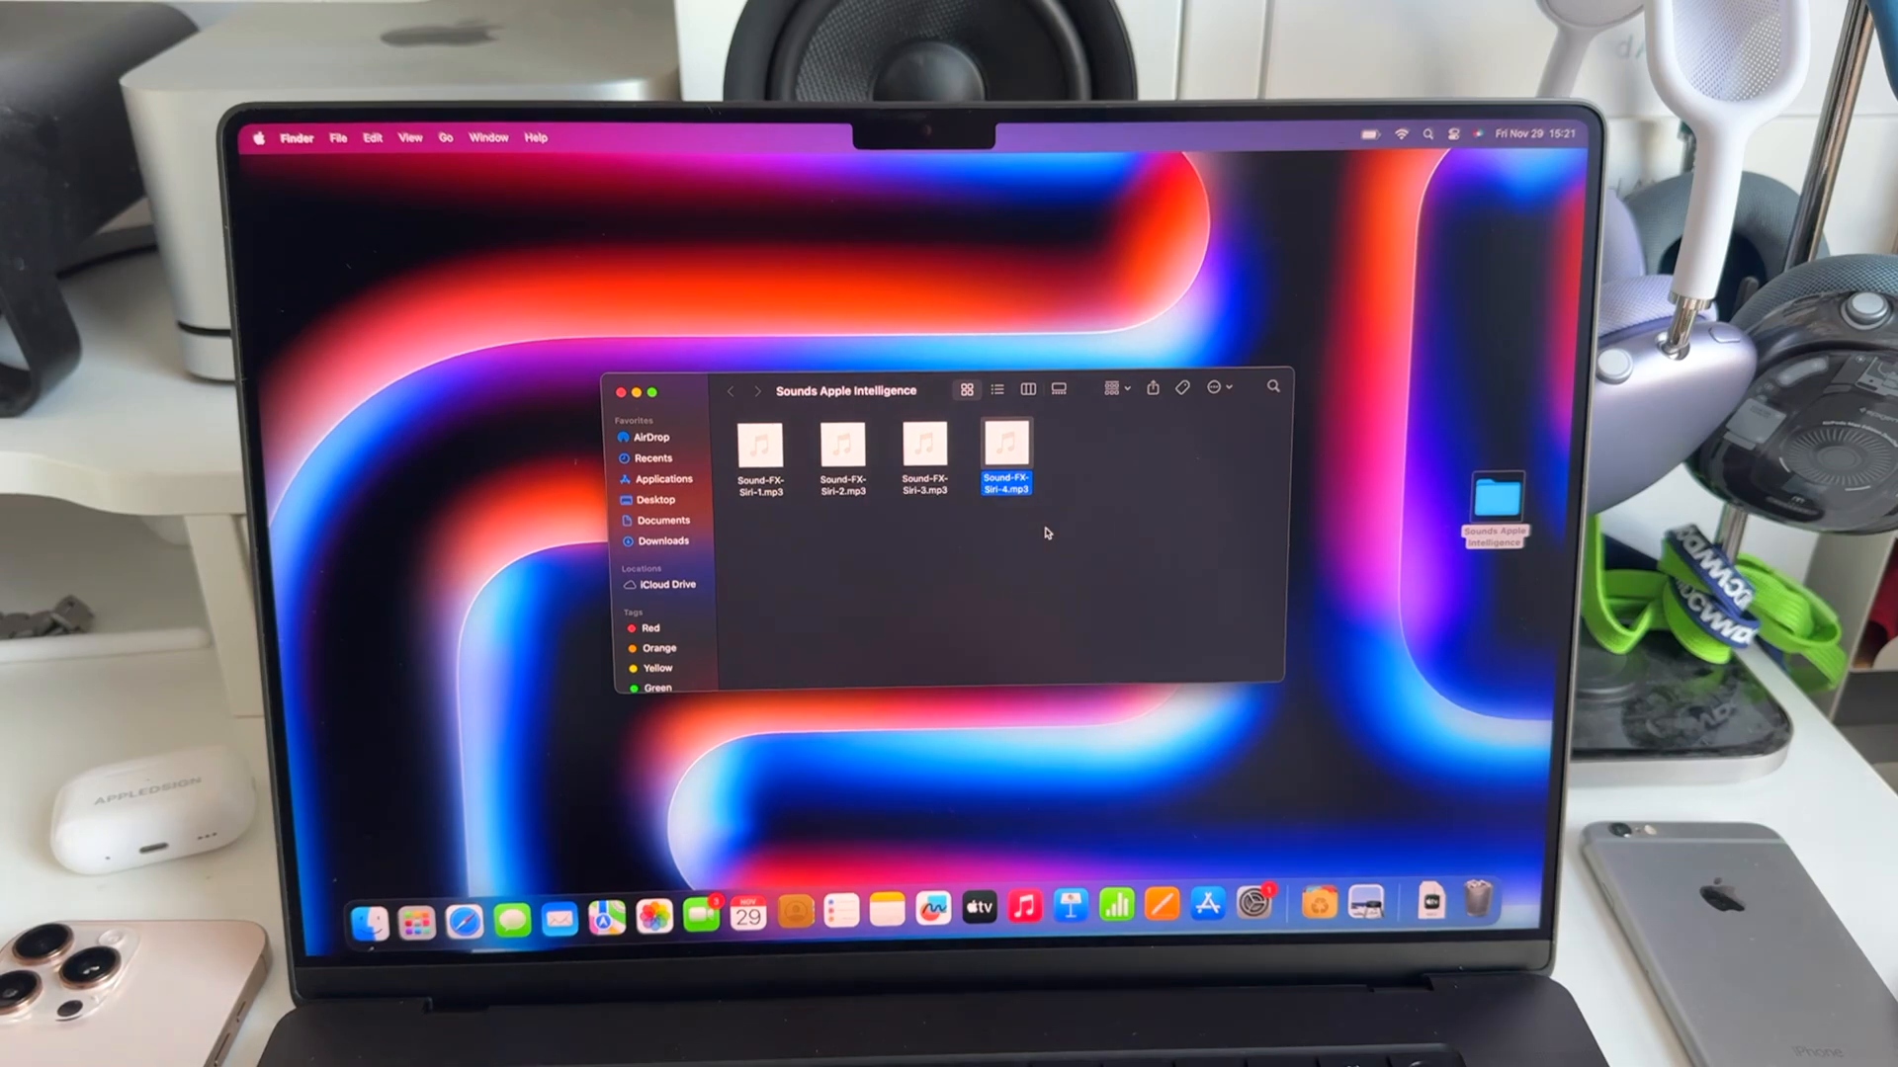
mouse_move(958, 520)
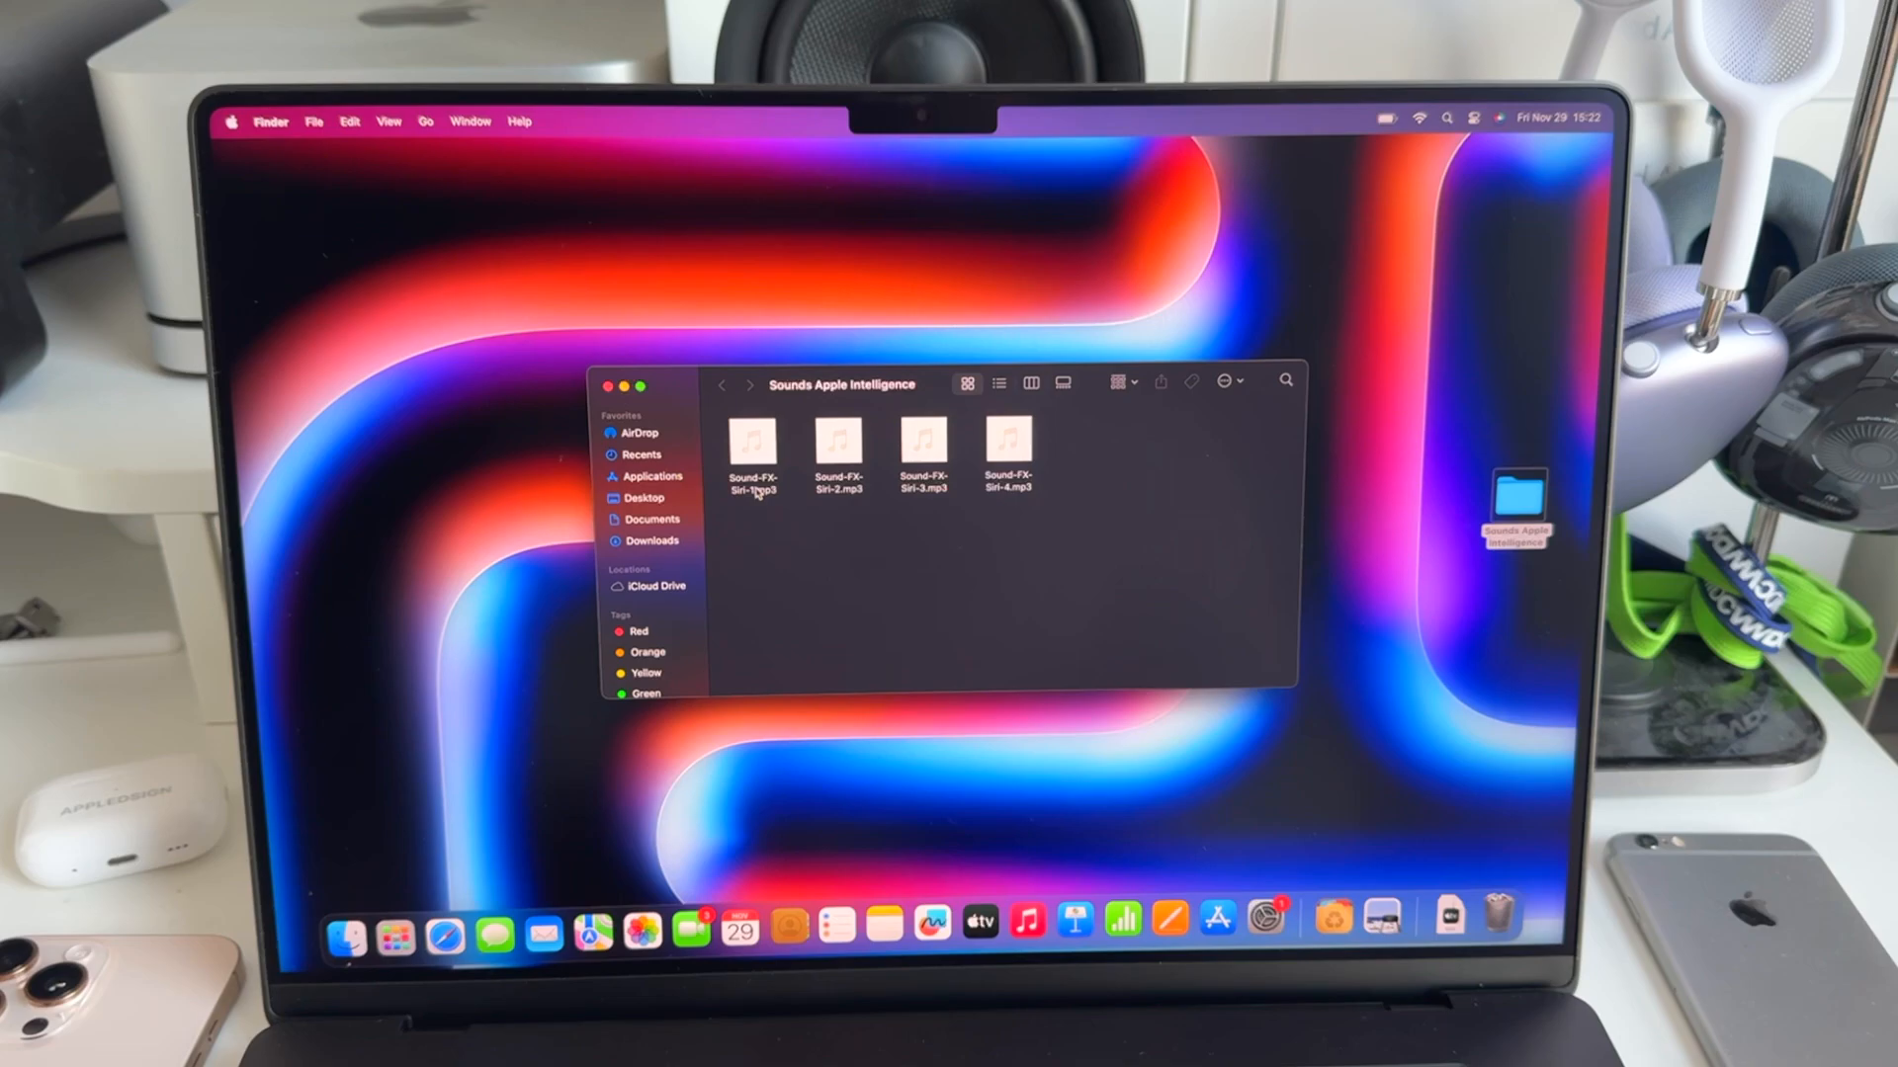
- Rename the four Sound-FX-Siri files from .mp3 to .aiff, confirming Use .aiff each time
right_click(751, 449)
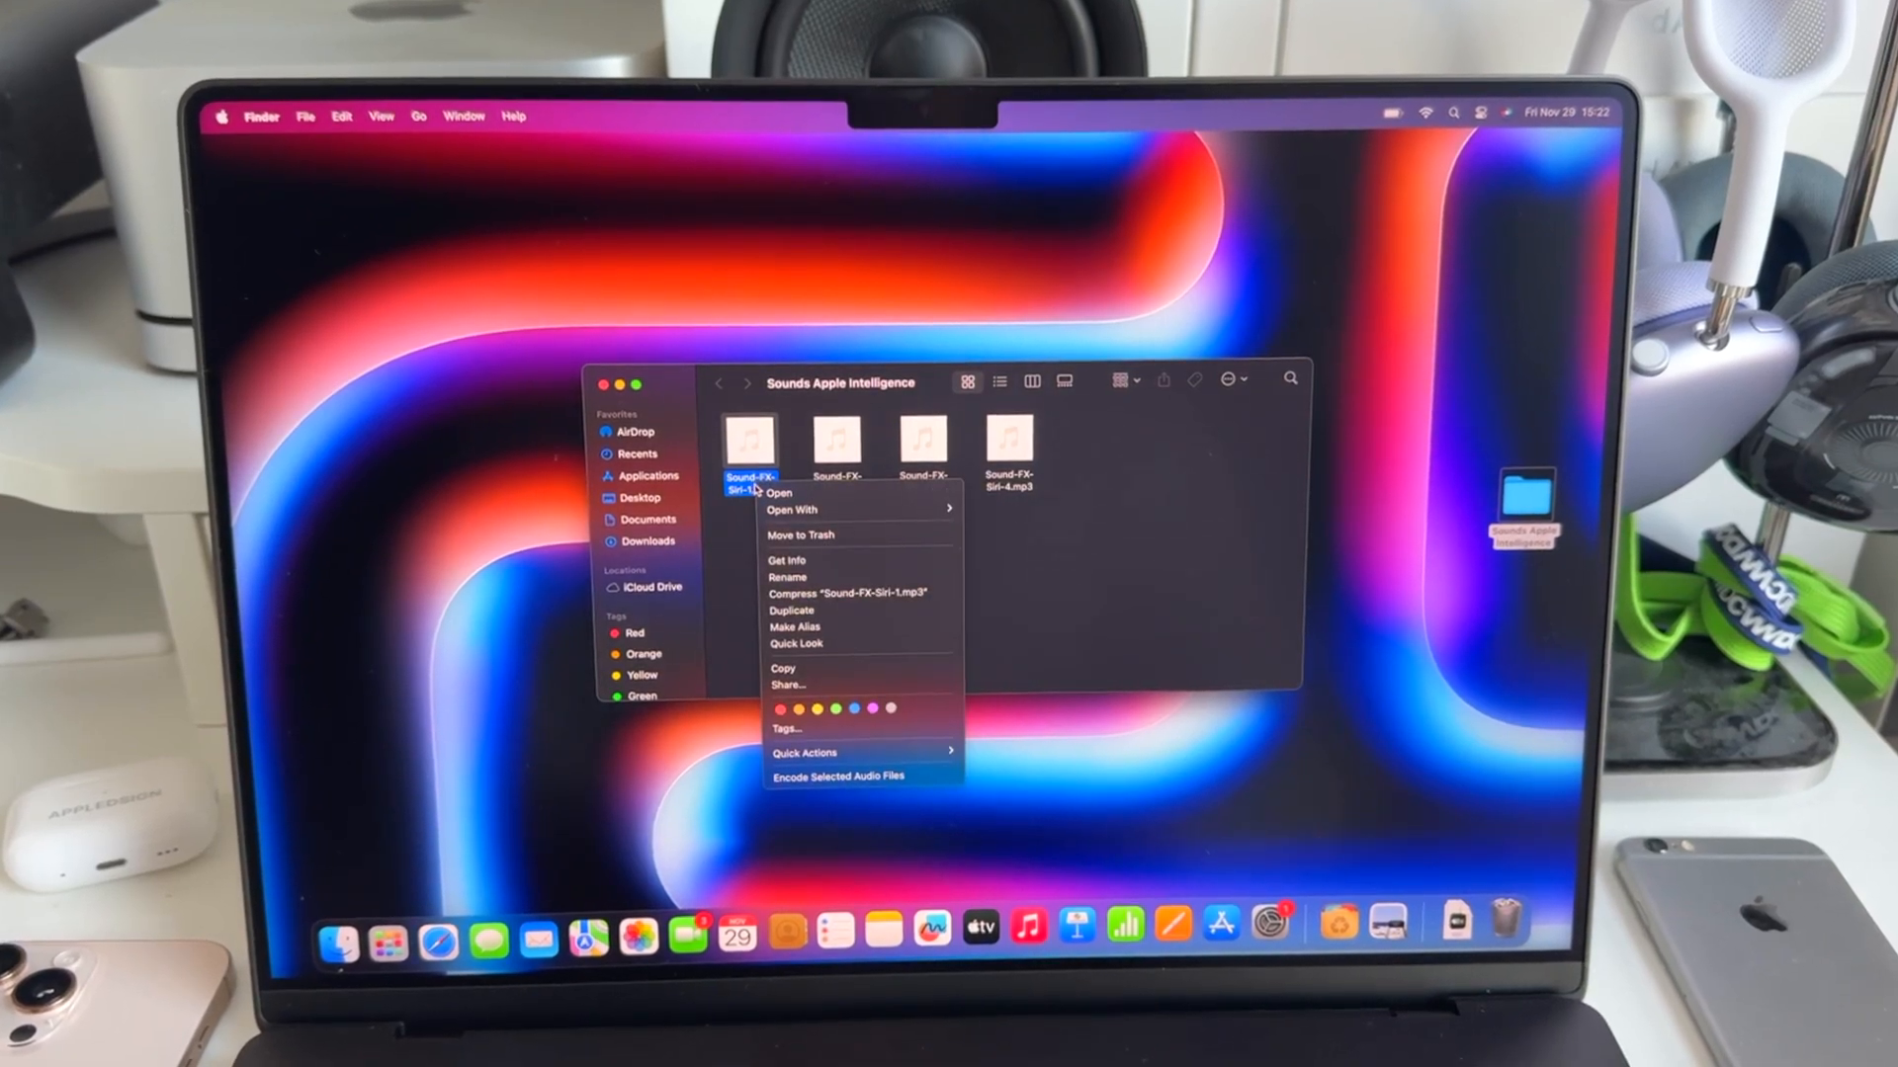
click(802, 582)
text(ai)
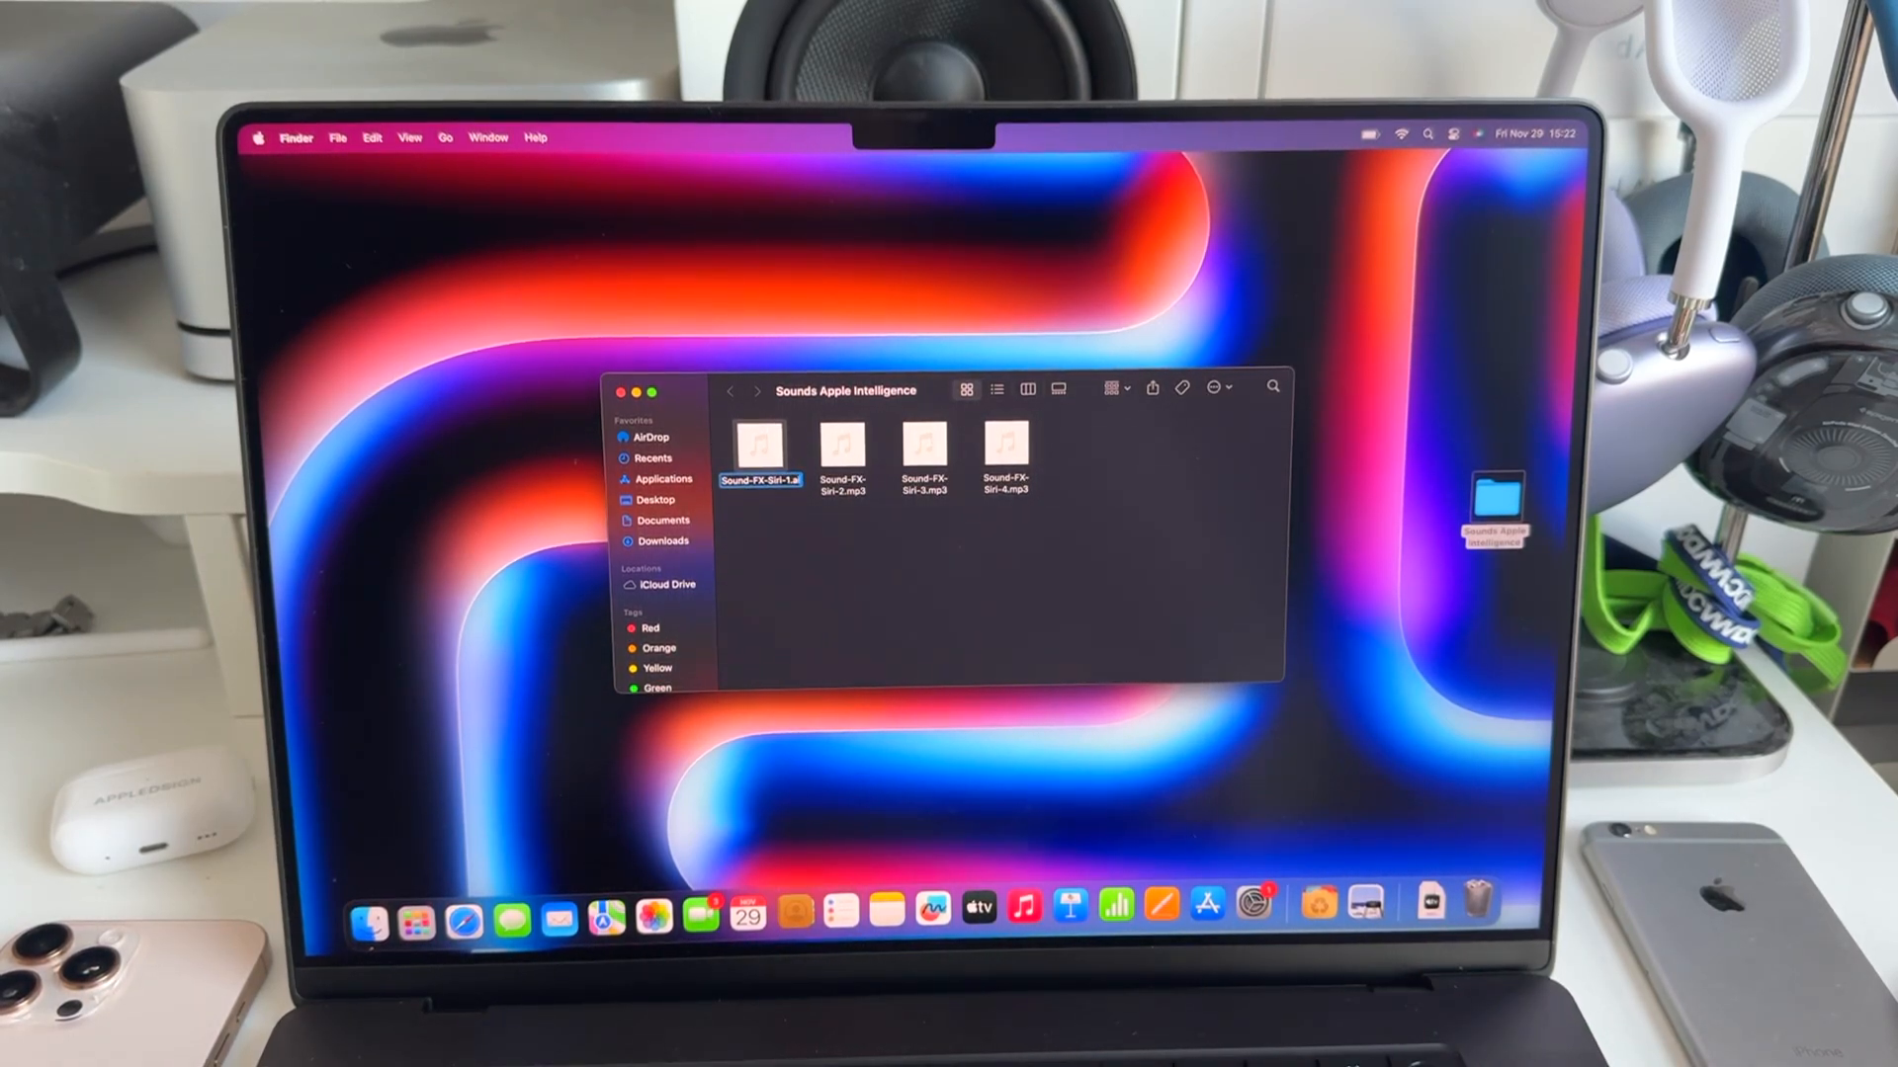
key(Return)
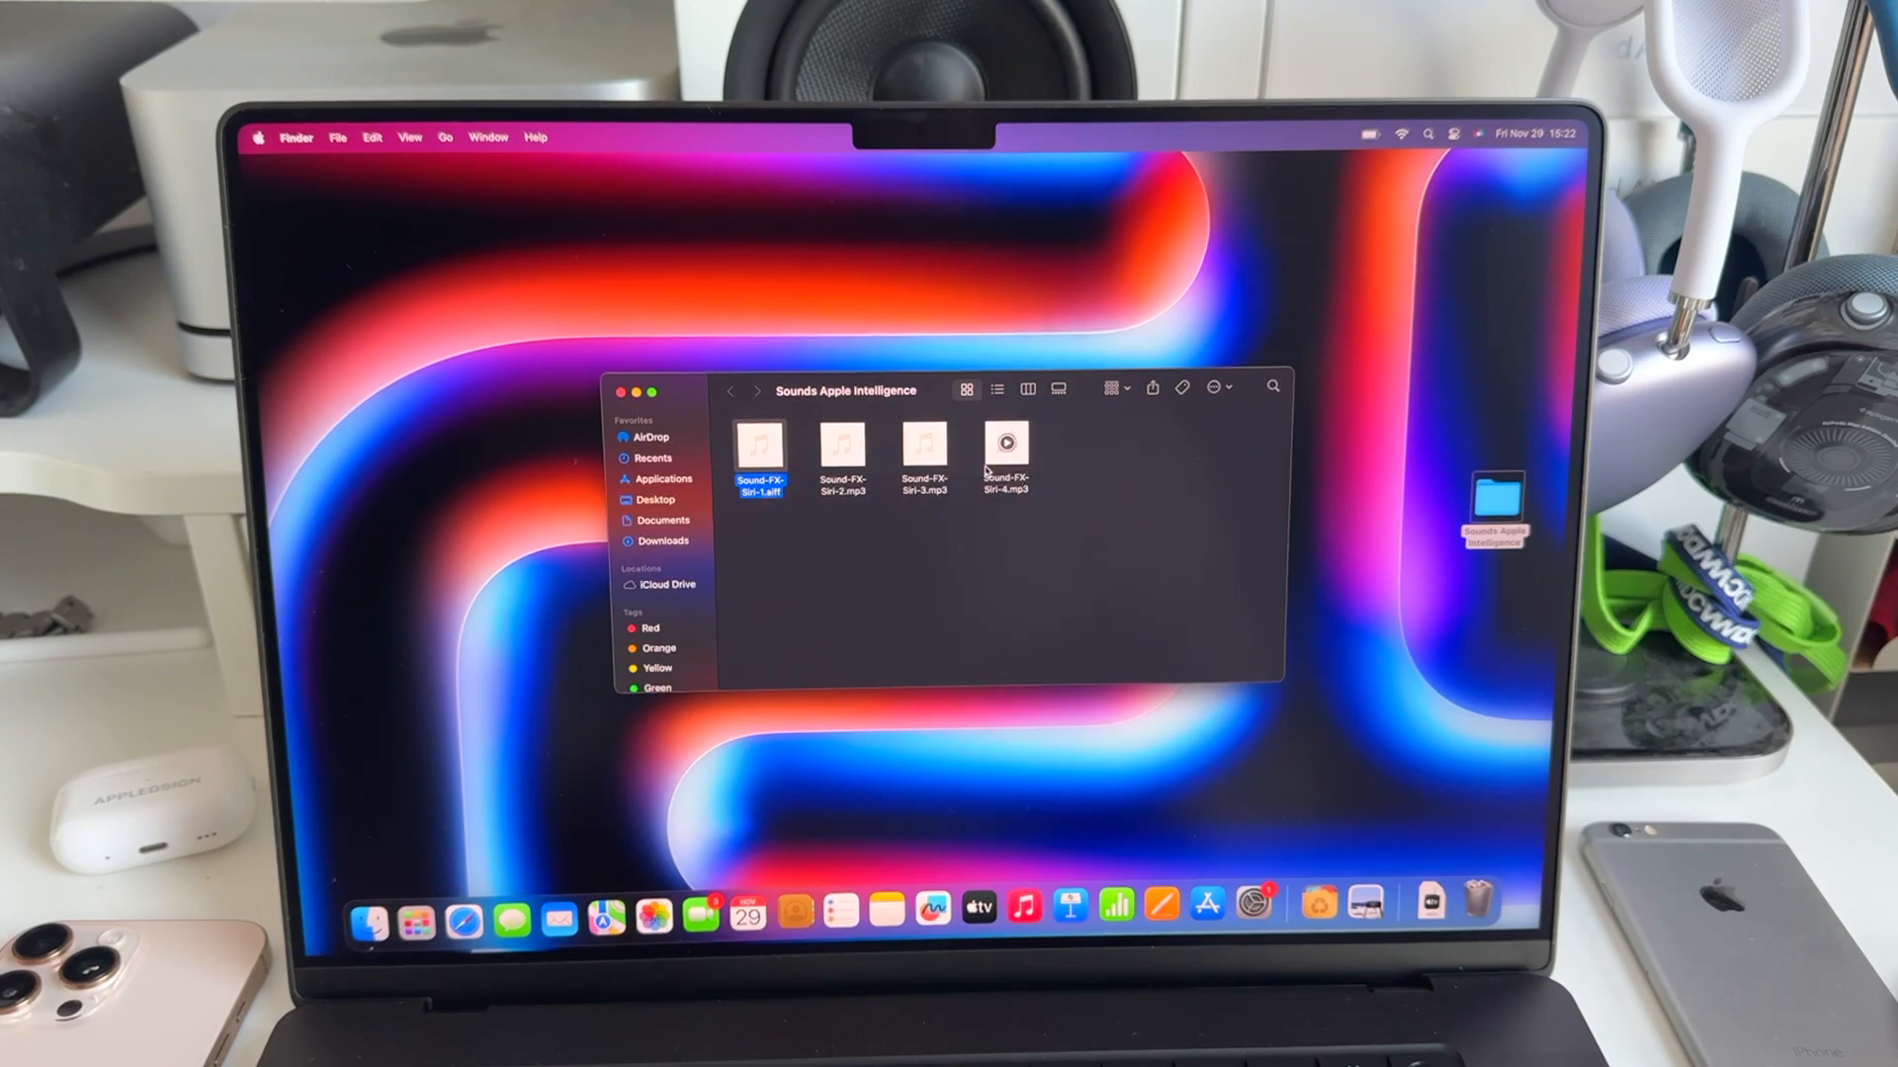
click(841, 445)
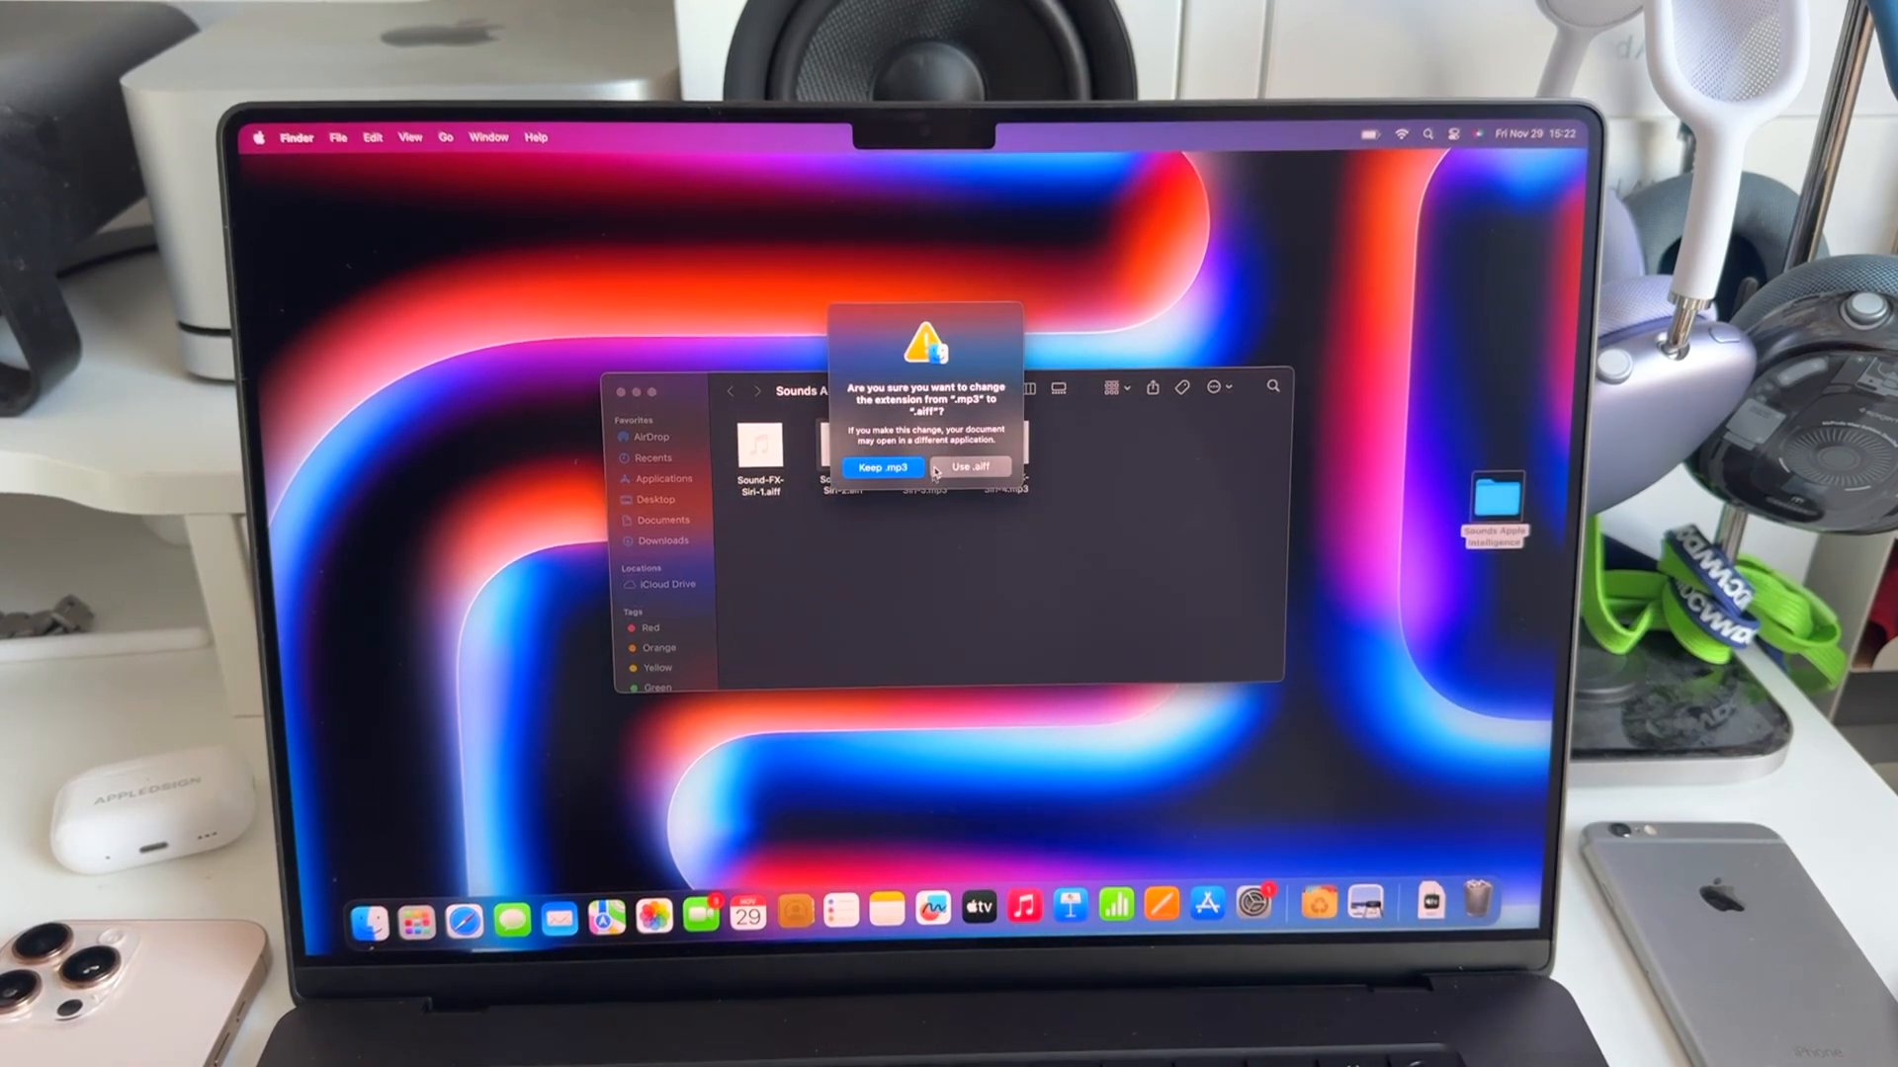
click(972, 467)
text(ai)
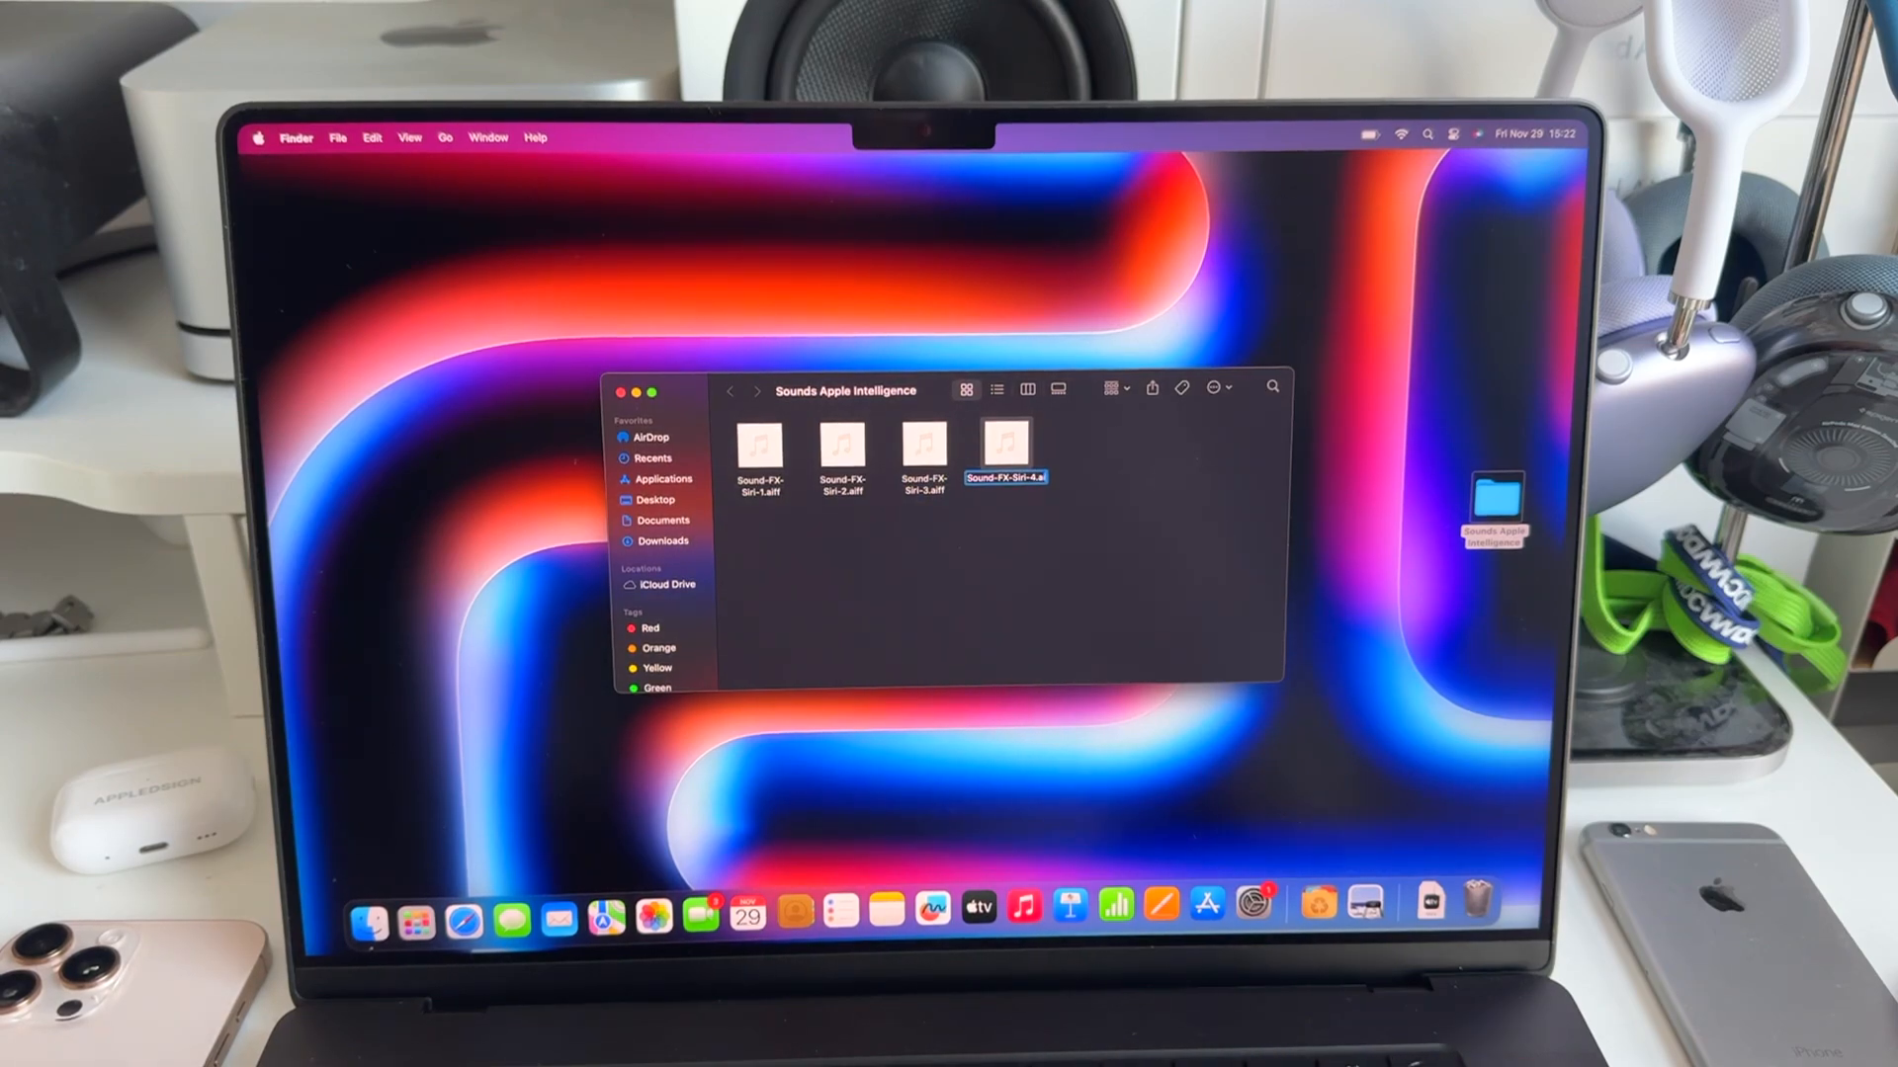
key(Return)
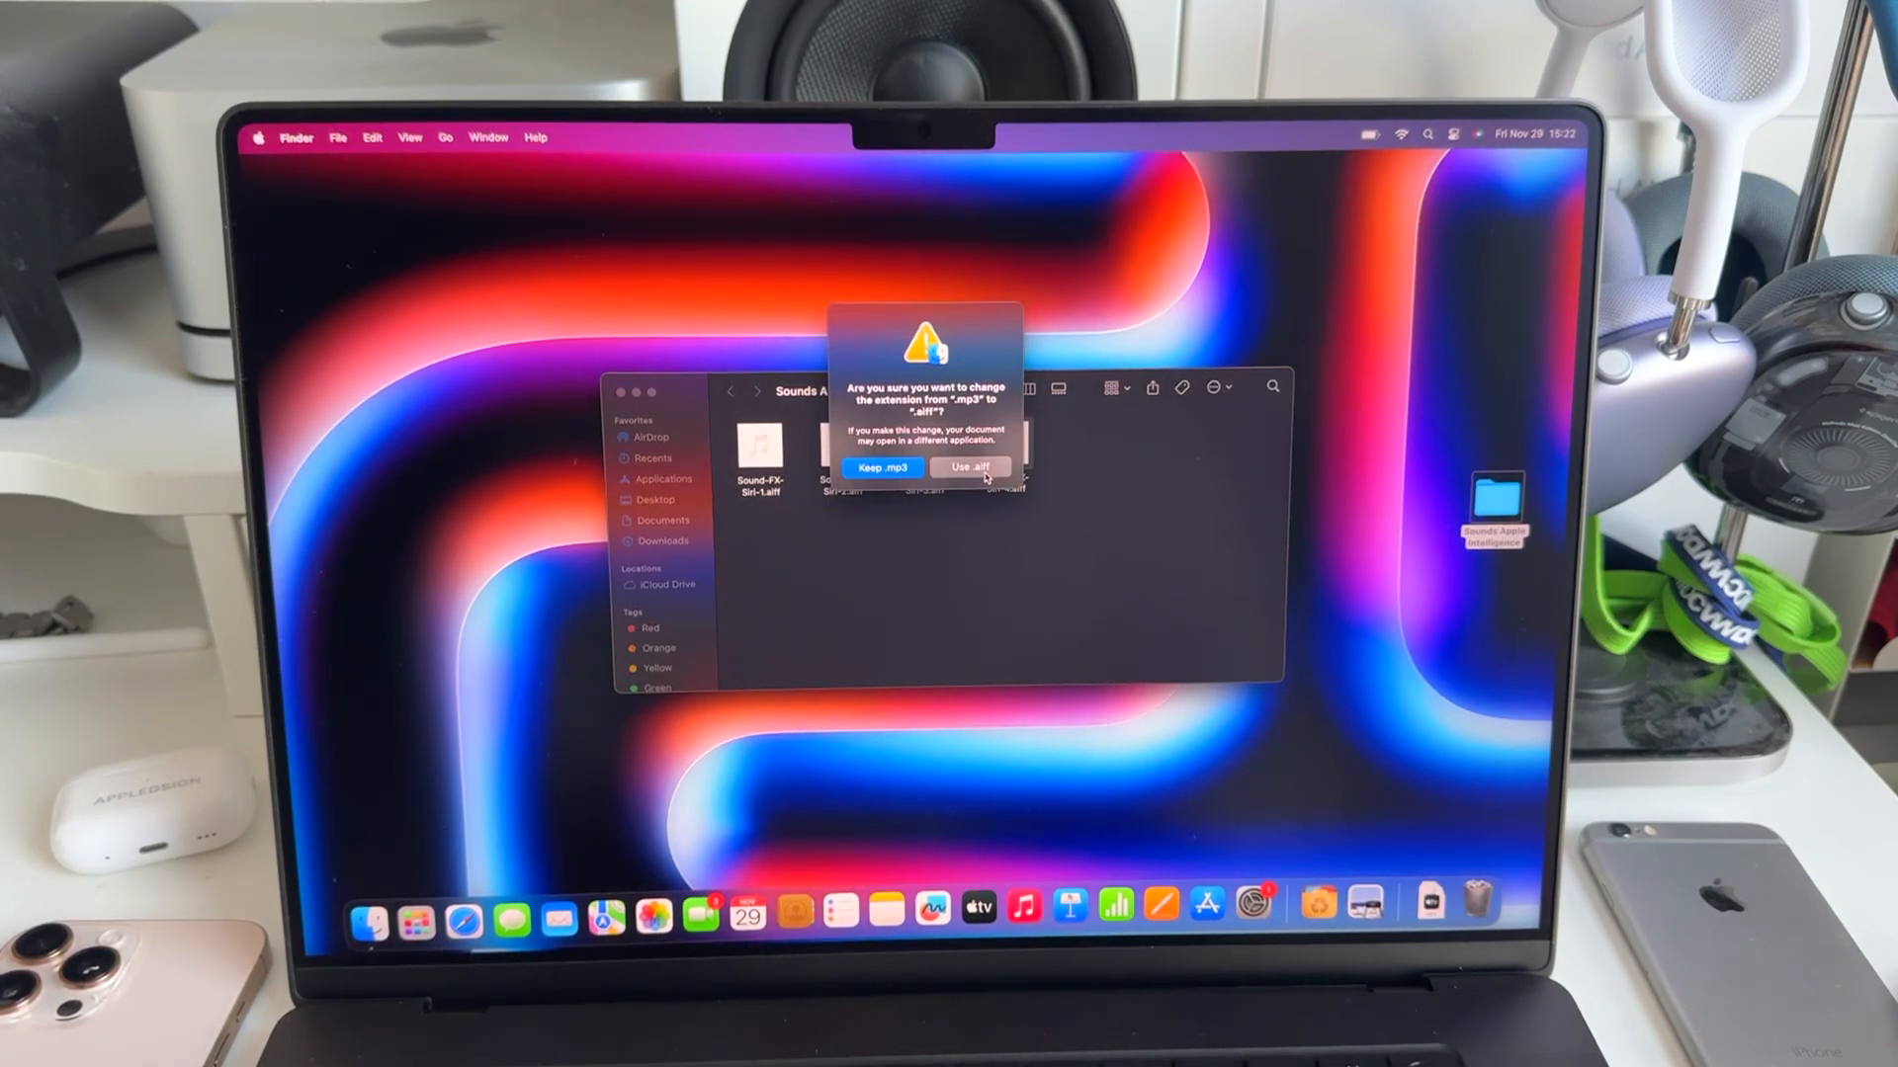
click(970, 466)
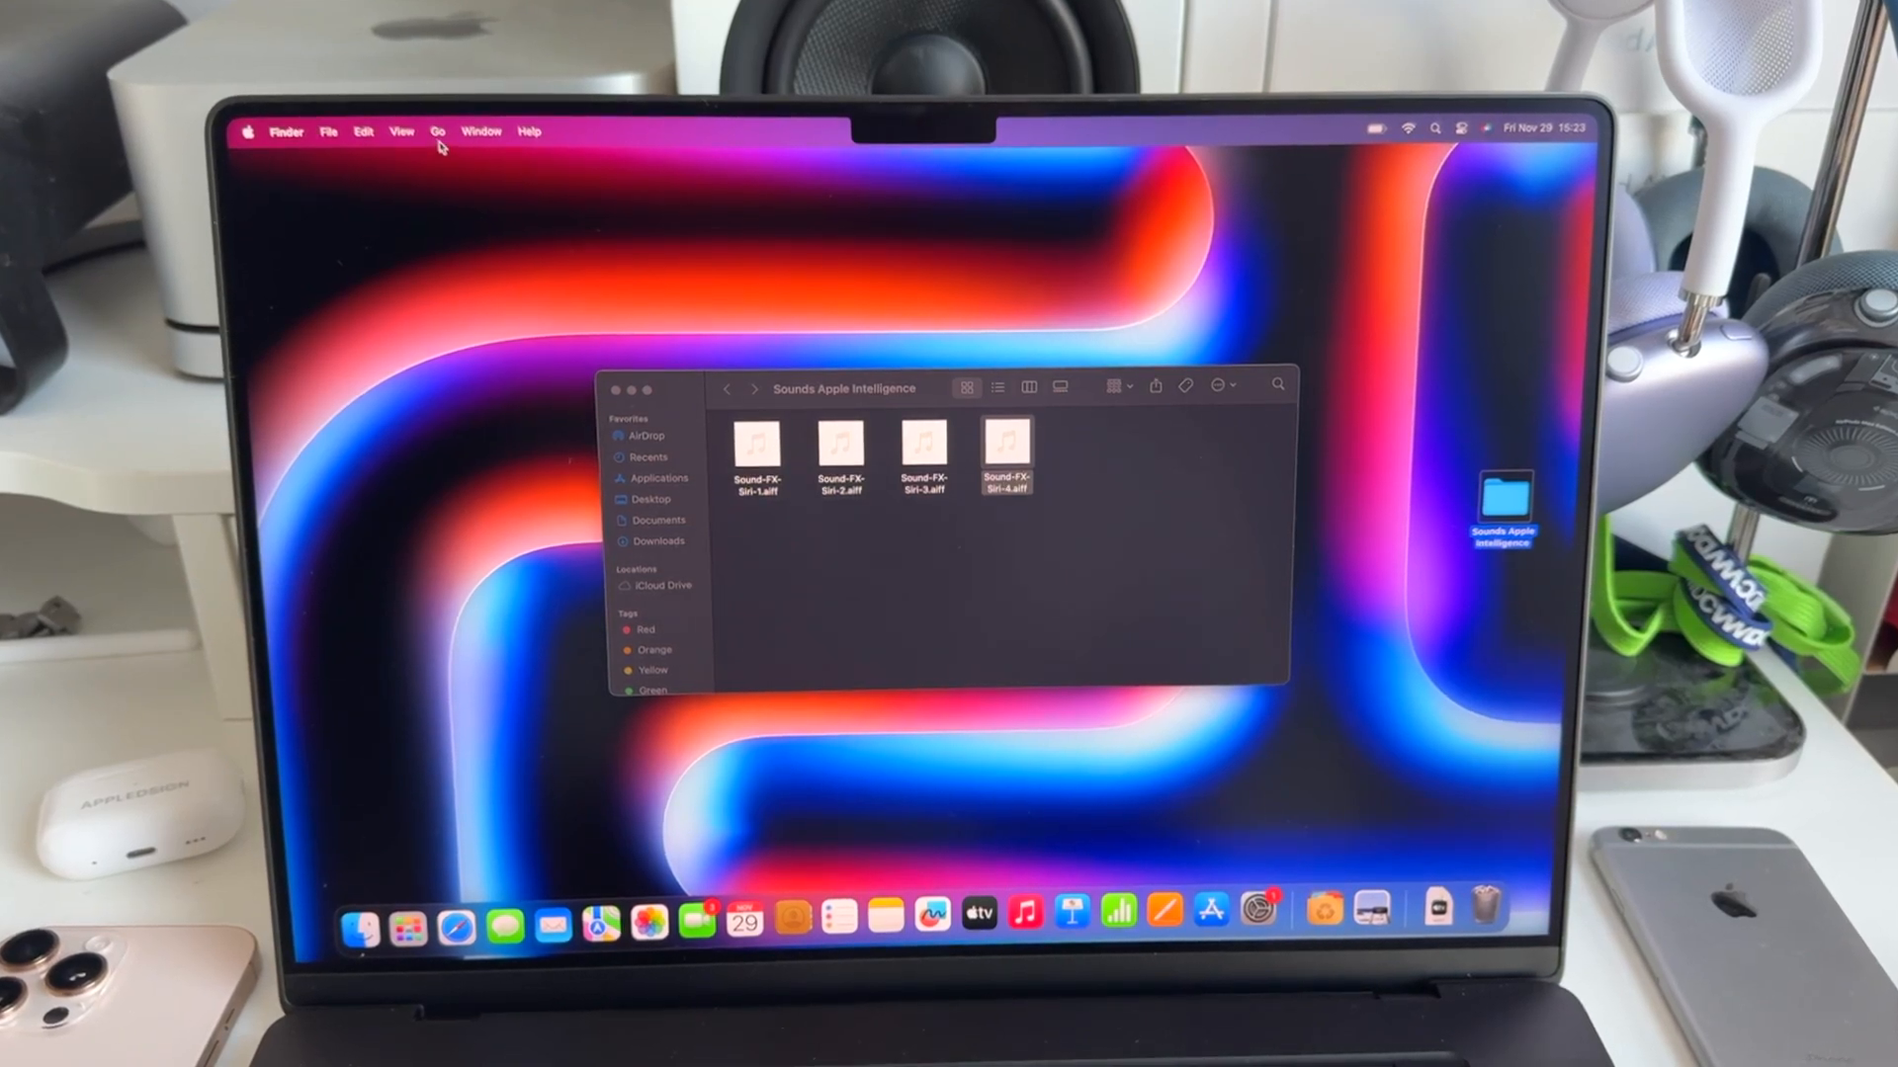
- Navigate through Computer and Macintosh HD into the top-level Library folder
click(439, 129)
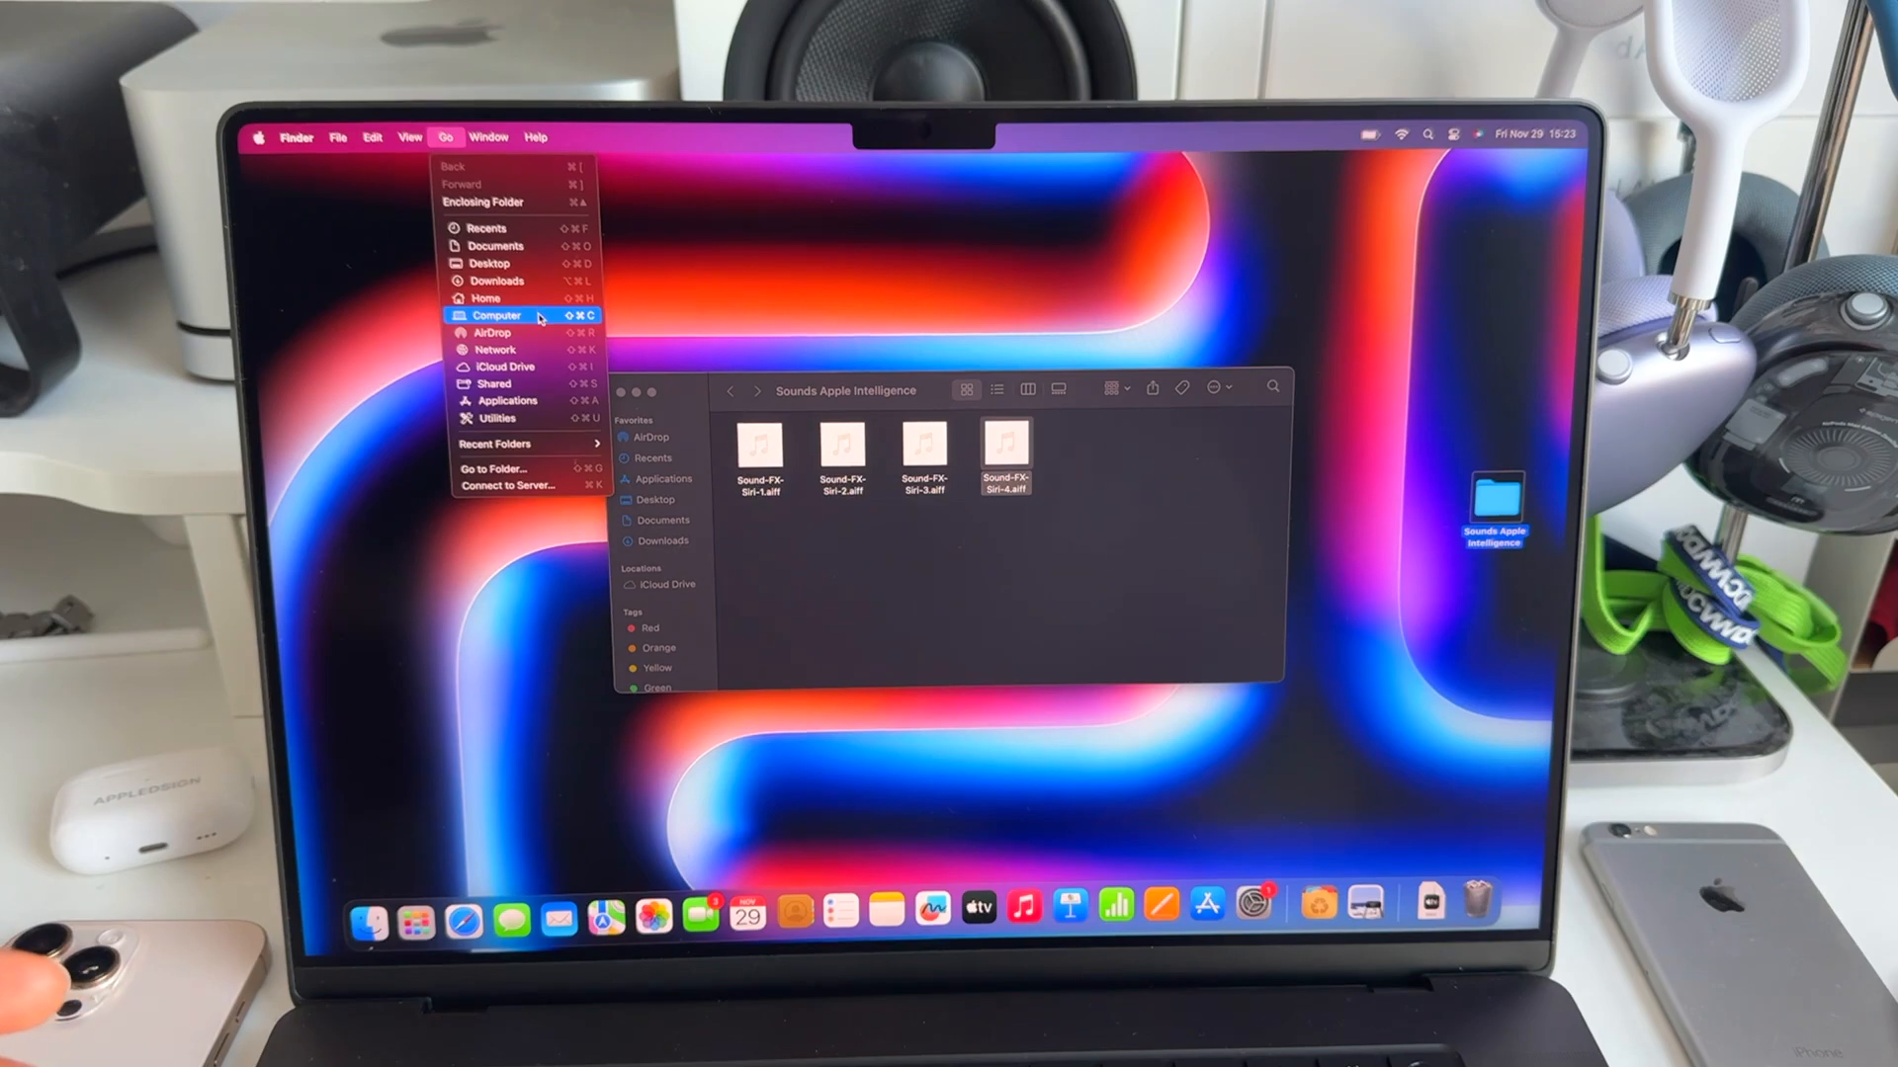
click(496, 315)
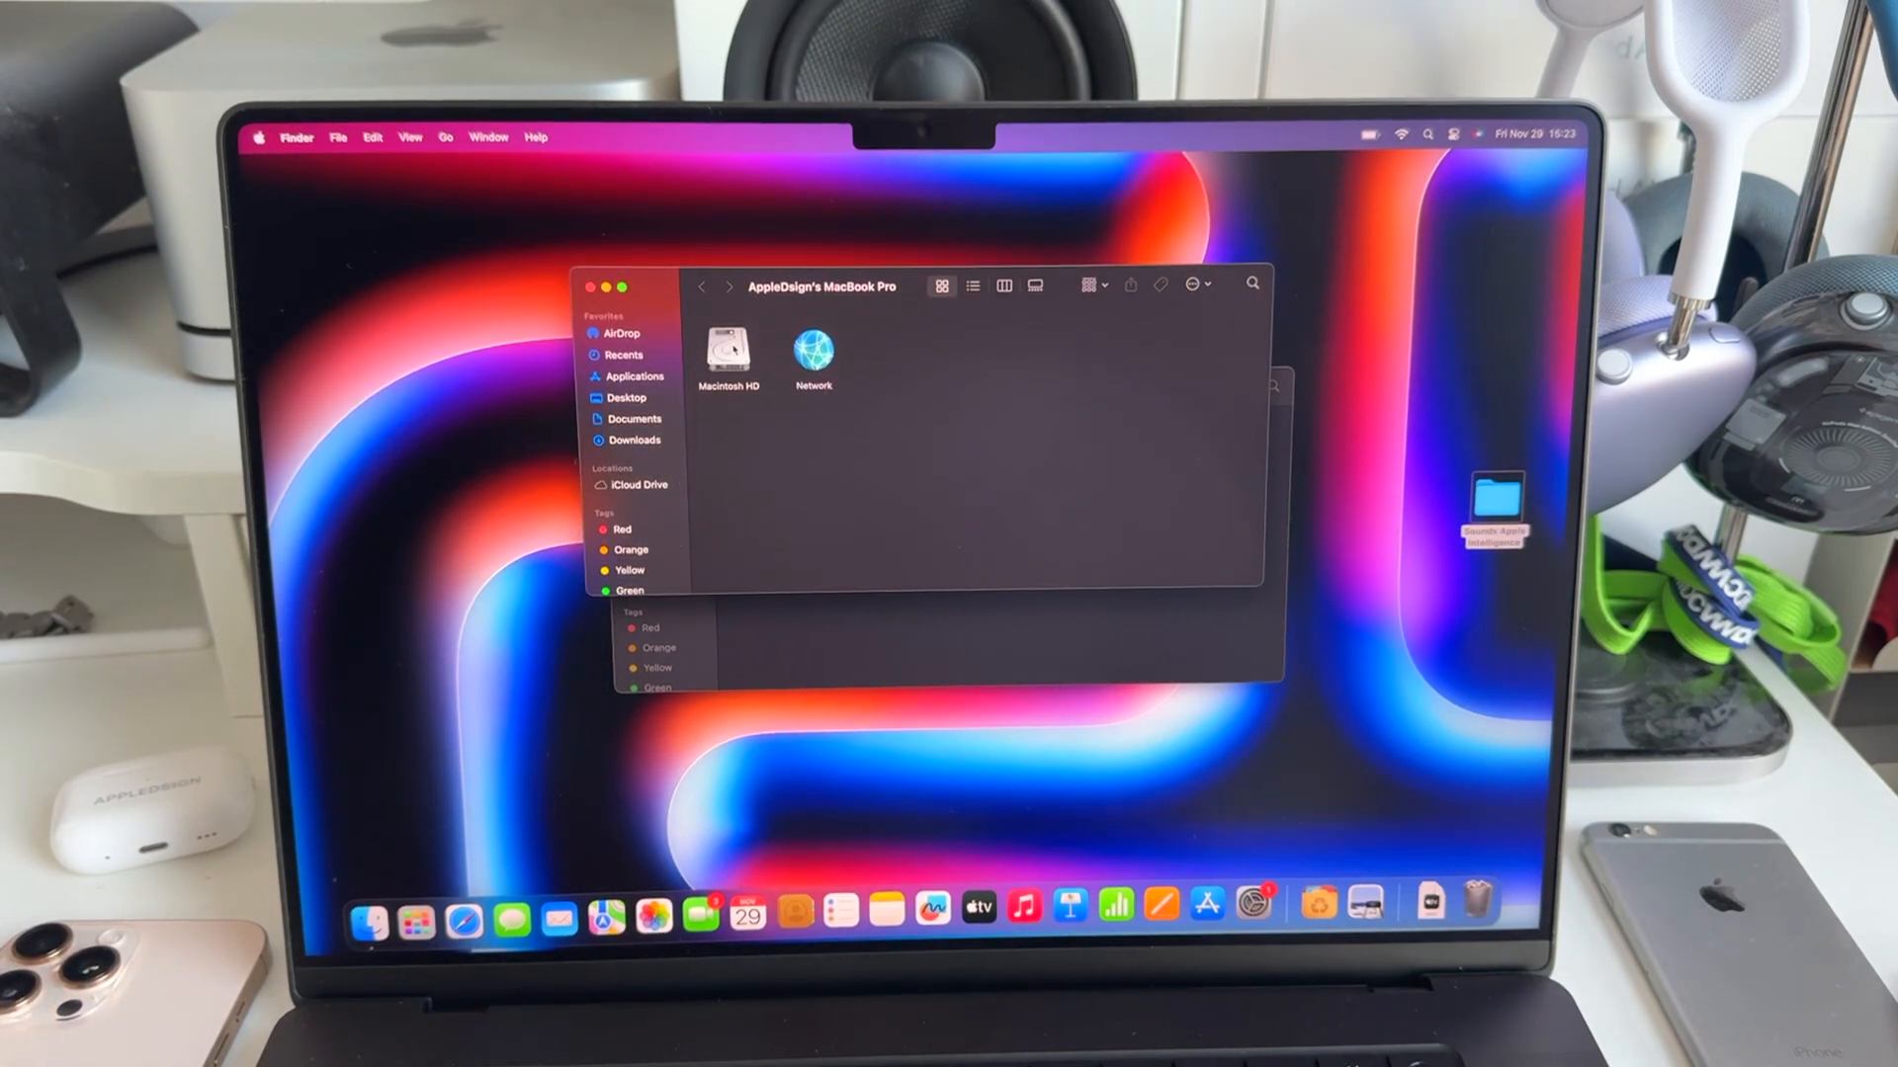
double_click(729, 350)
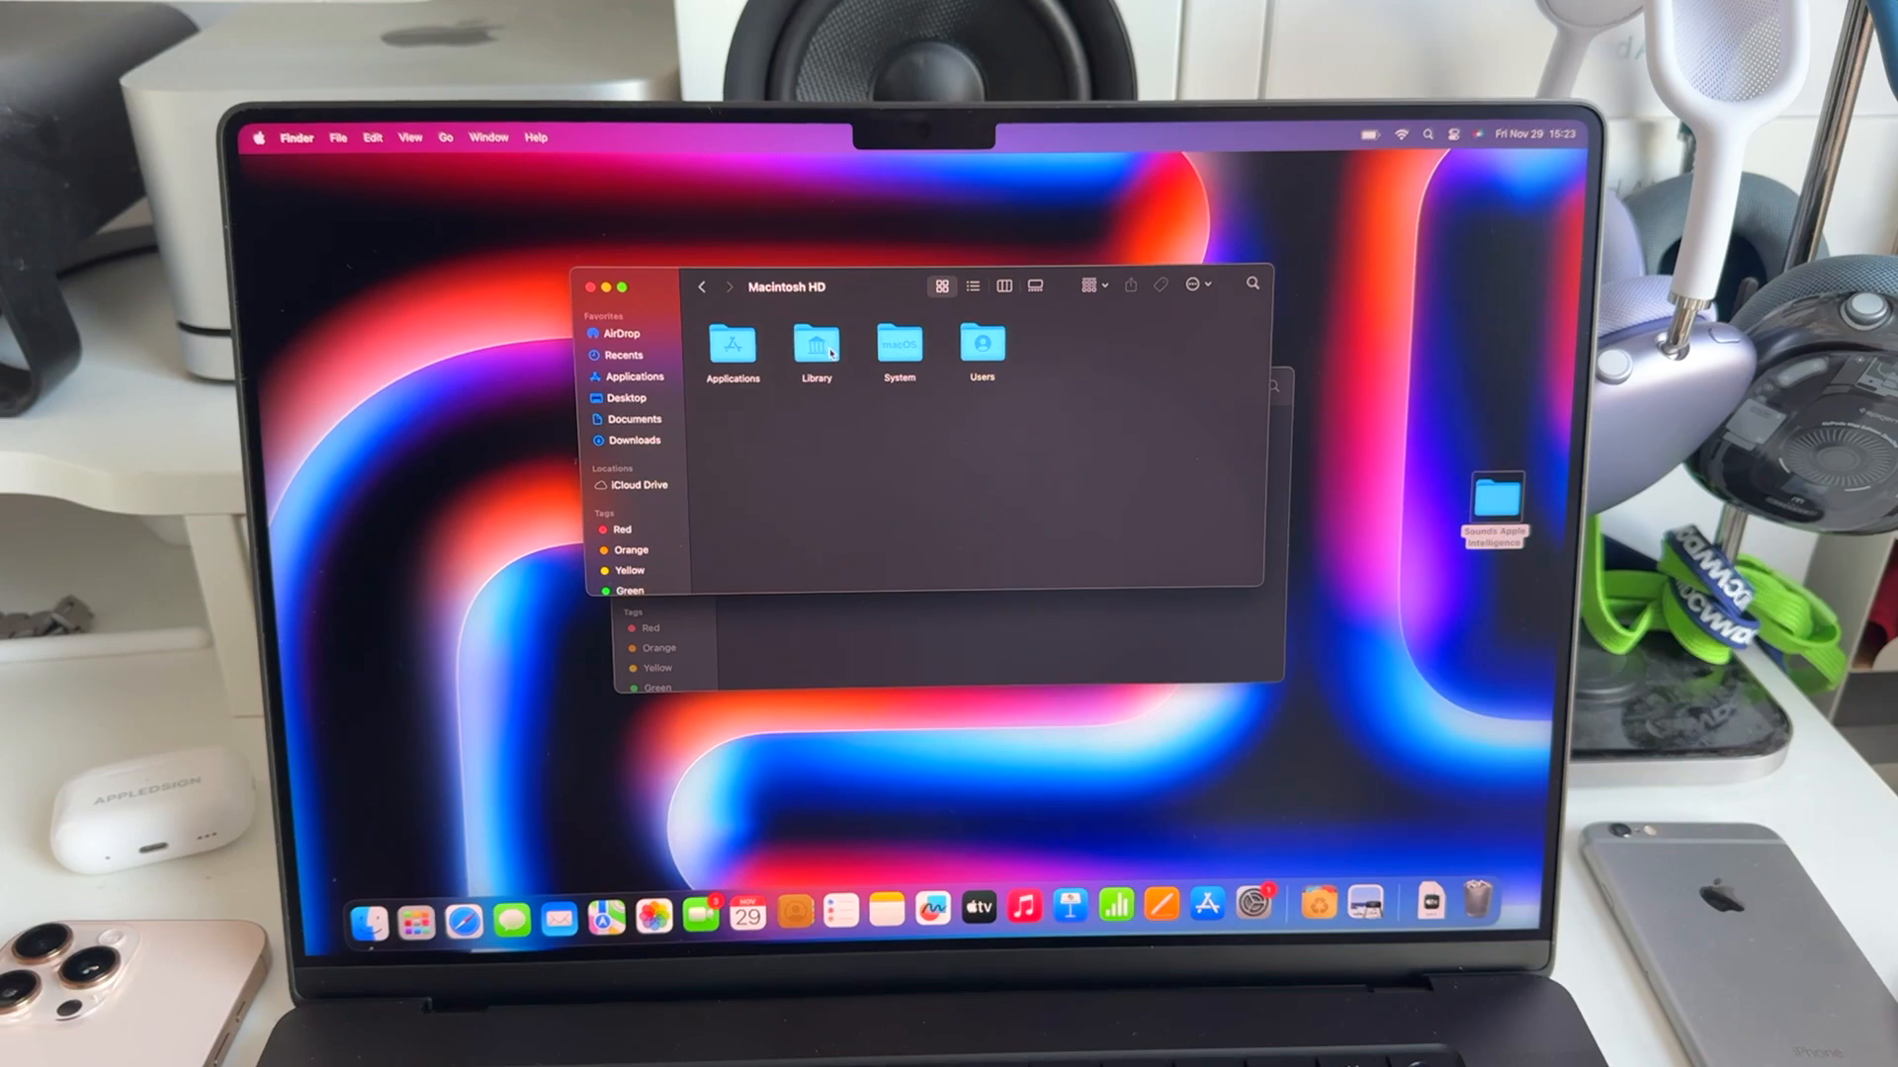
double_click(816, 348)
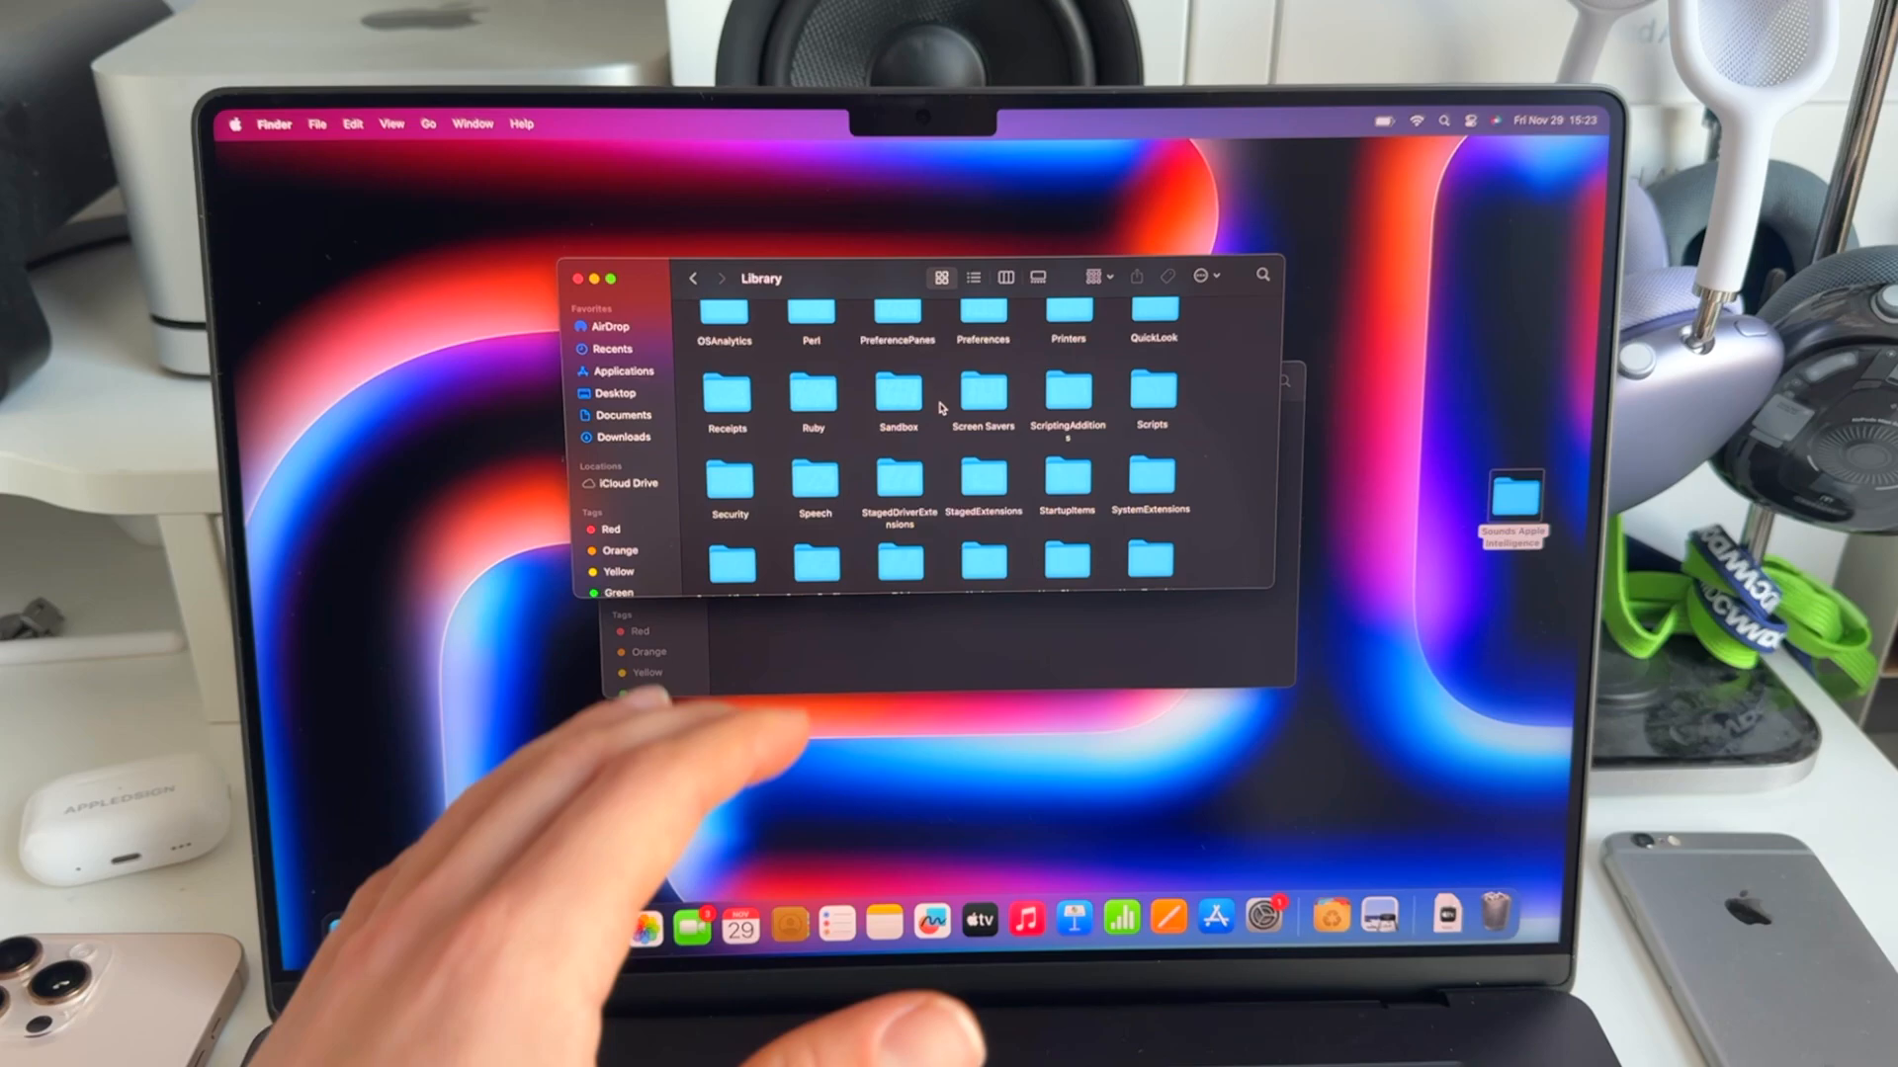
- Create a new folder in /Library named Sounds, authorizing the creation and rename
right_click(889, 545)
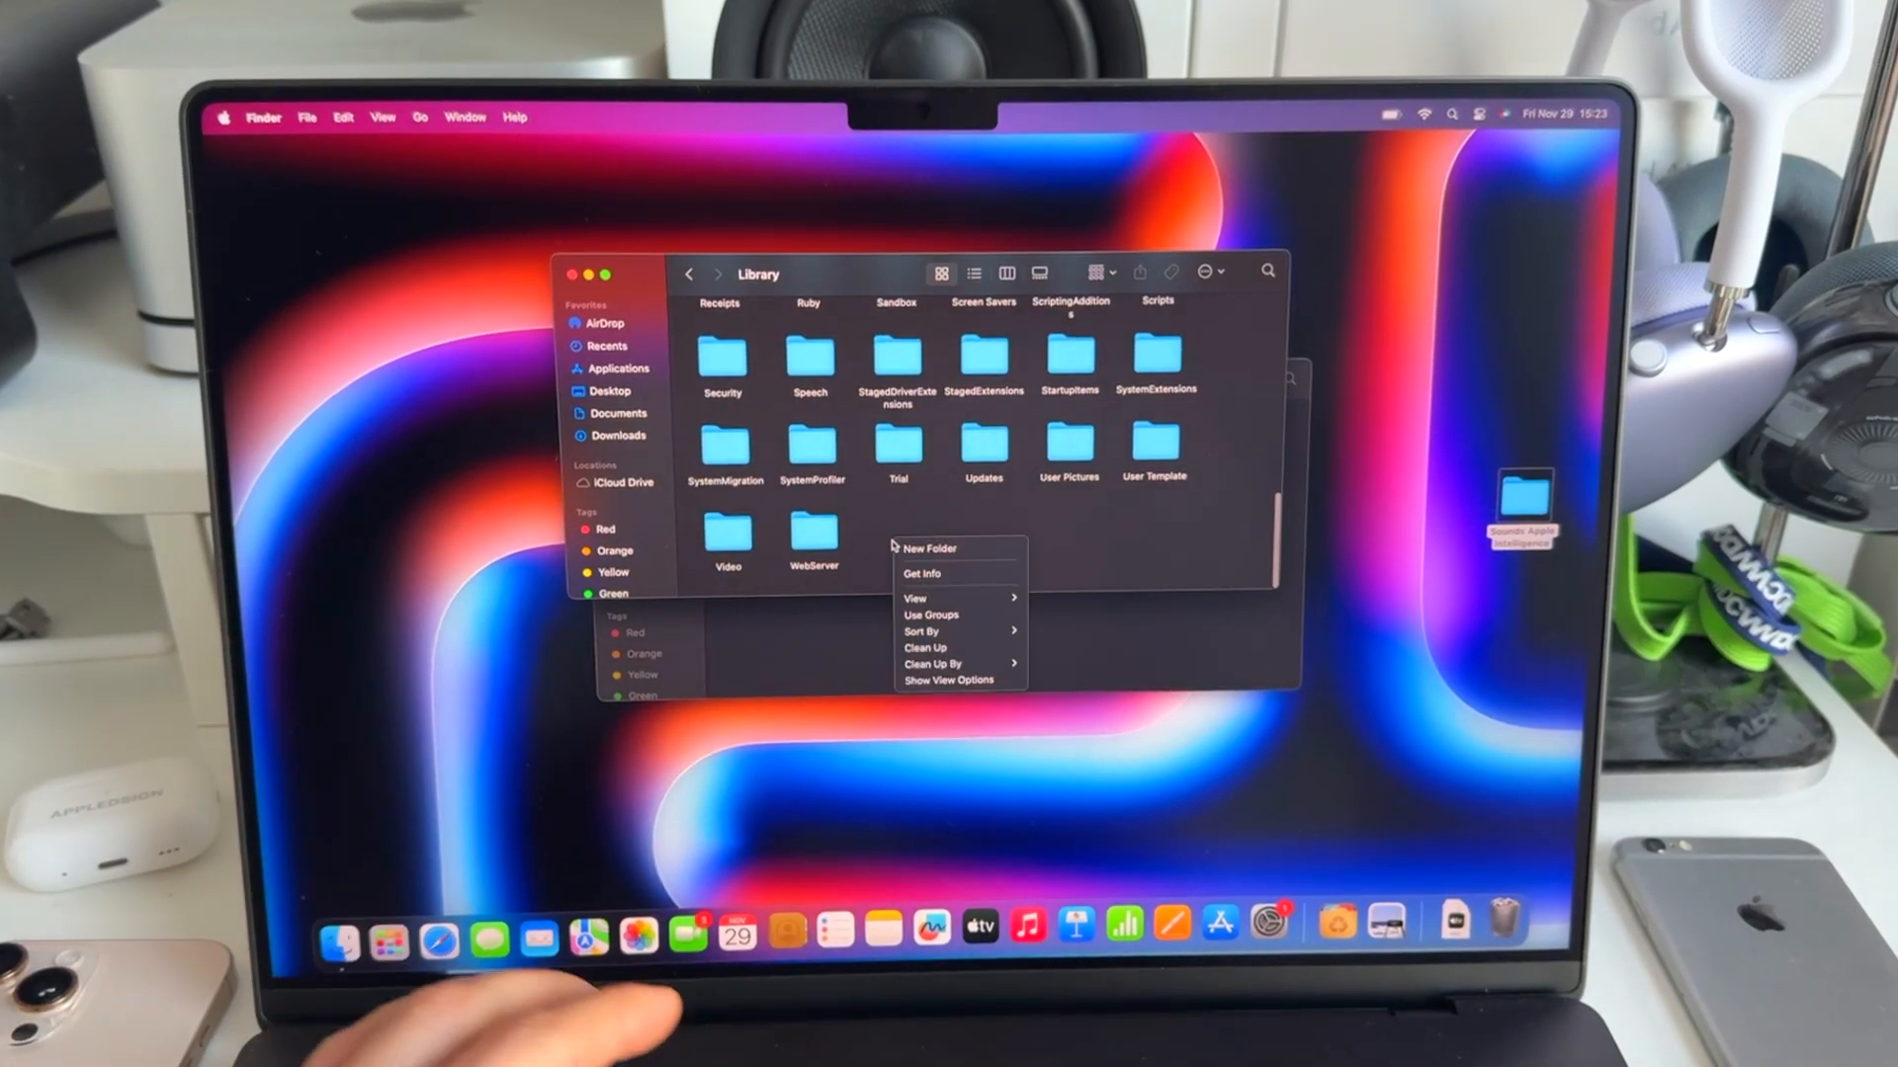
click(928, 549)
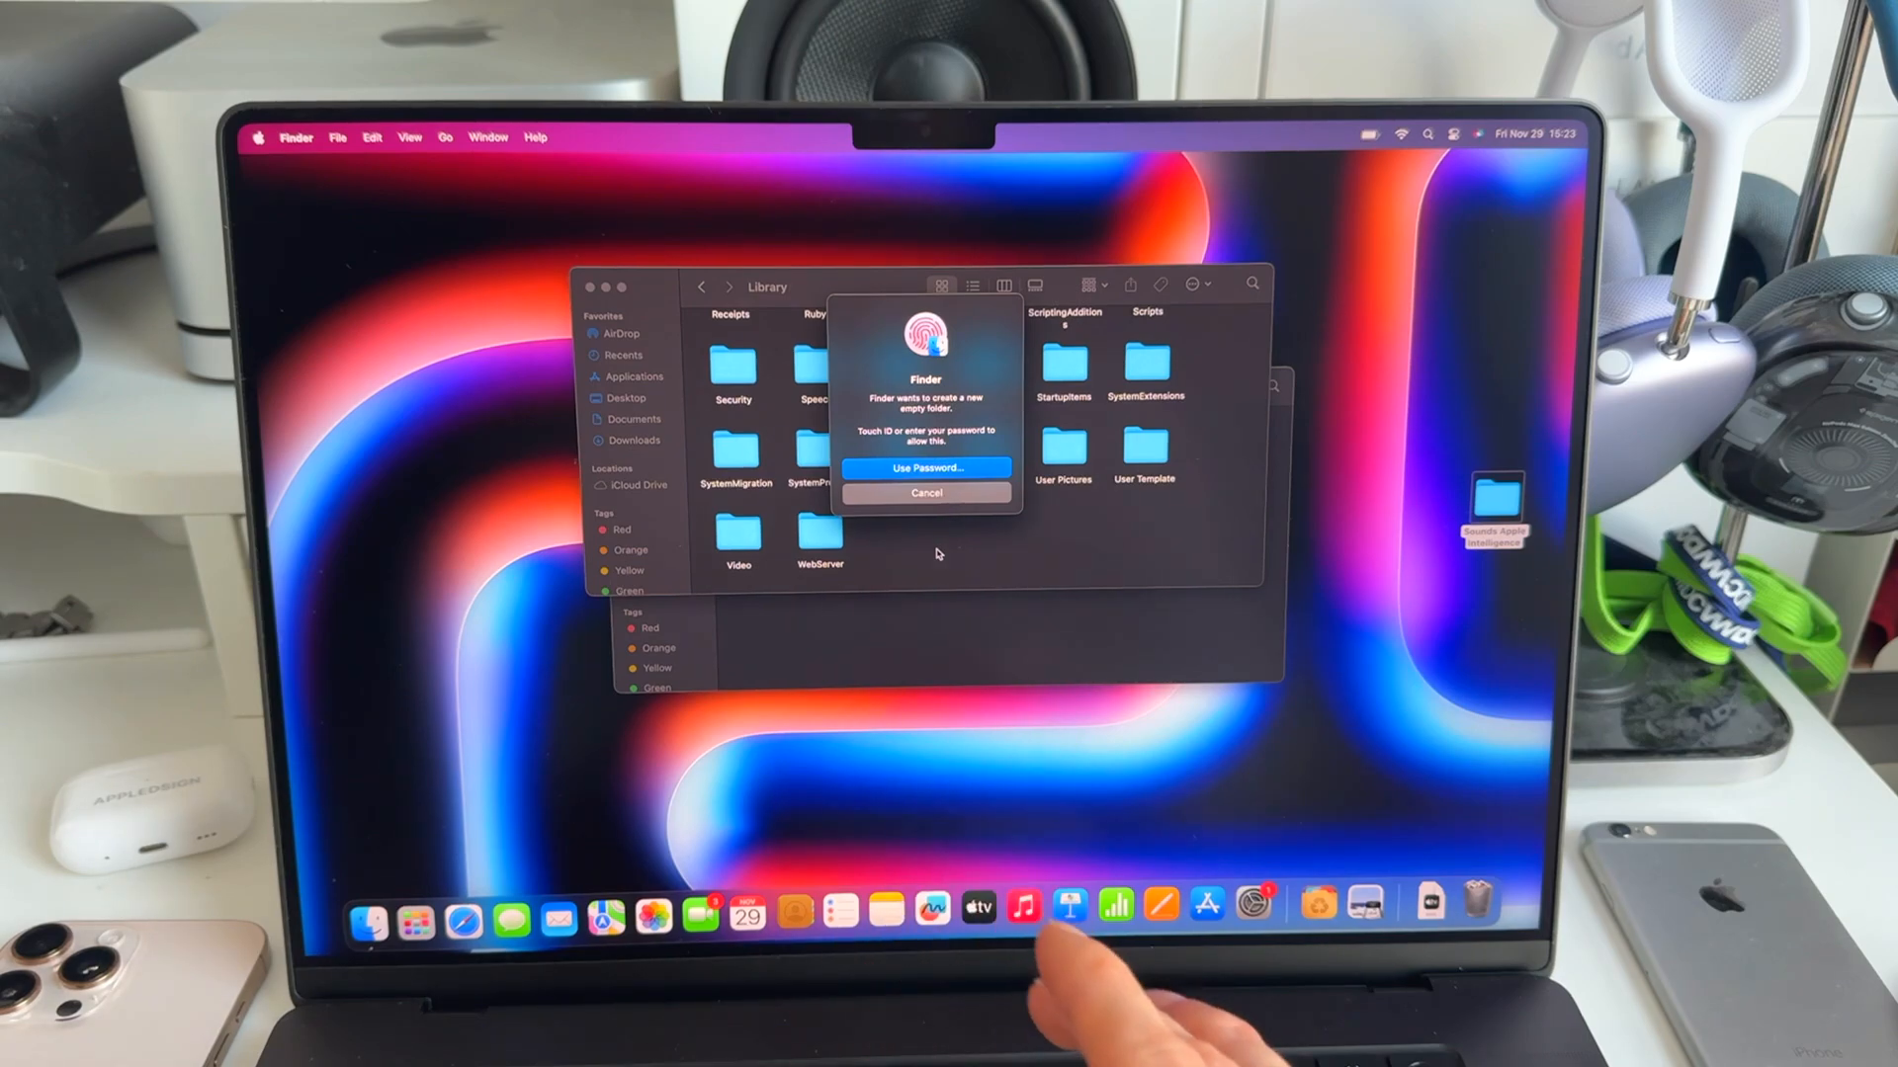
click(925, 467)
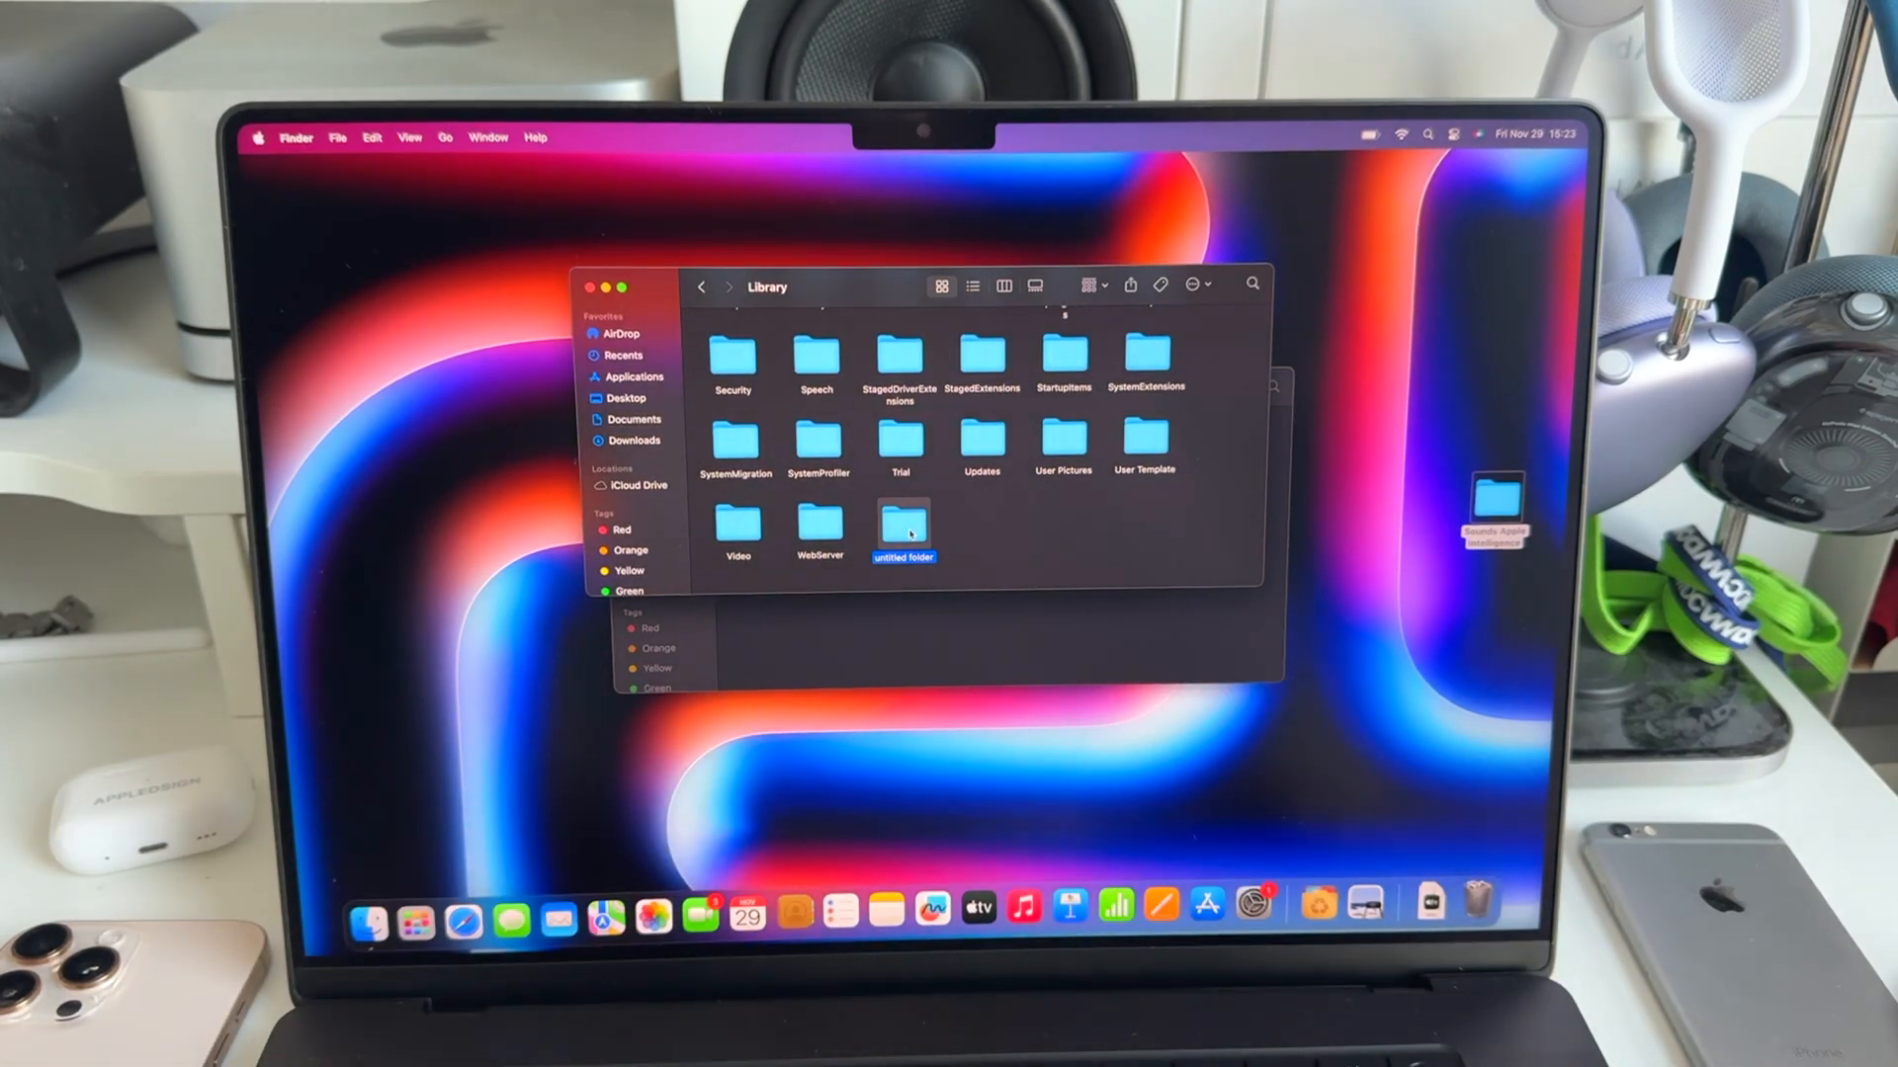
text(Sounds)
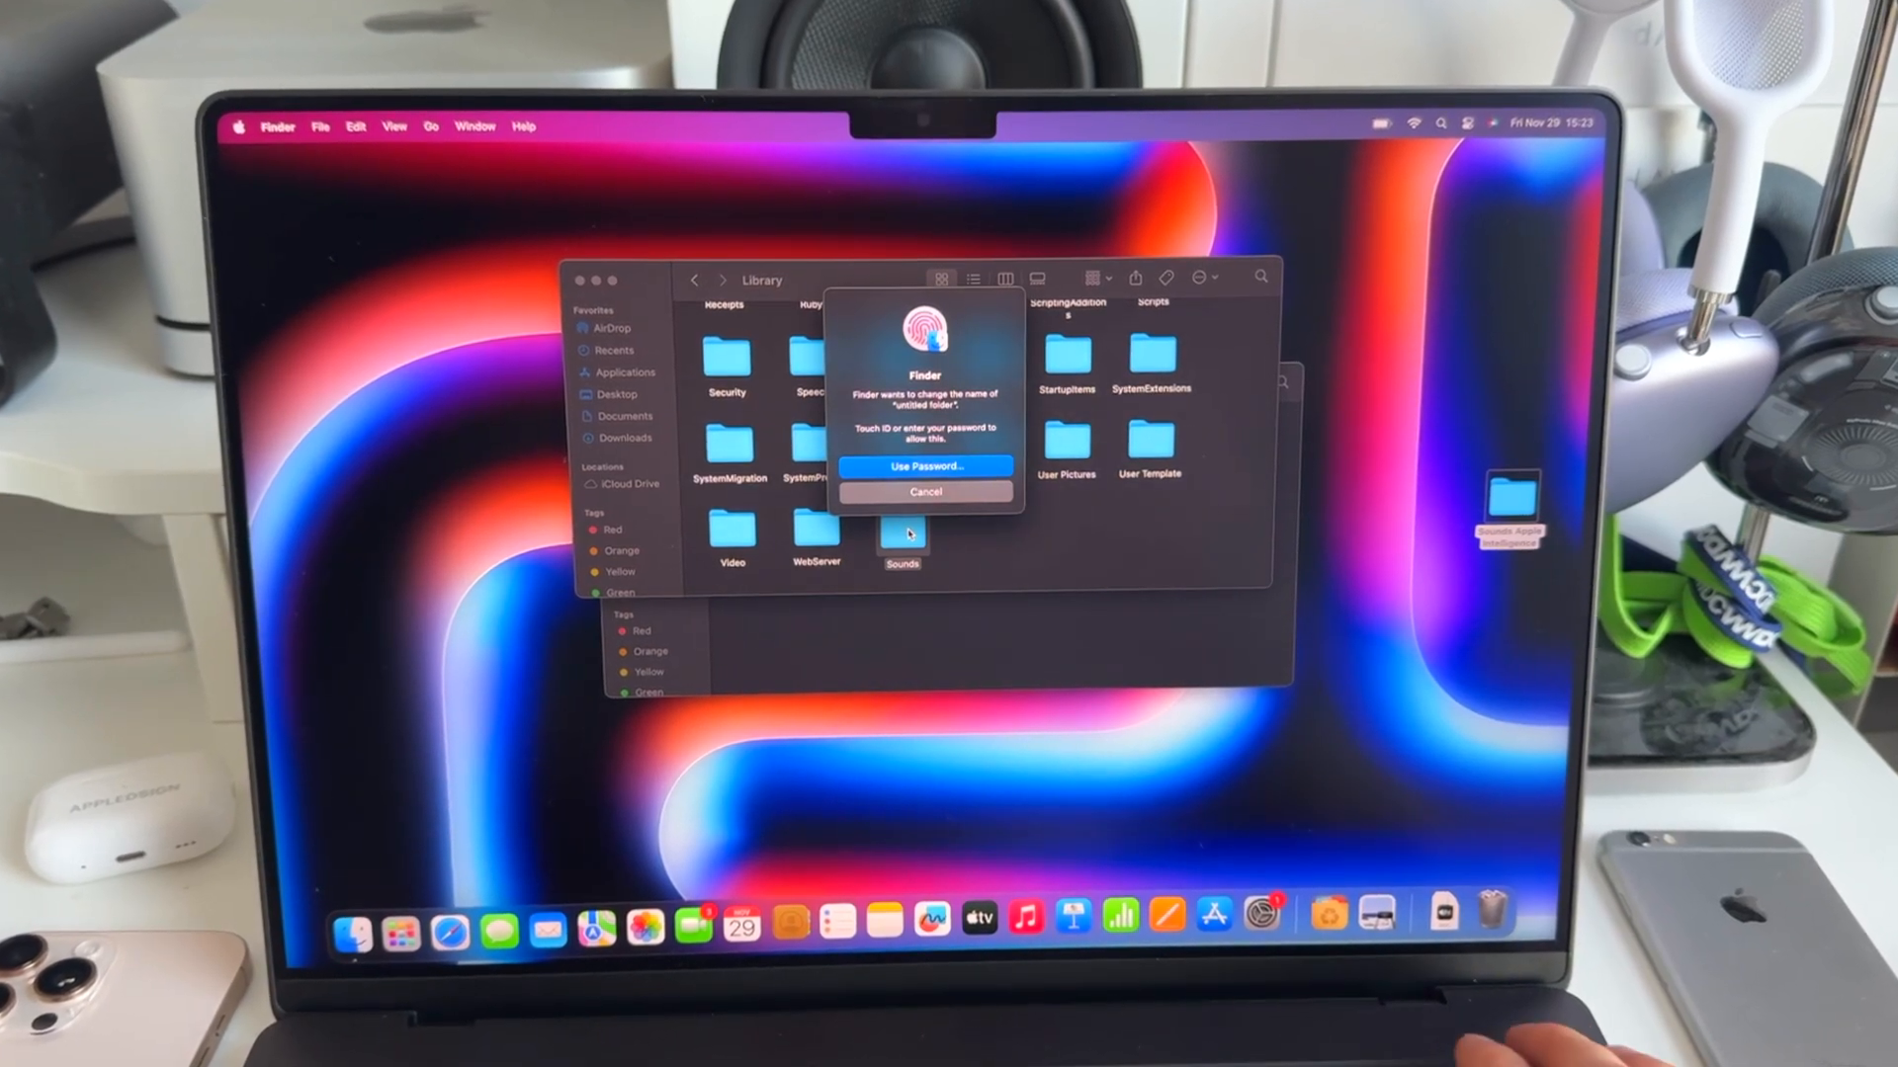
click(925, 491)
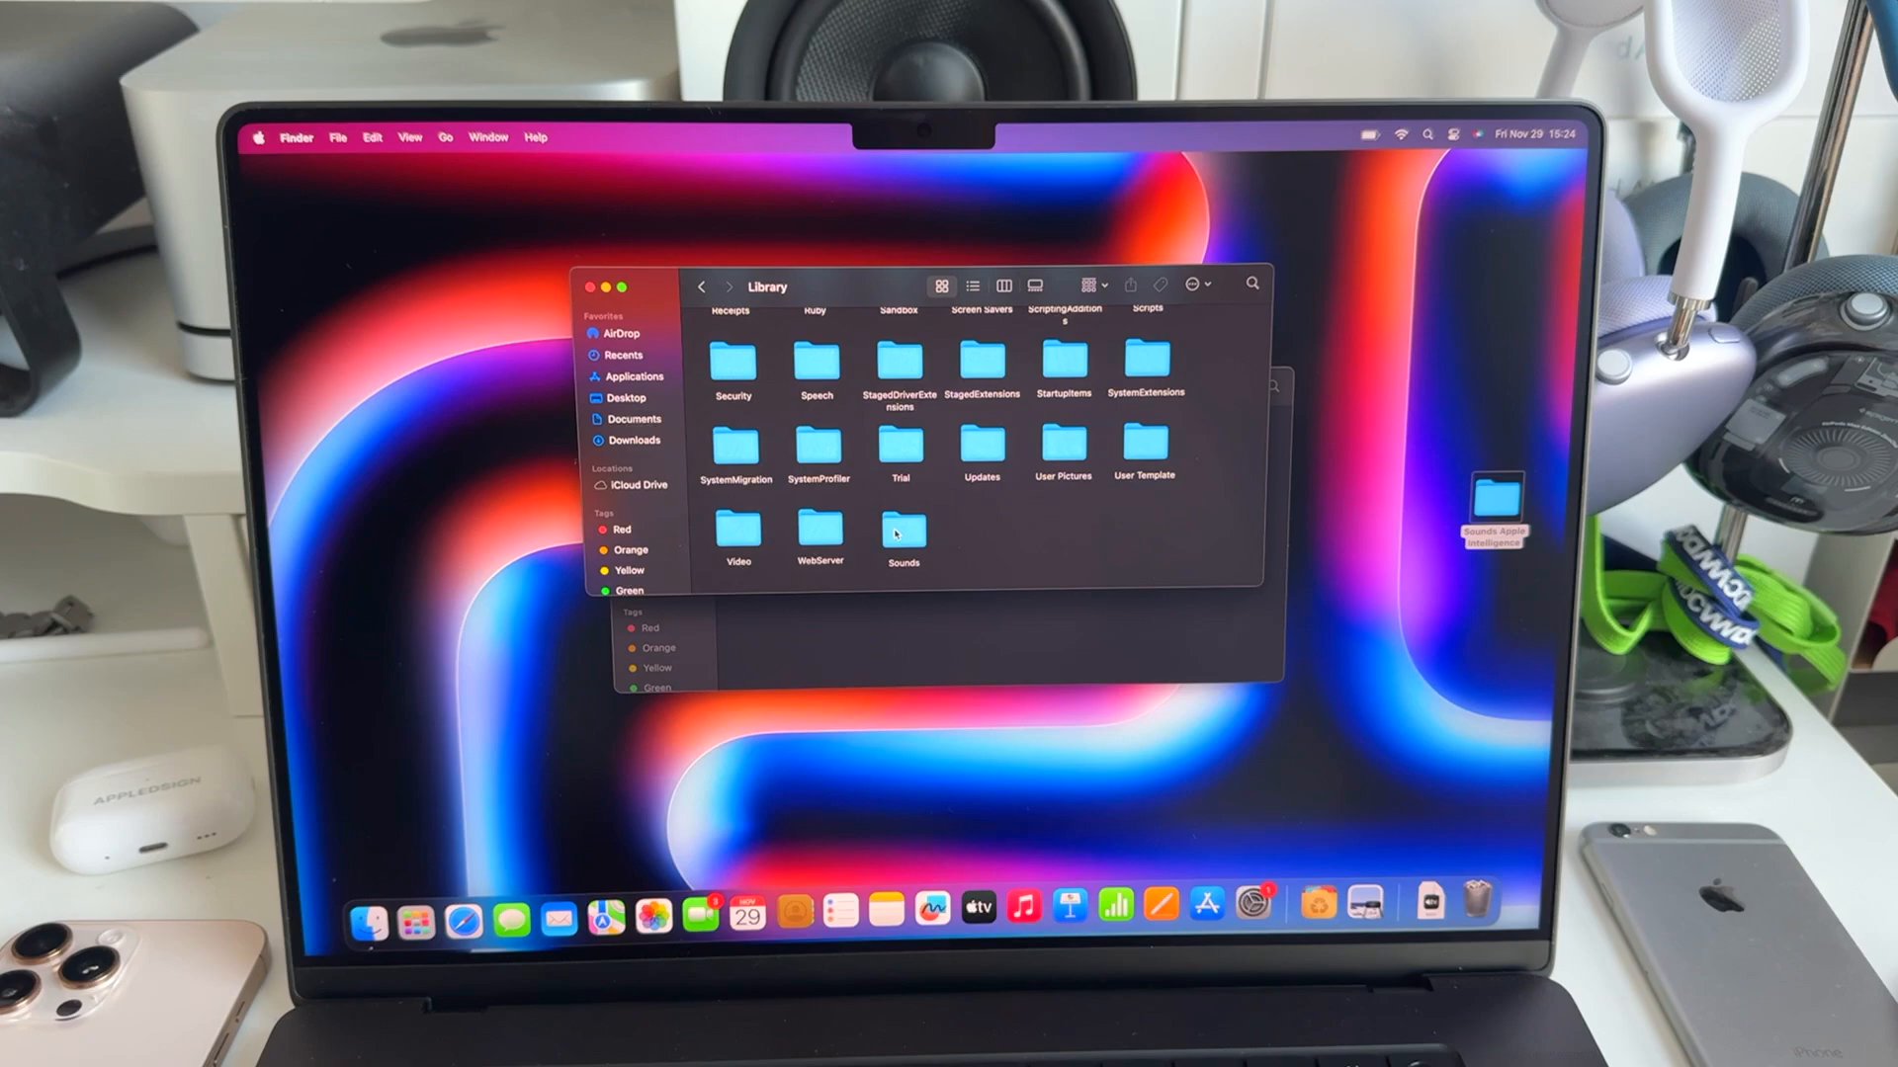
- Paste copies of the four Sound-FX-Siri .aiff files into /Library/Sounds, then close the windows
double_click(903, 529)
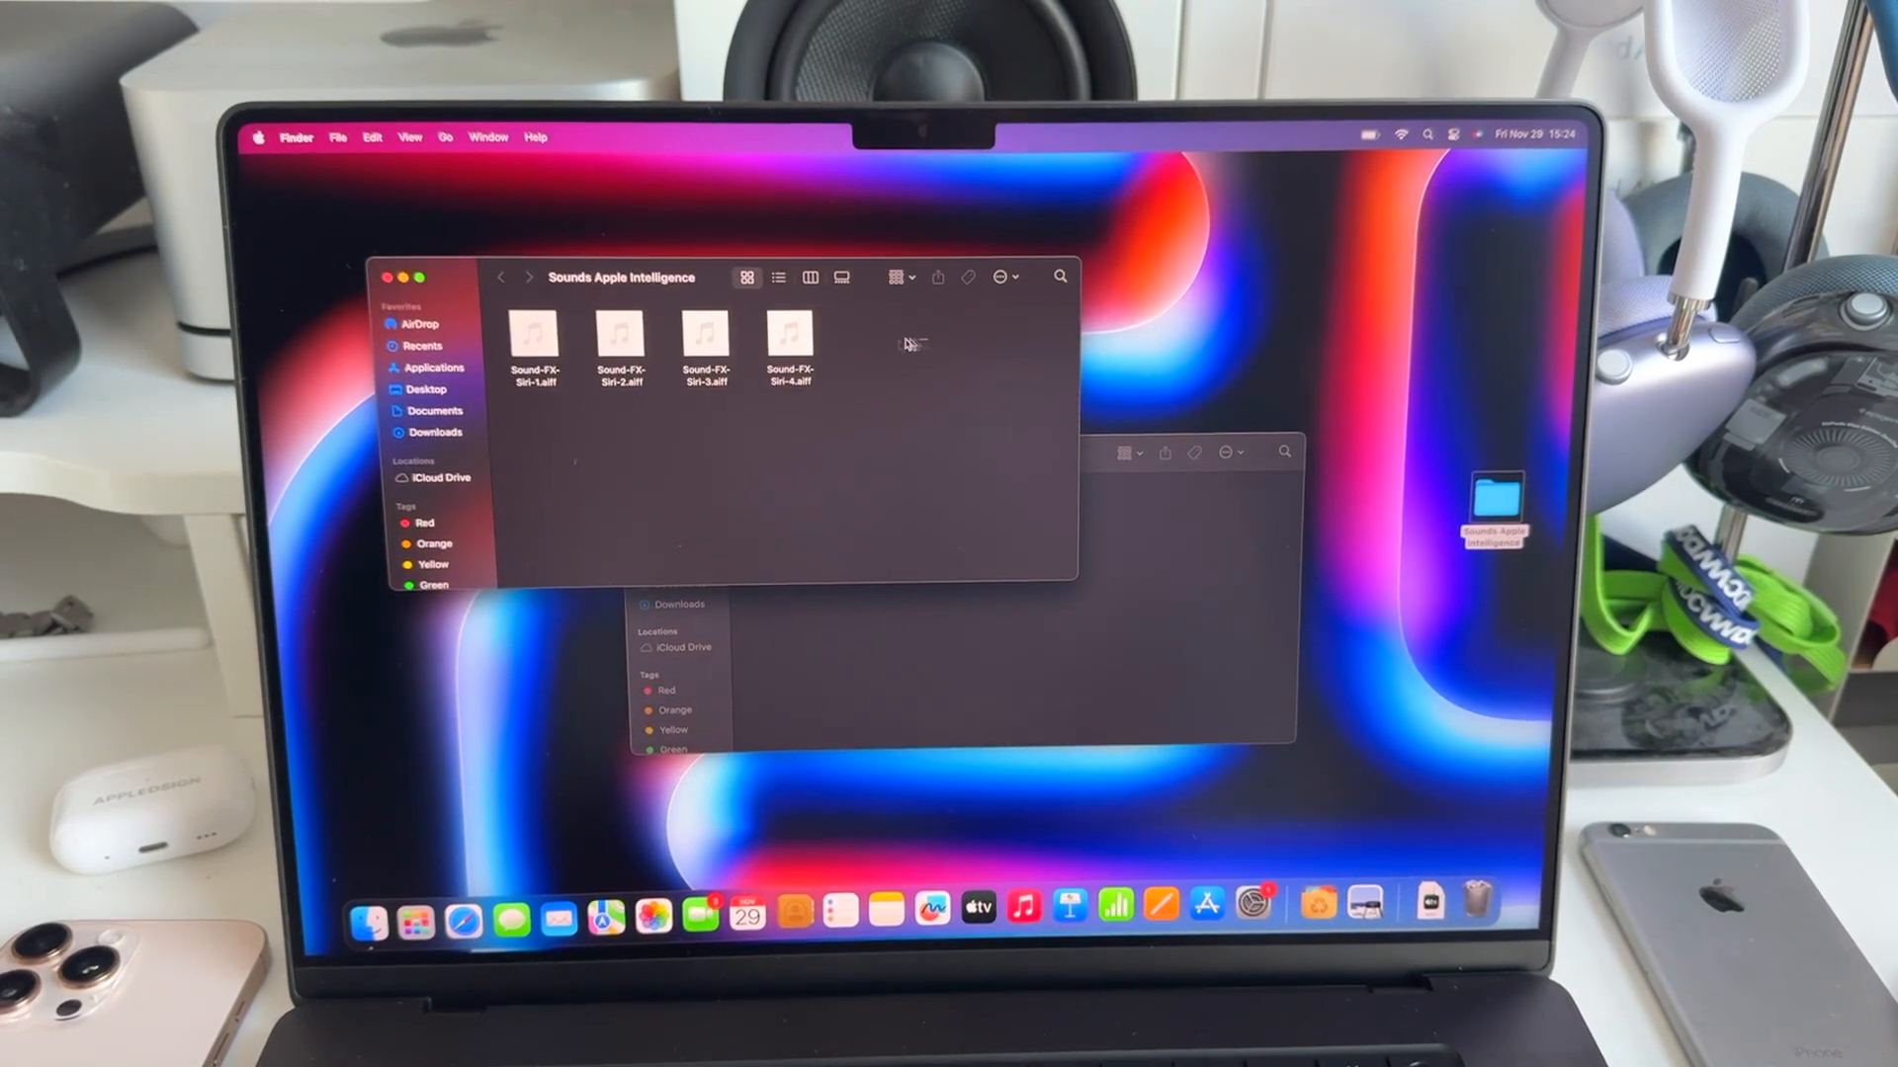
right_click(534, 341)
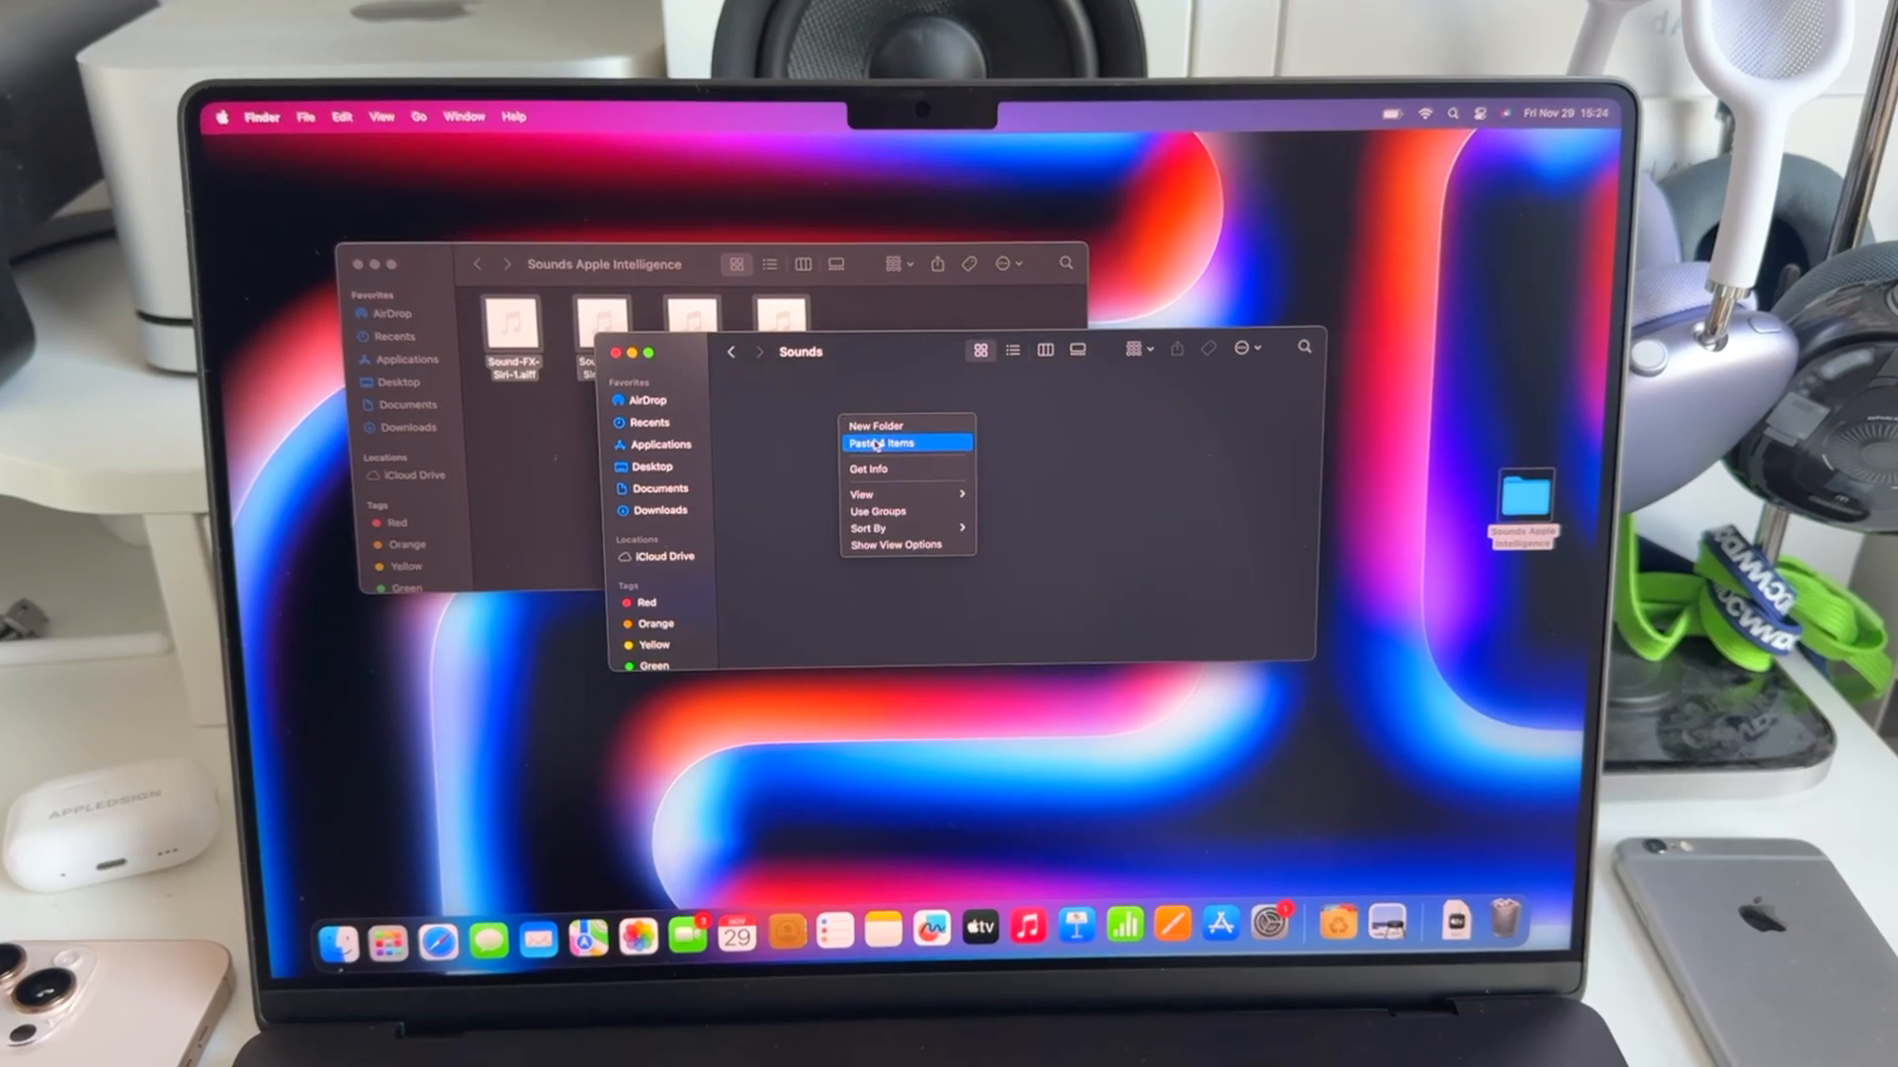
click(883, 442)
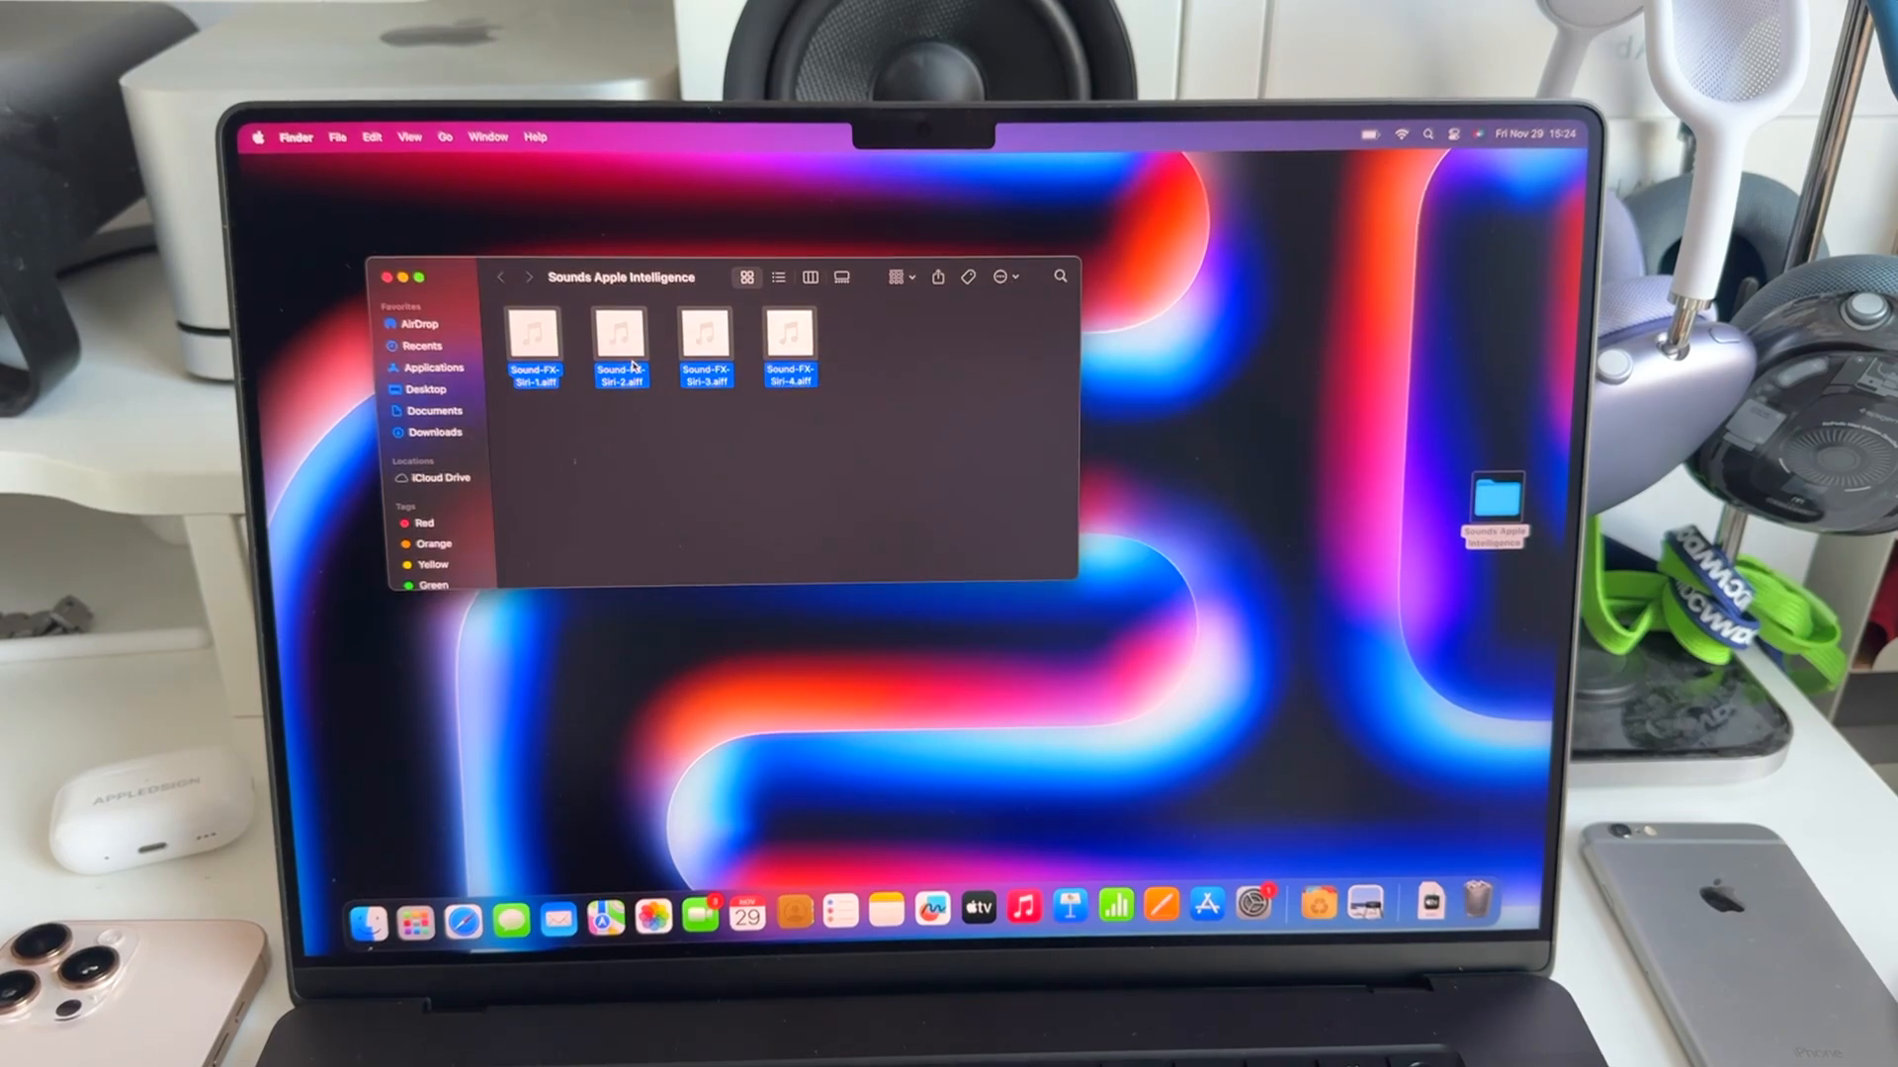
click(396, 278)
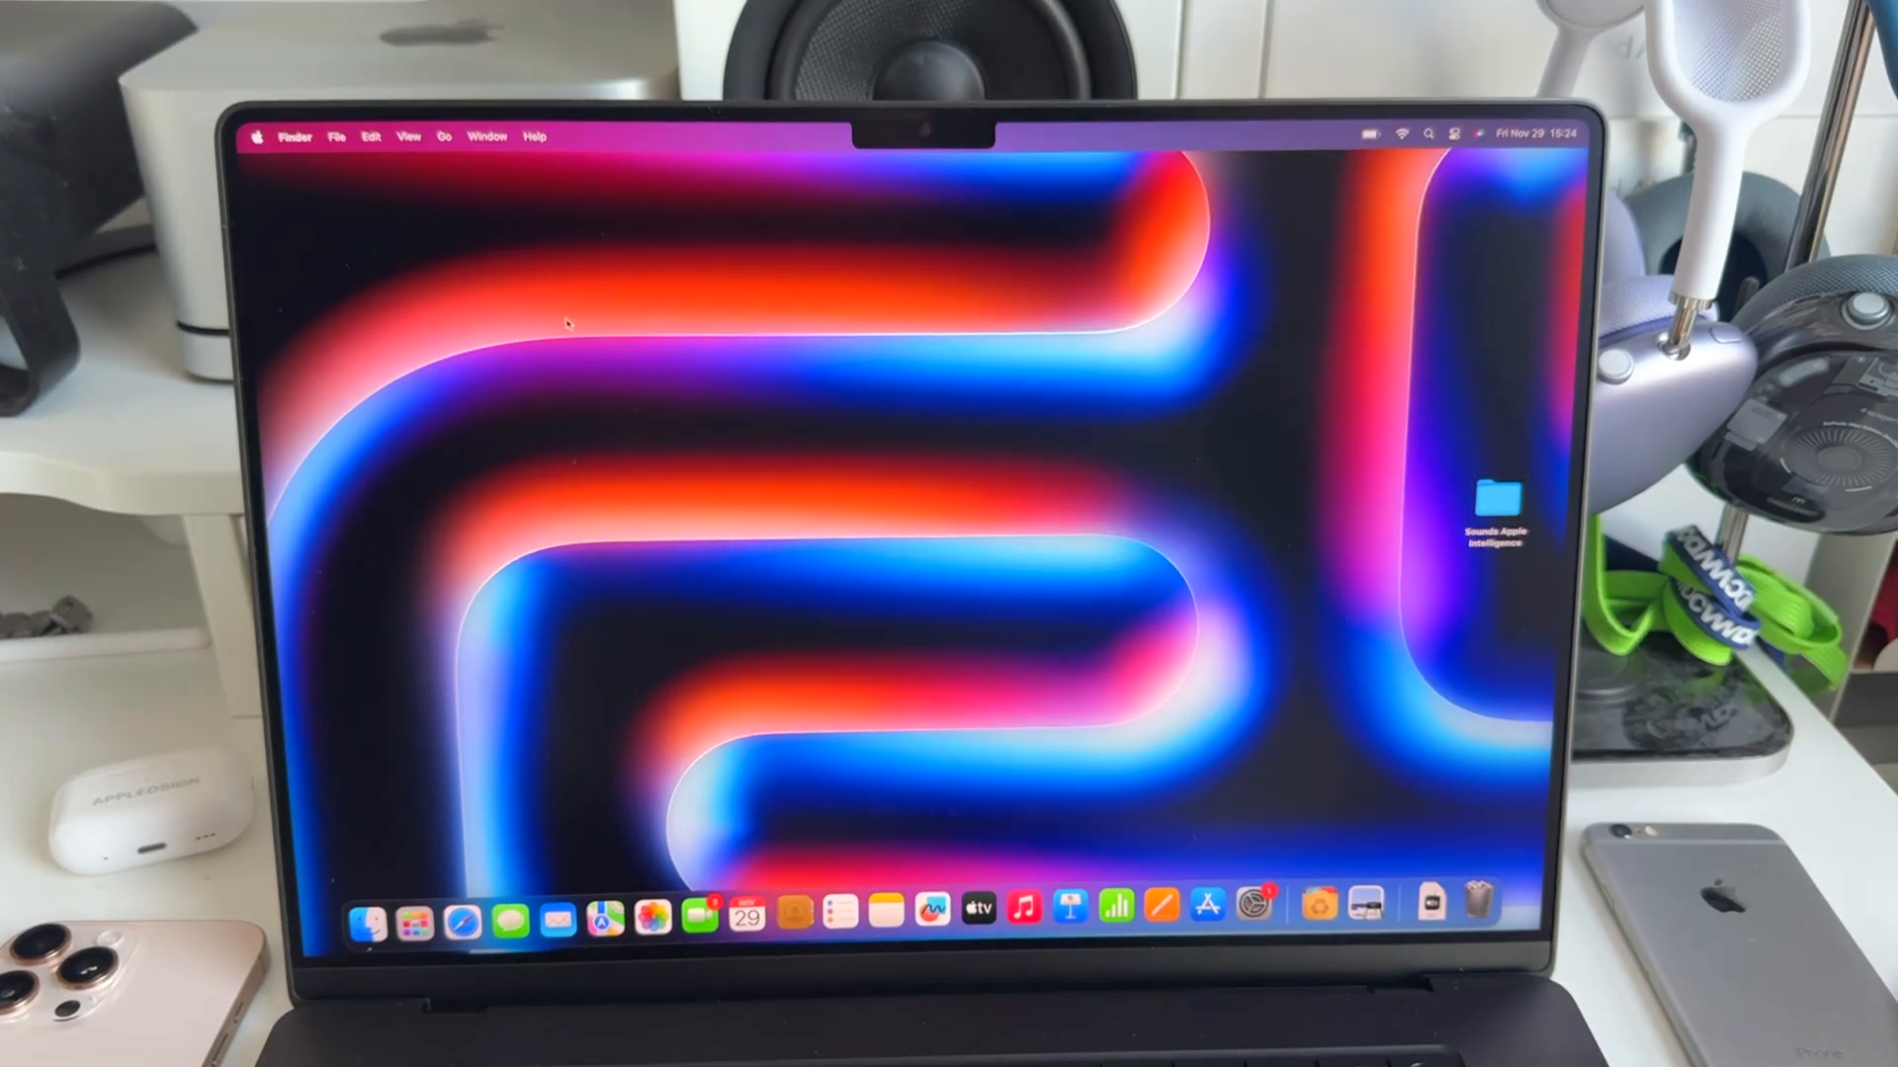
- Set Sound-FX-Siri-1 as the alert sound in Sound settings, previewing Siri-3 and Siri-4
click(1254, 908)
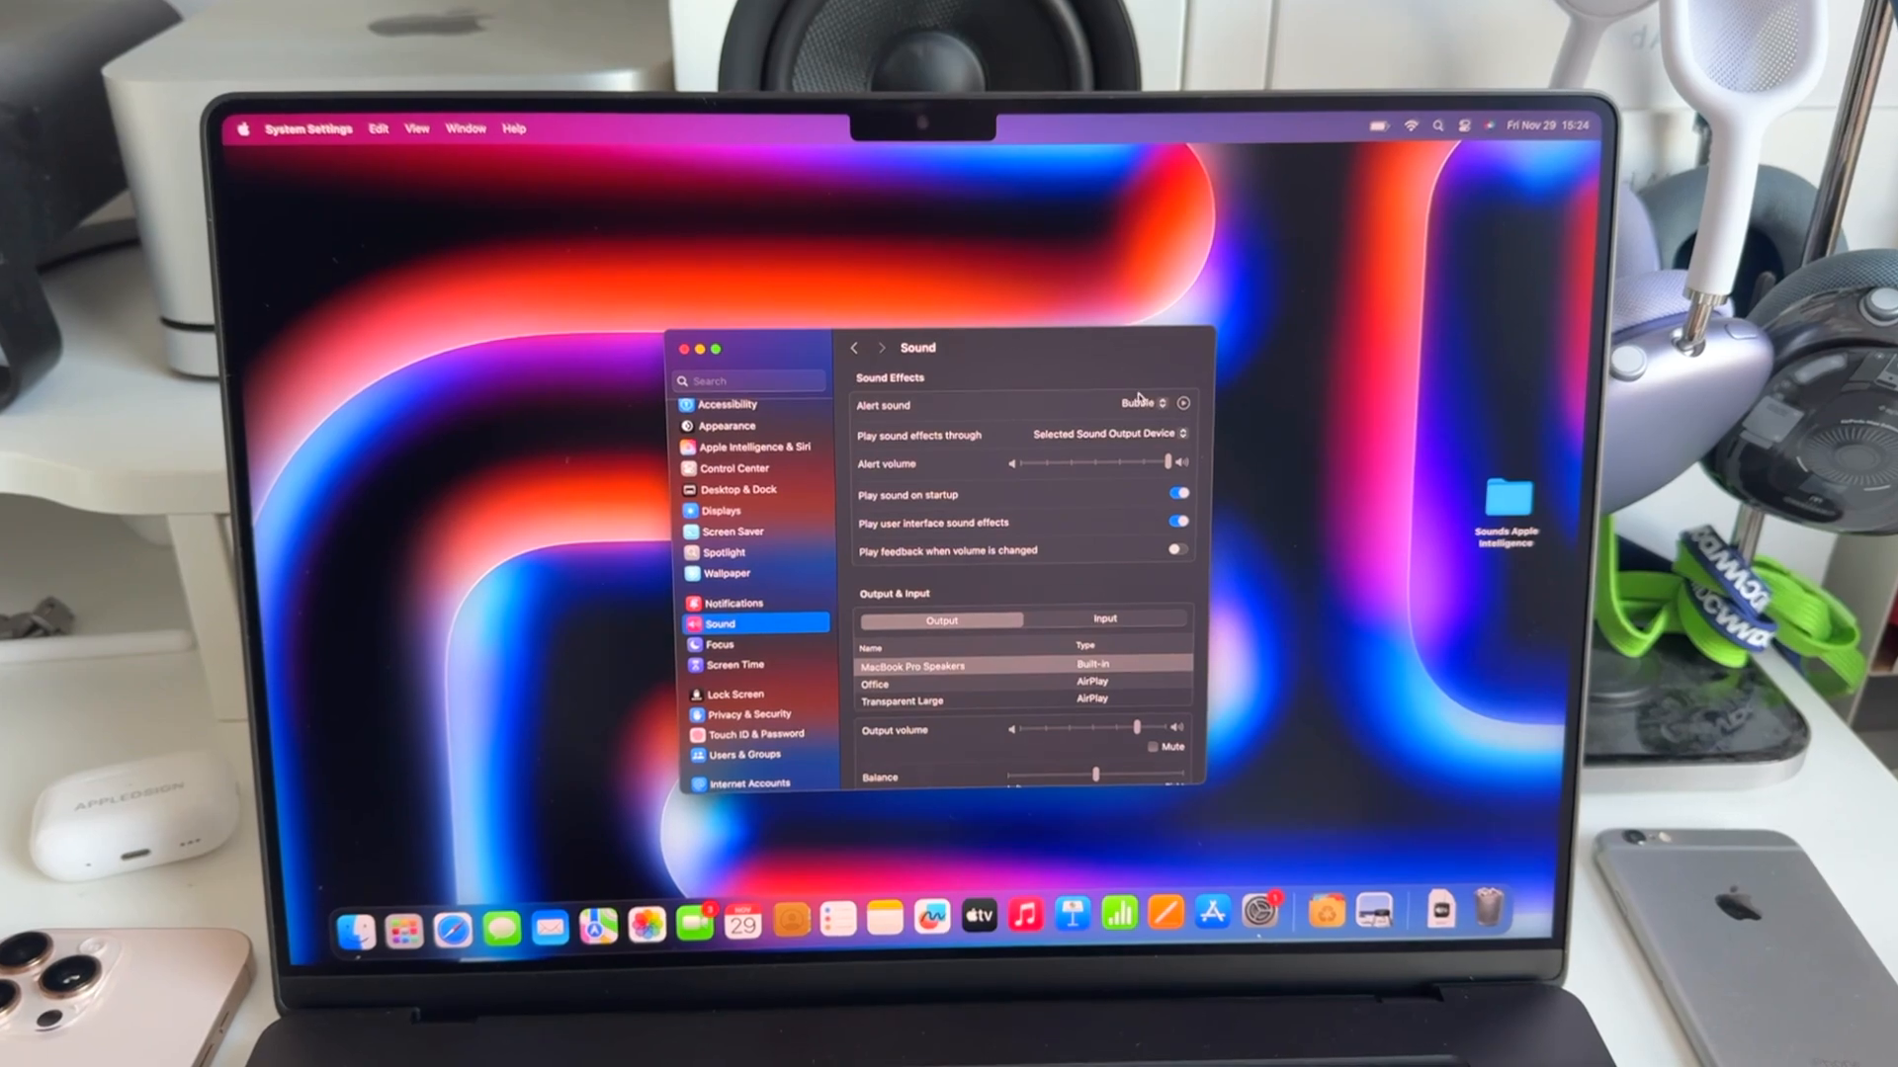
click(1143, 403)
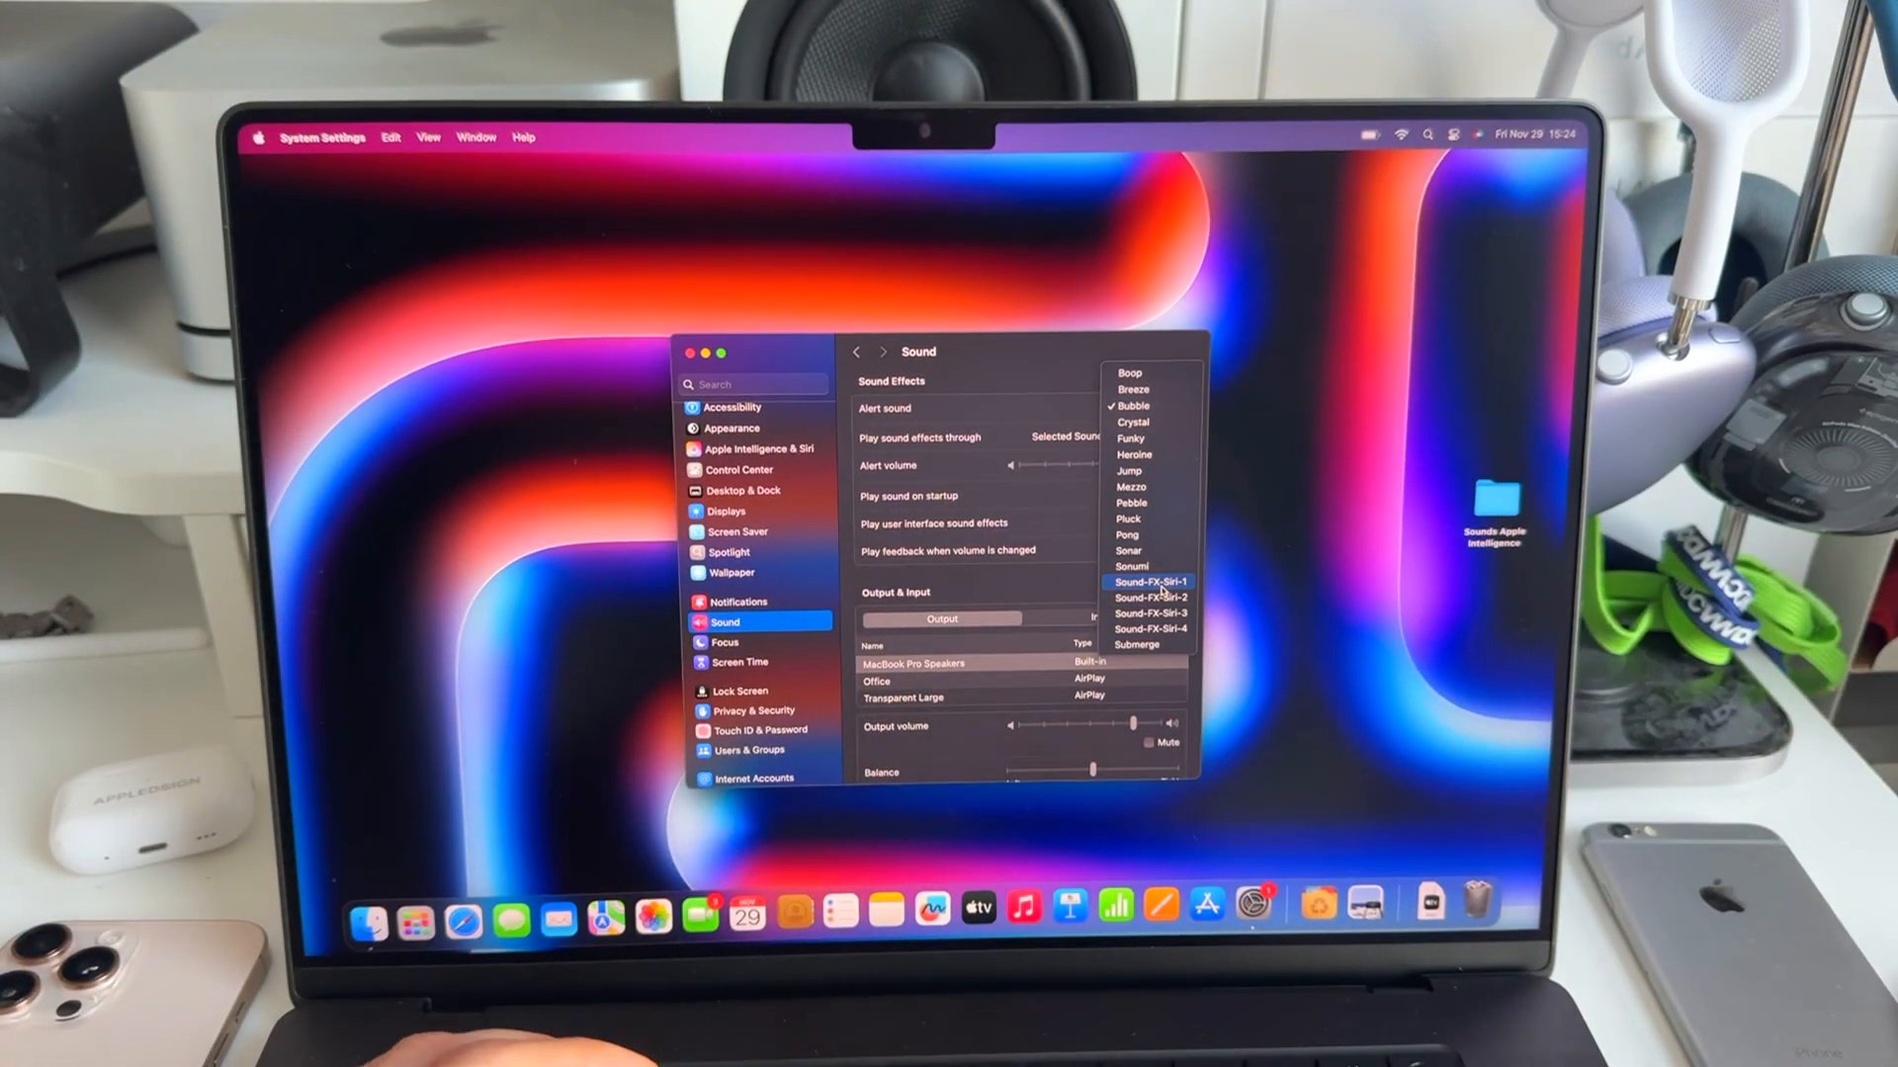
click(1149, 581)
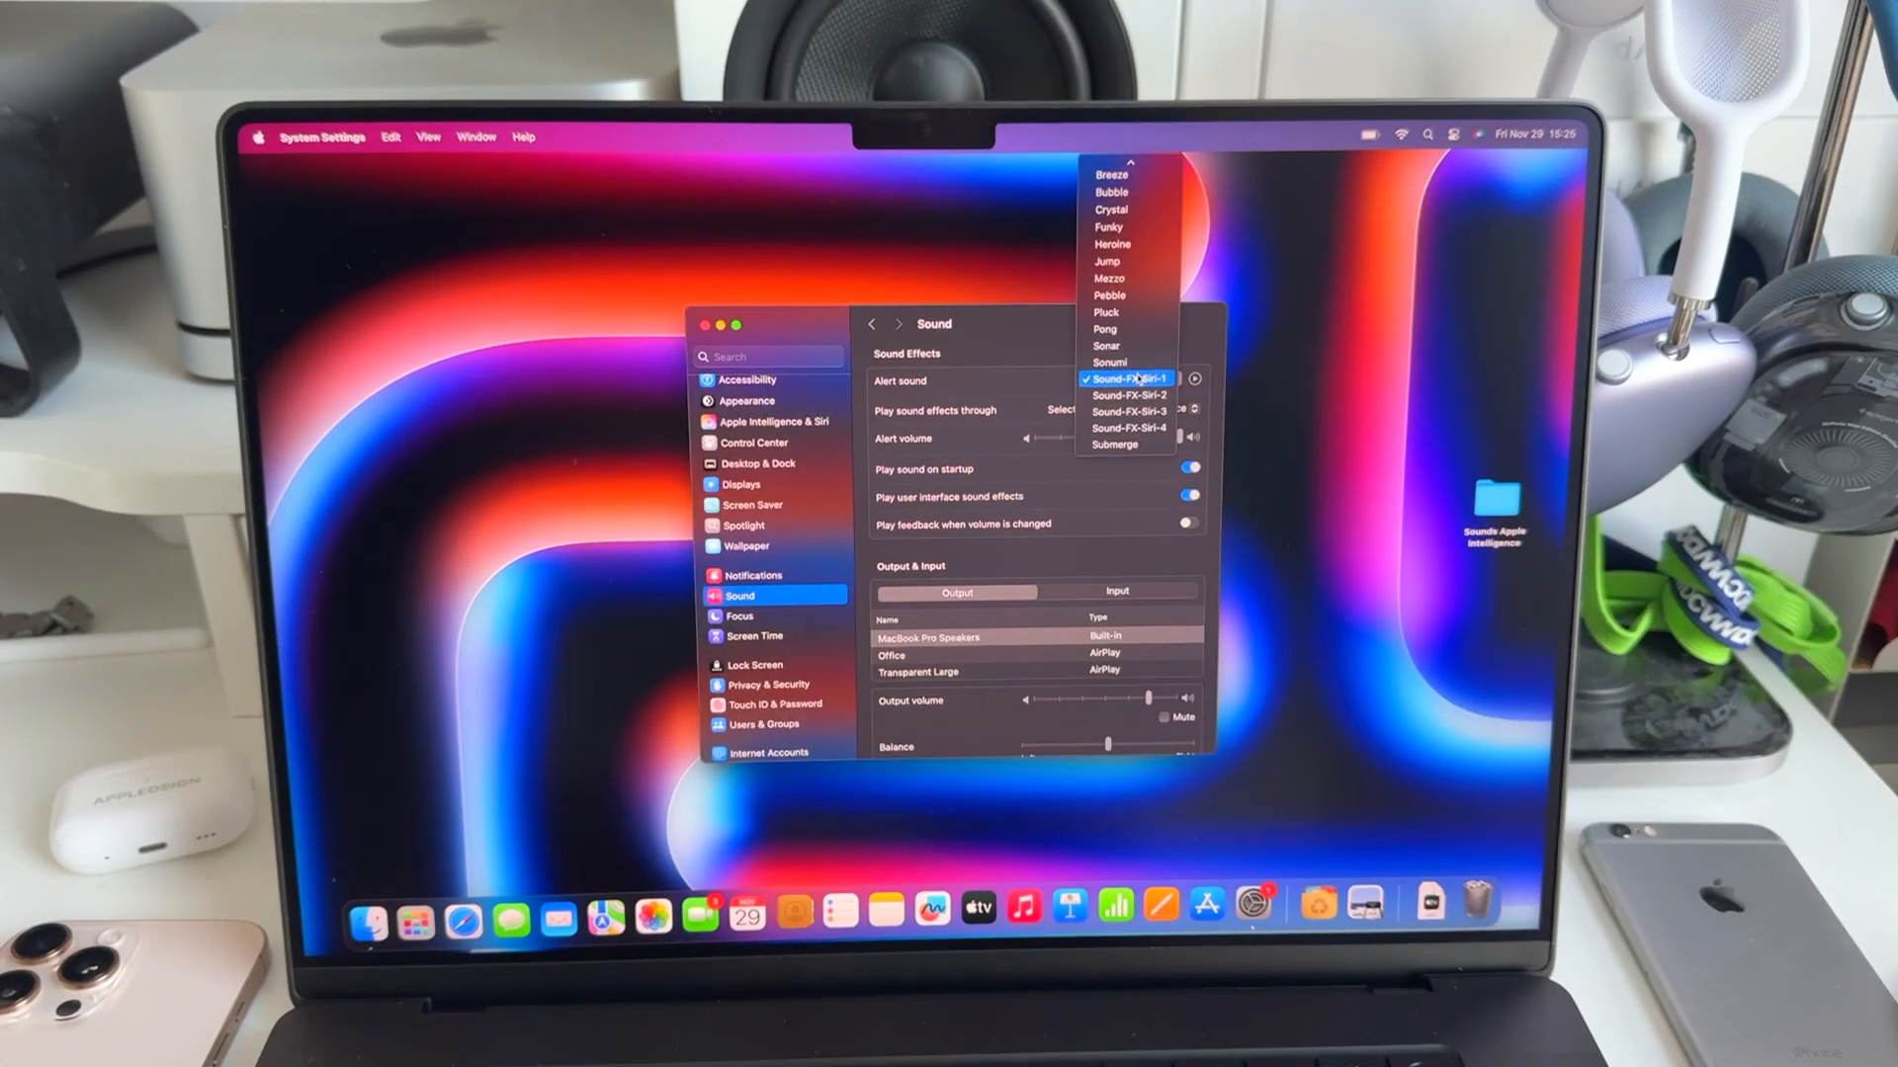
click(1127, 395)
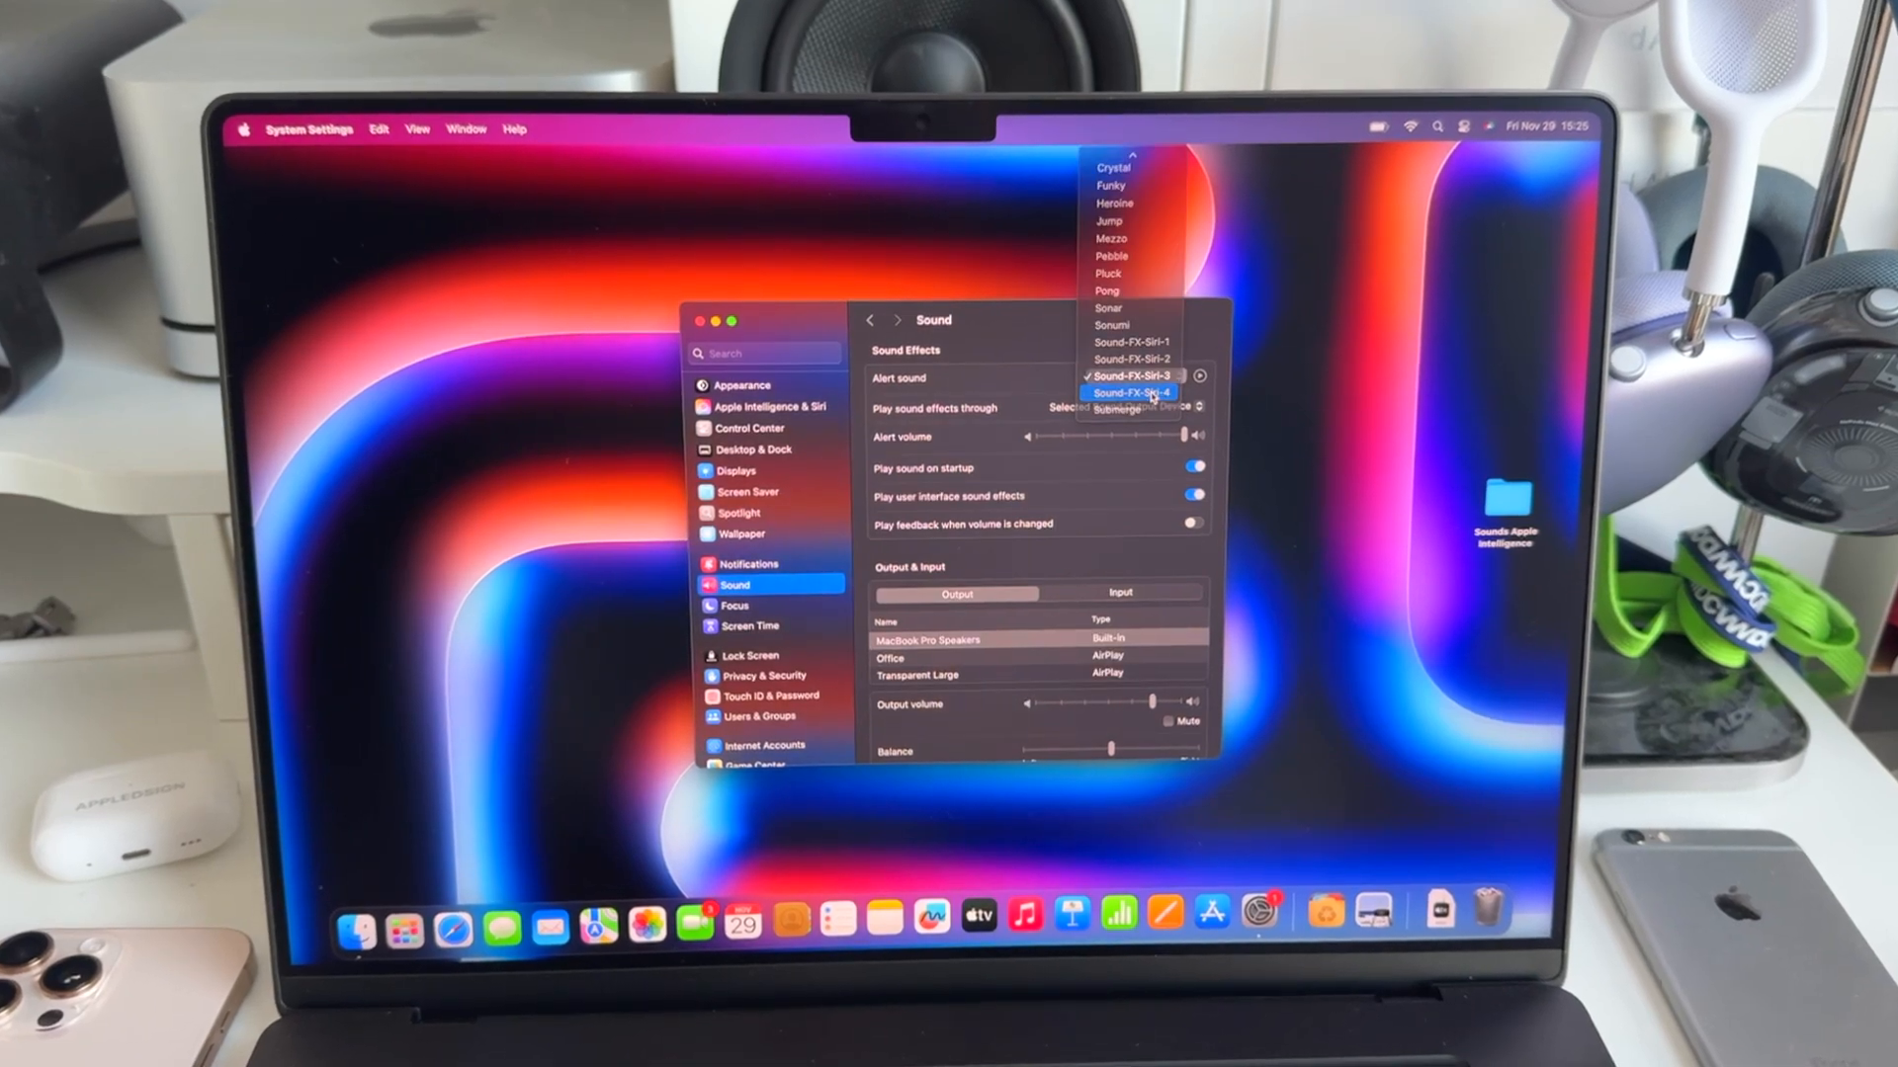
click(1130, 391)
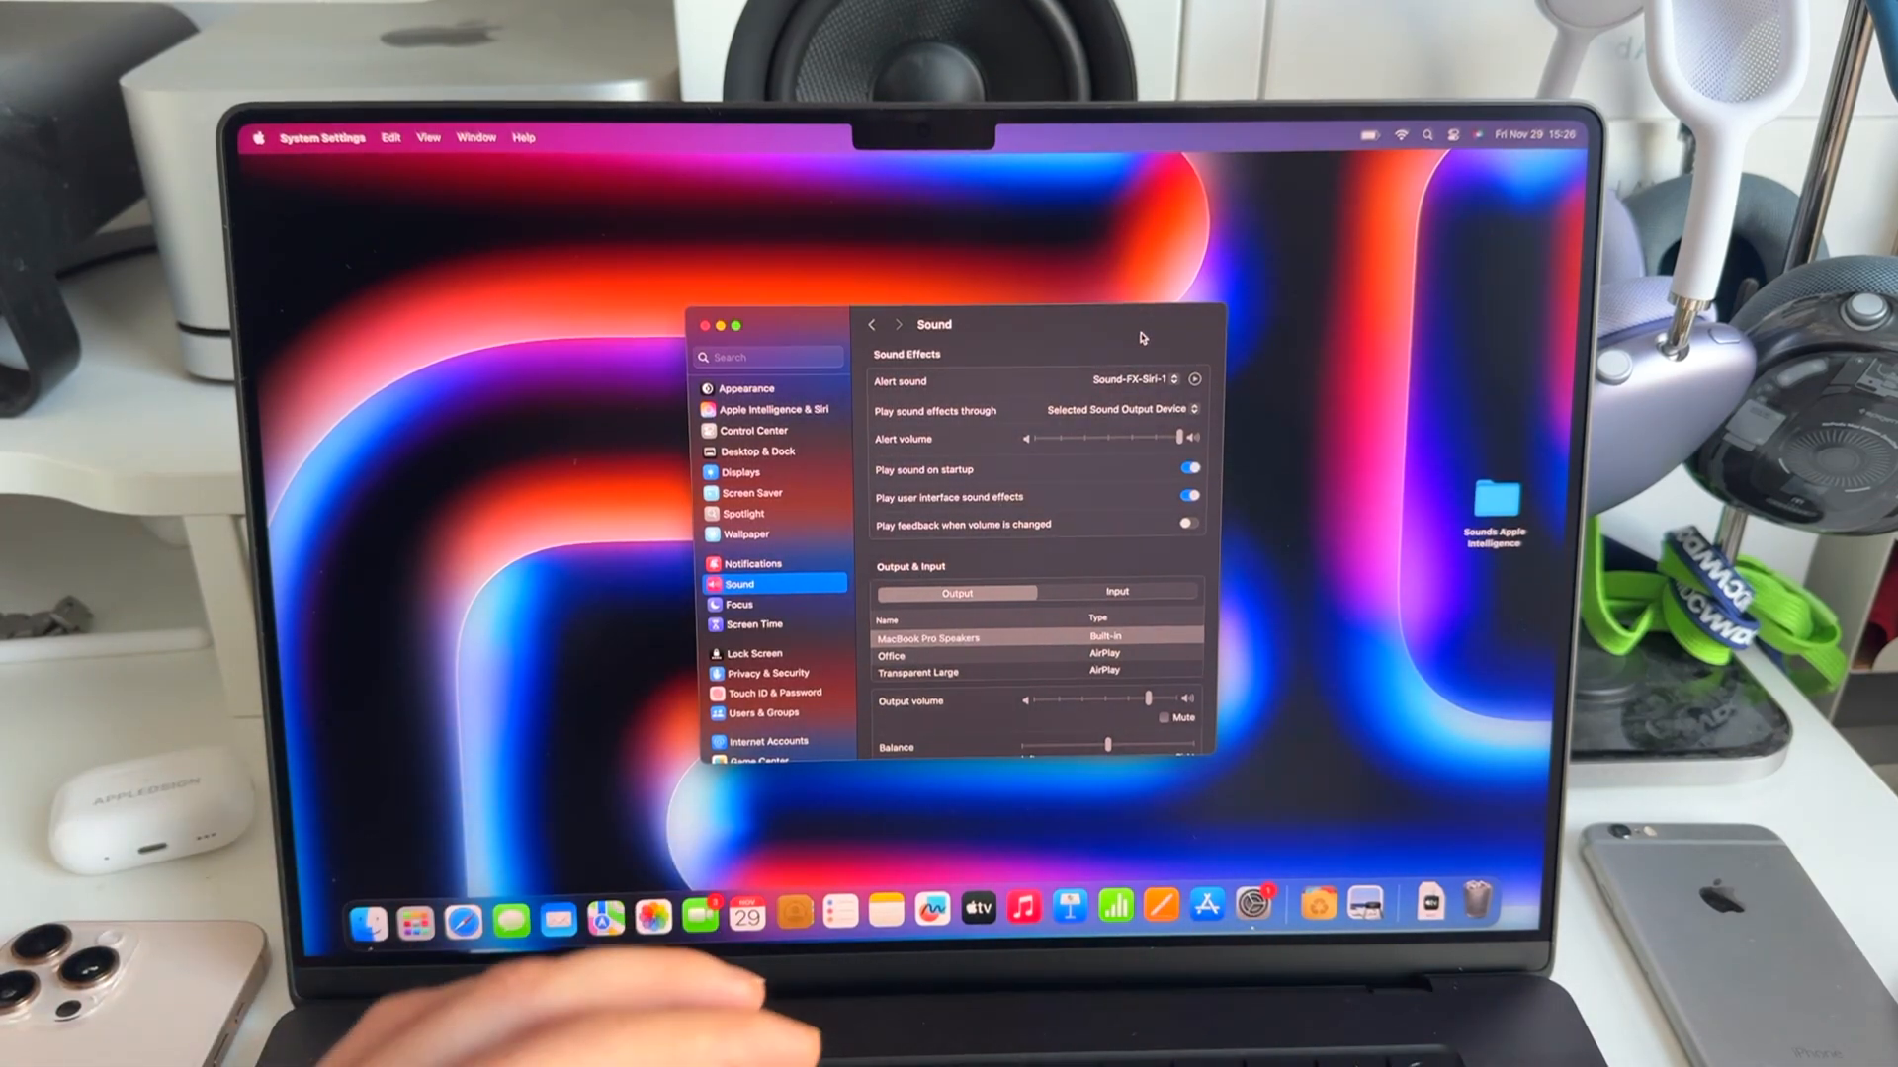
- Quit System Settings, reopen Macintosh HD > Library, and move the Sounds folder to the Trash
click(695, 324)
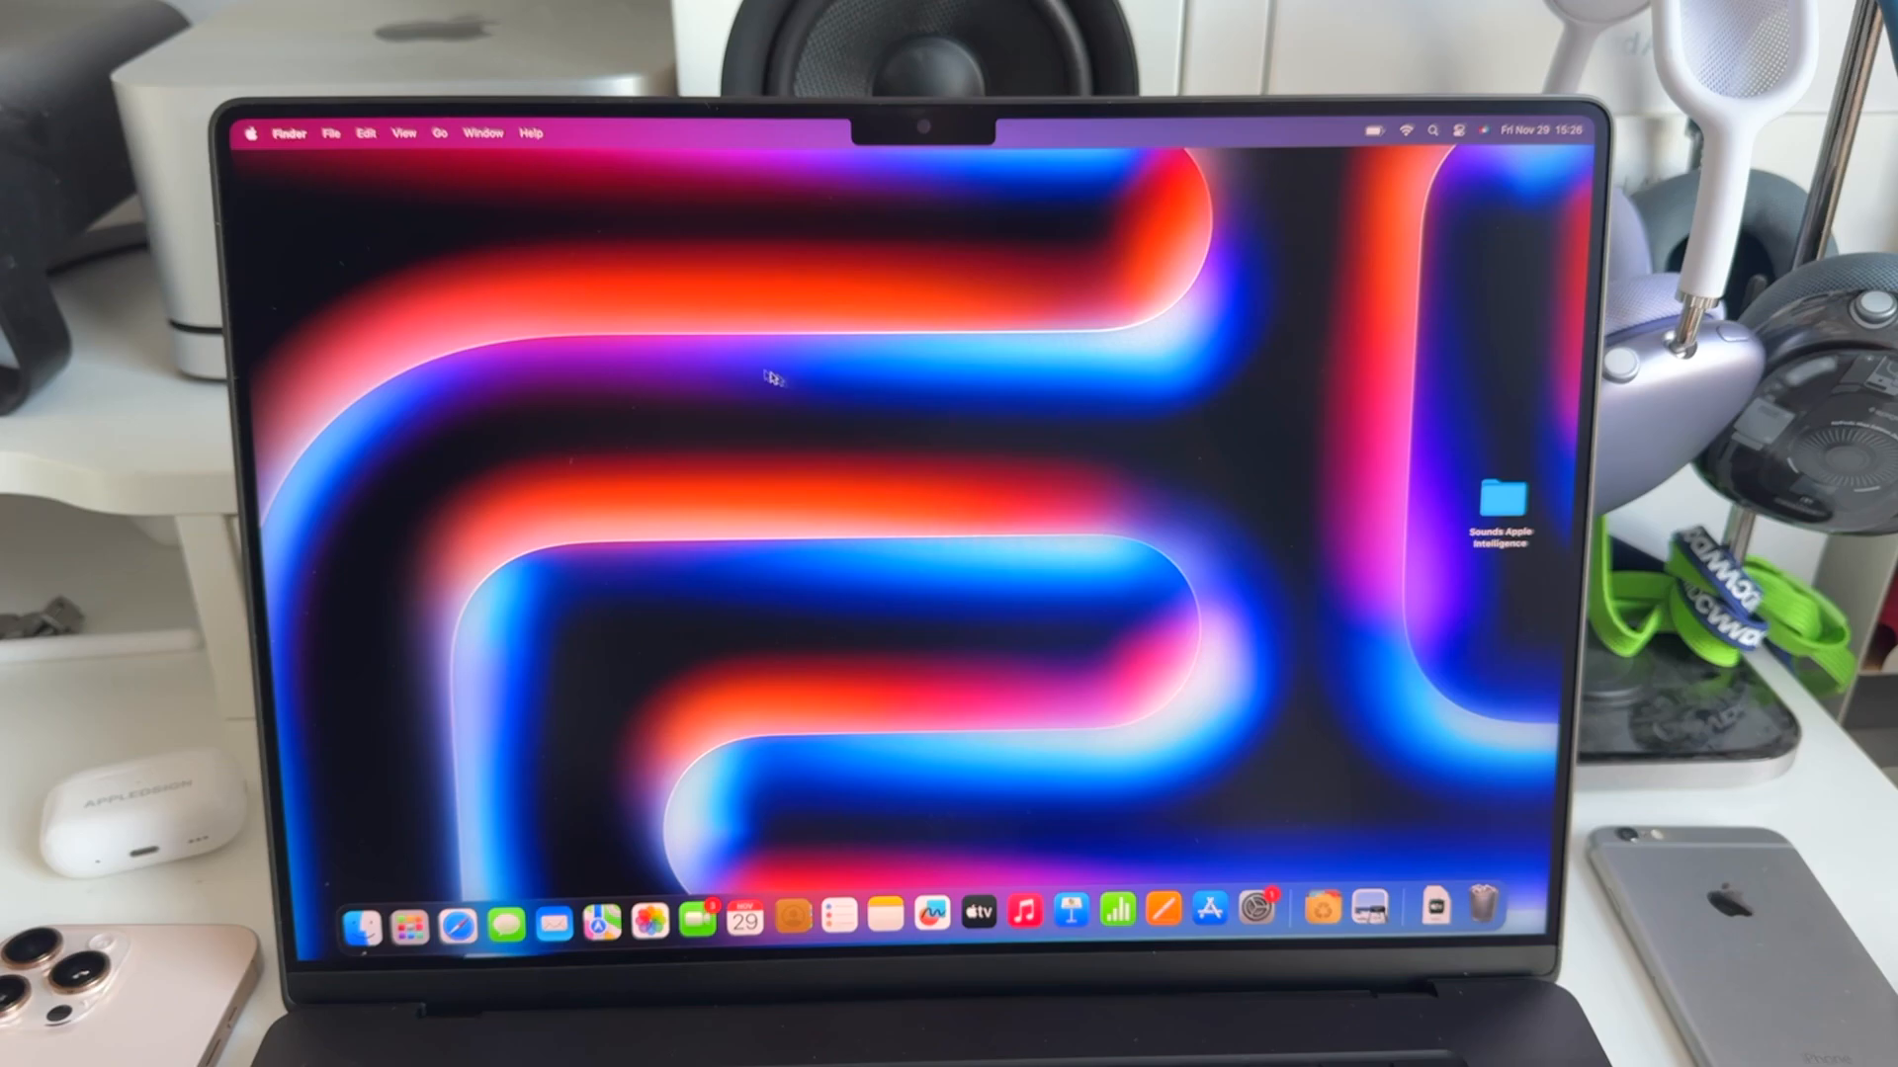
click(432, 131)
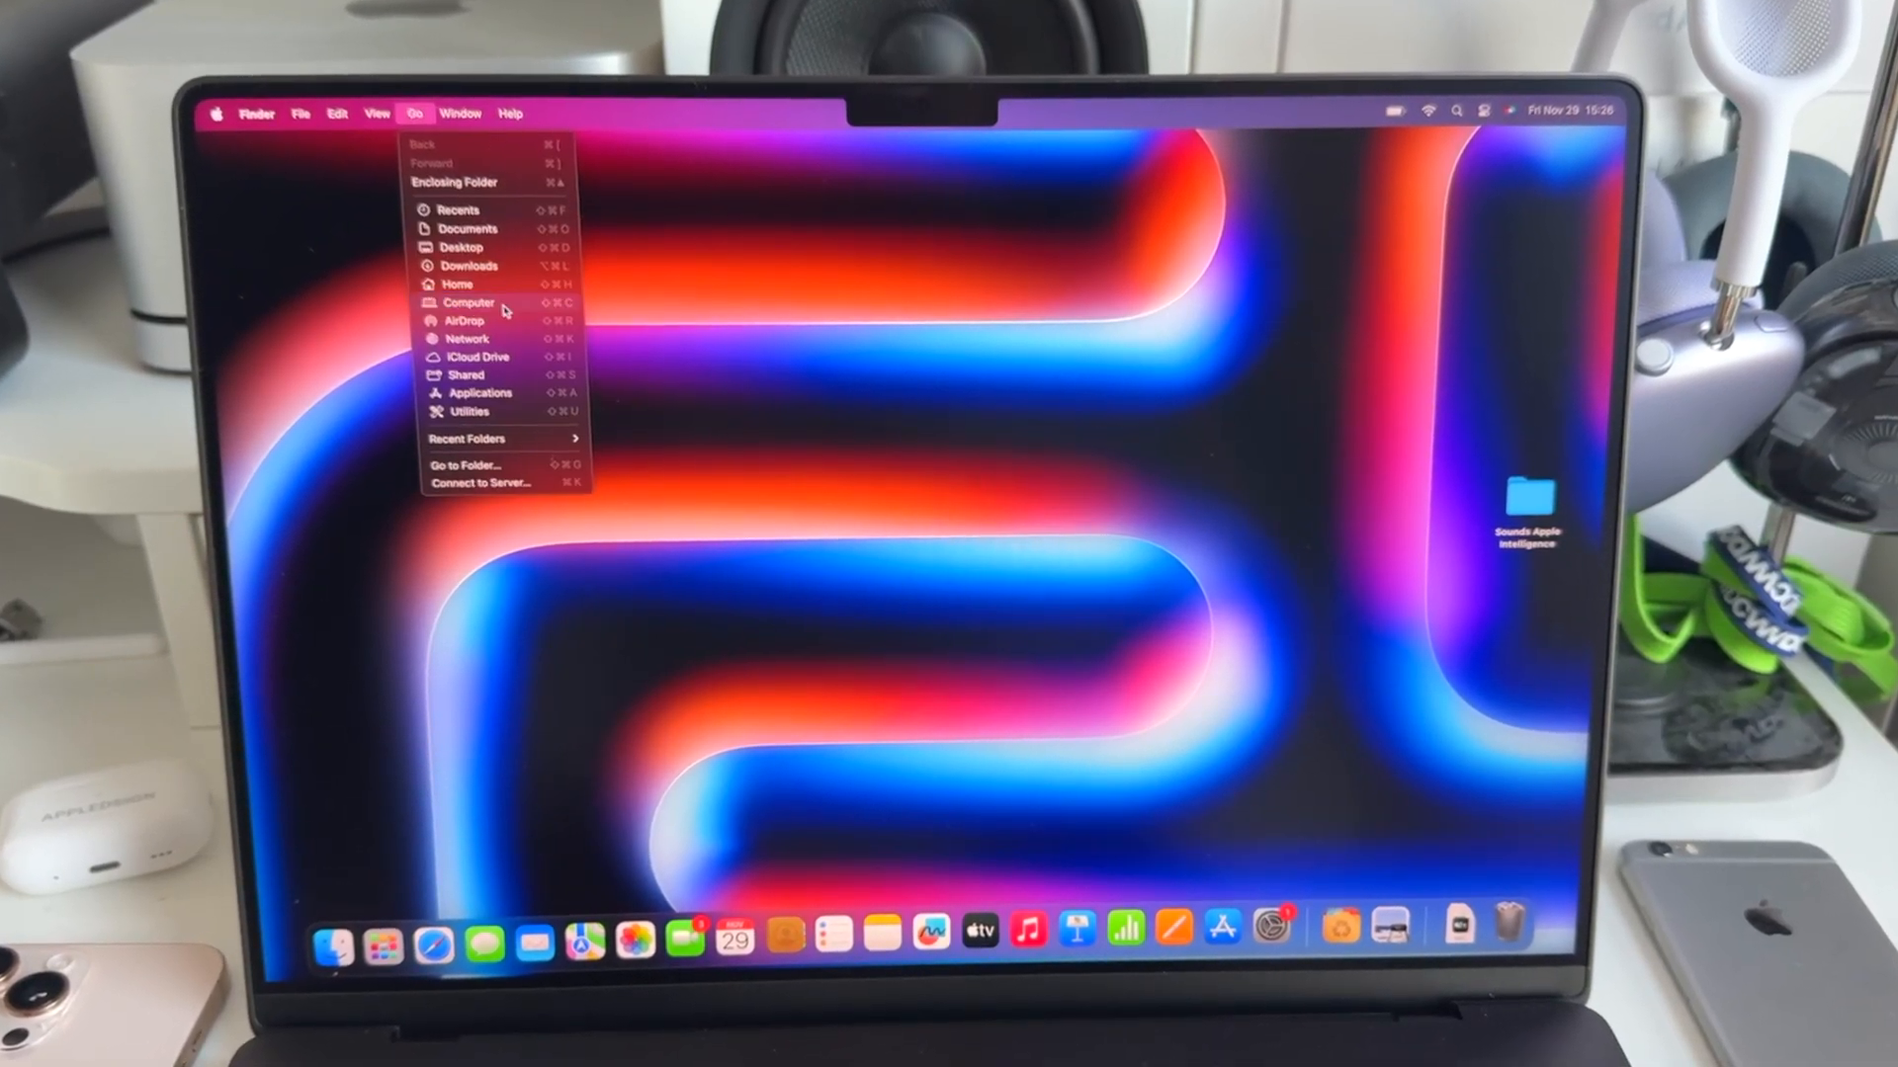
click(467, 301)
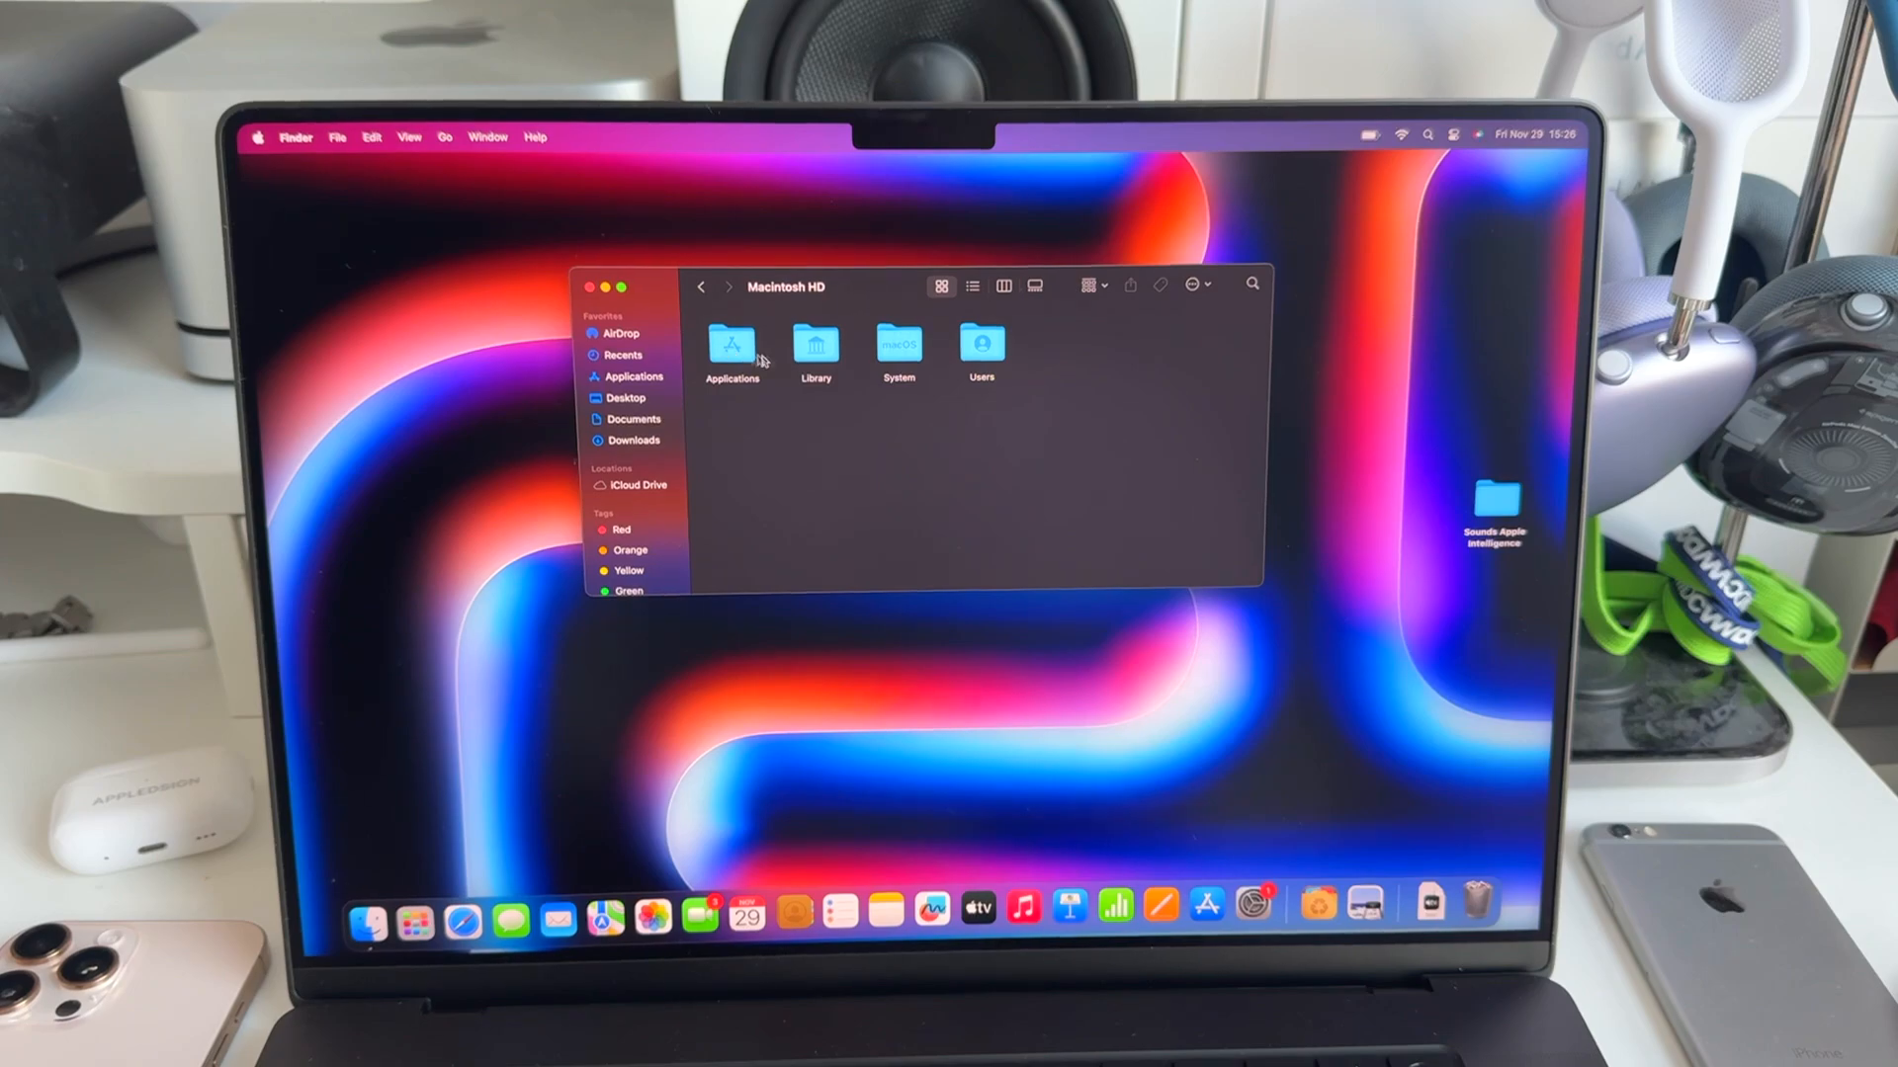
double_click(816, 346)
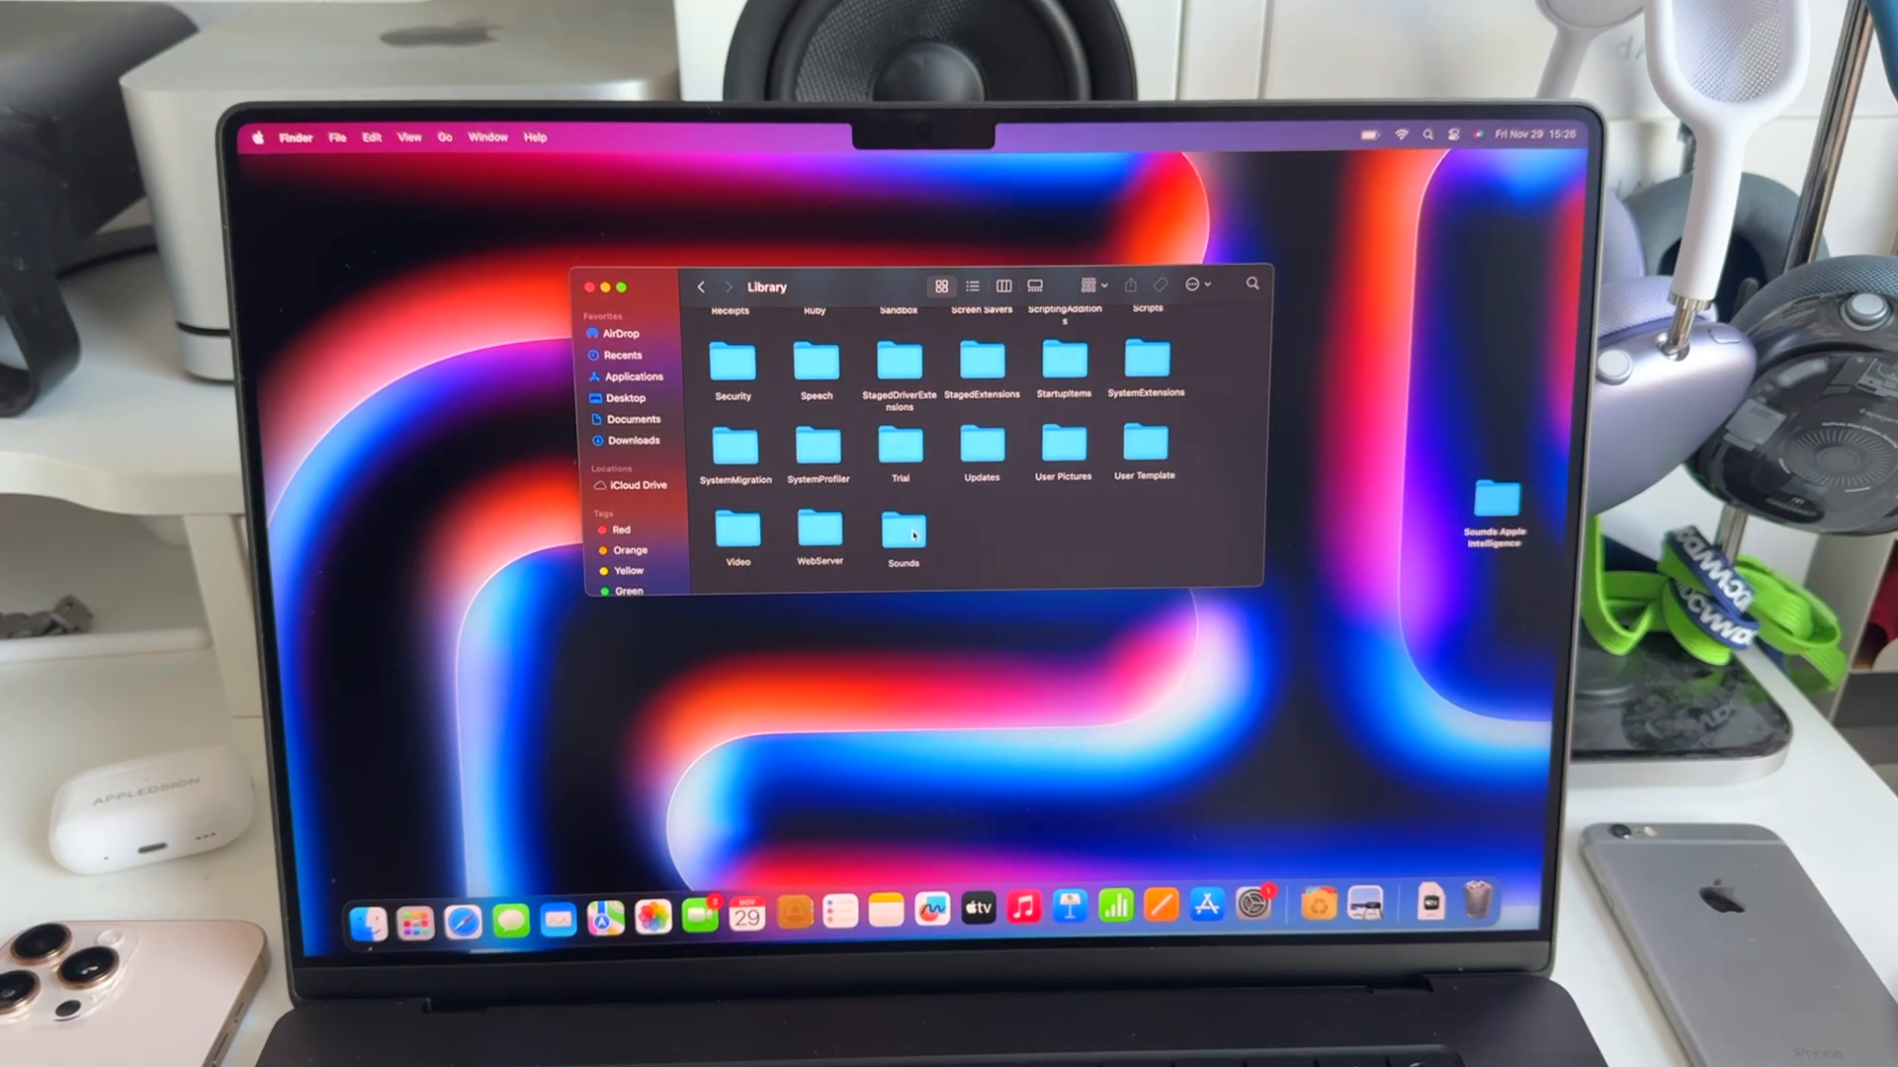
right_click(902, 532)
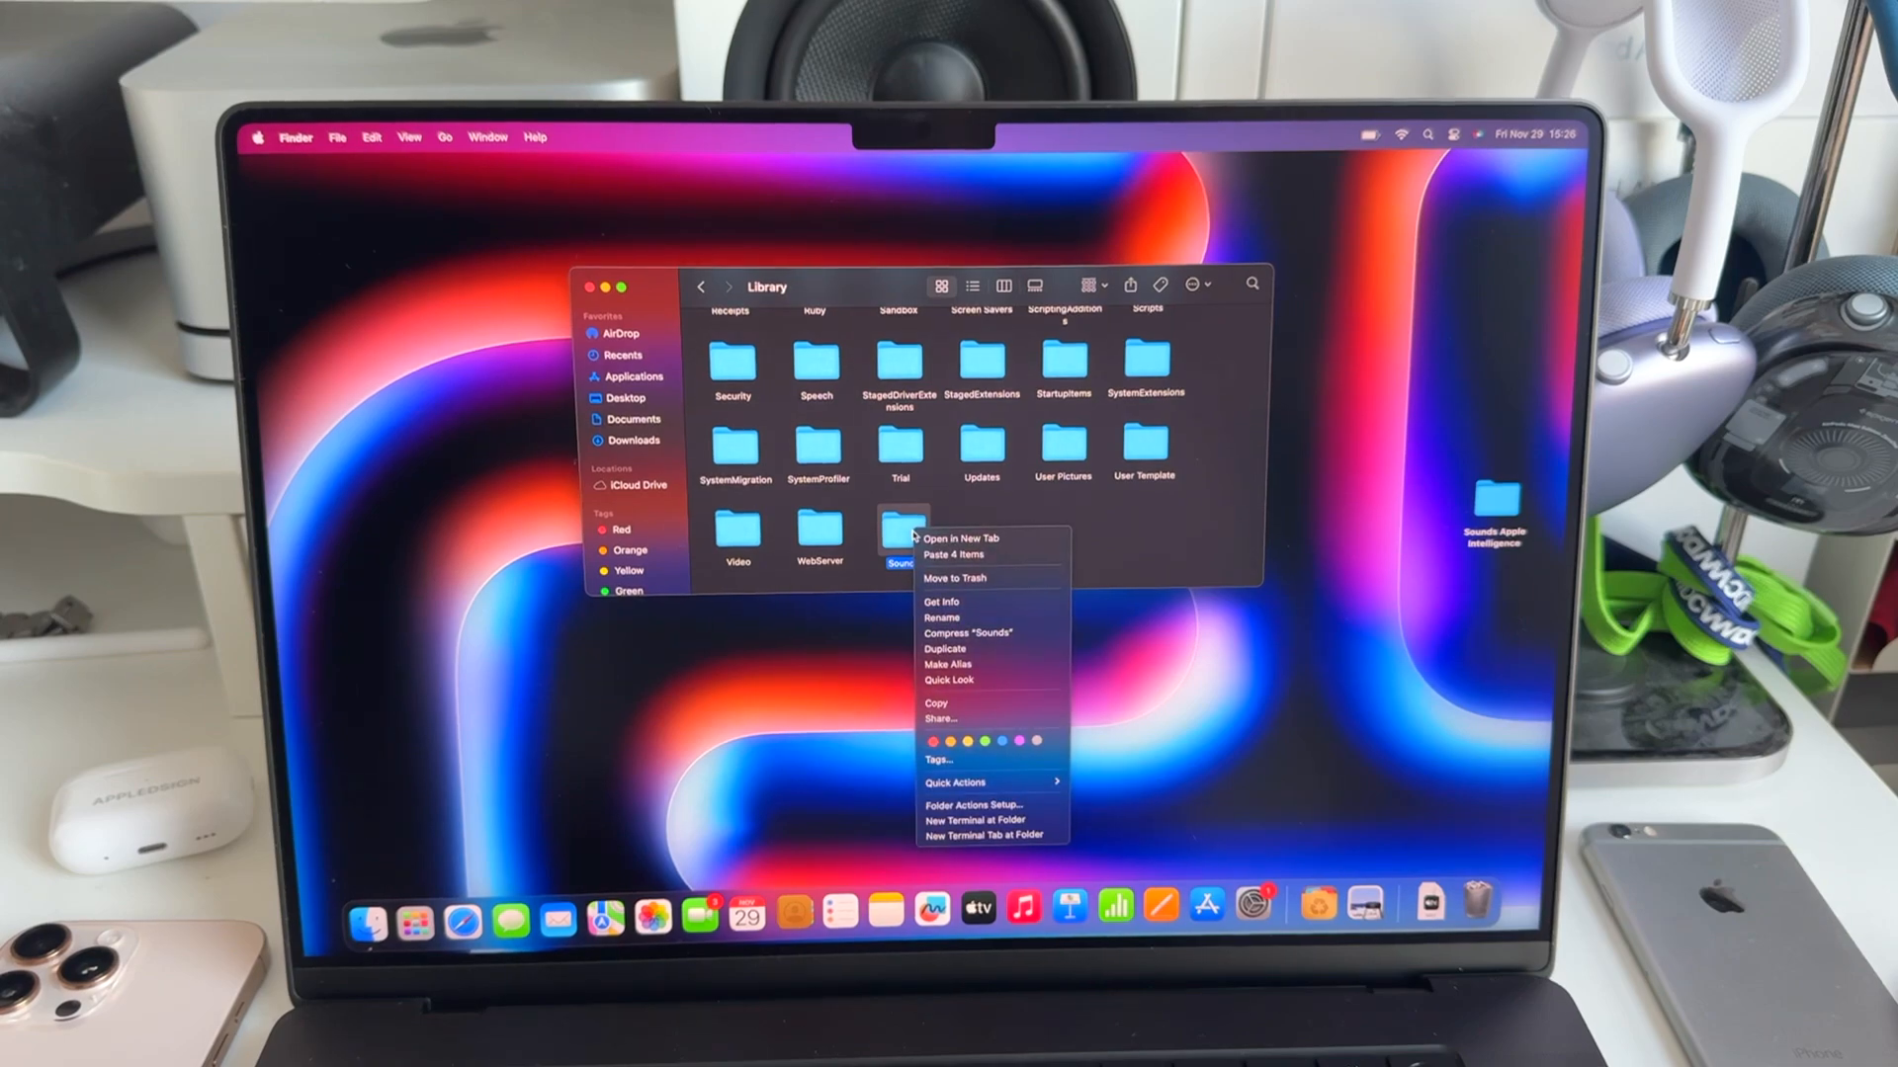
click(955, 578)
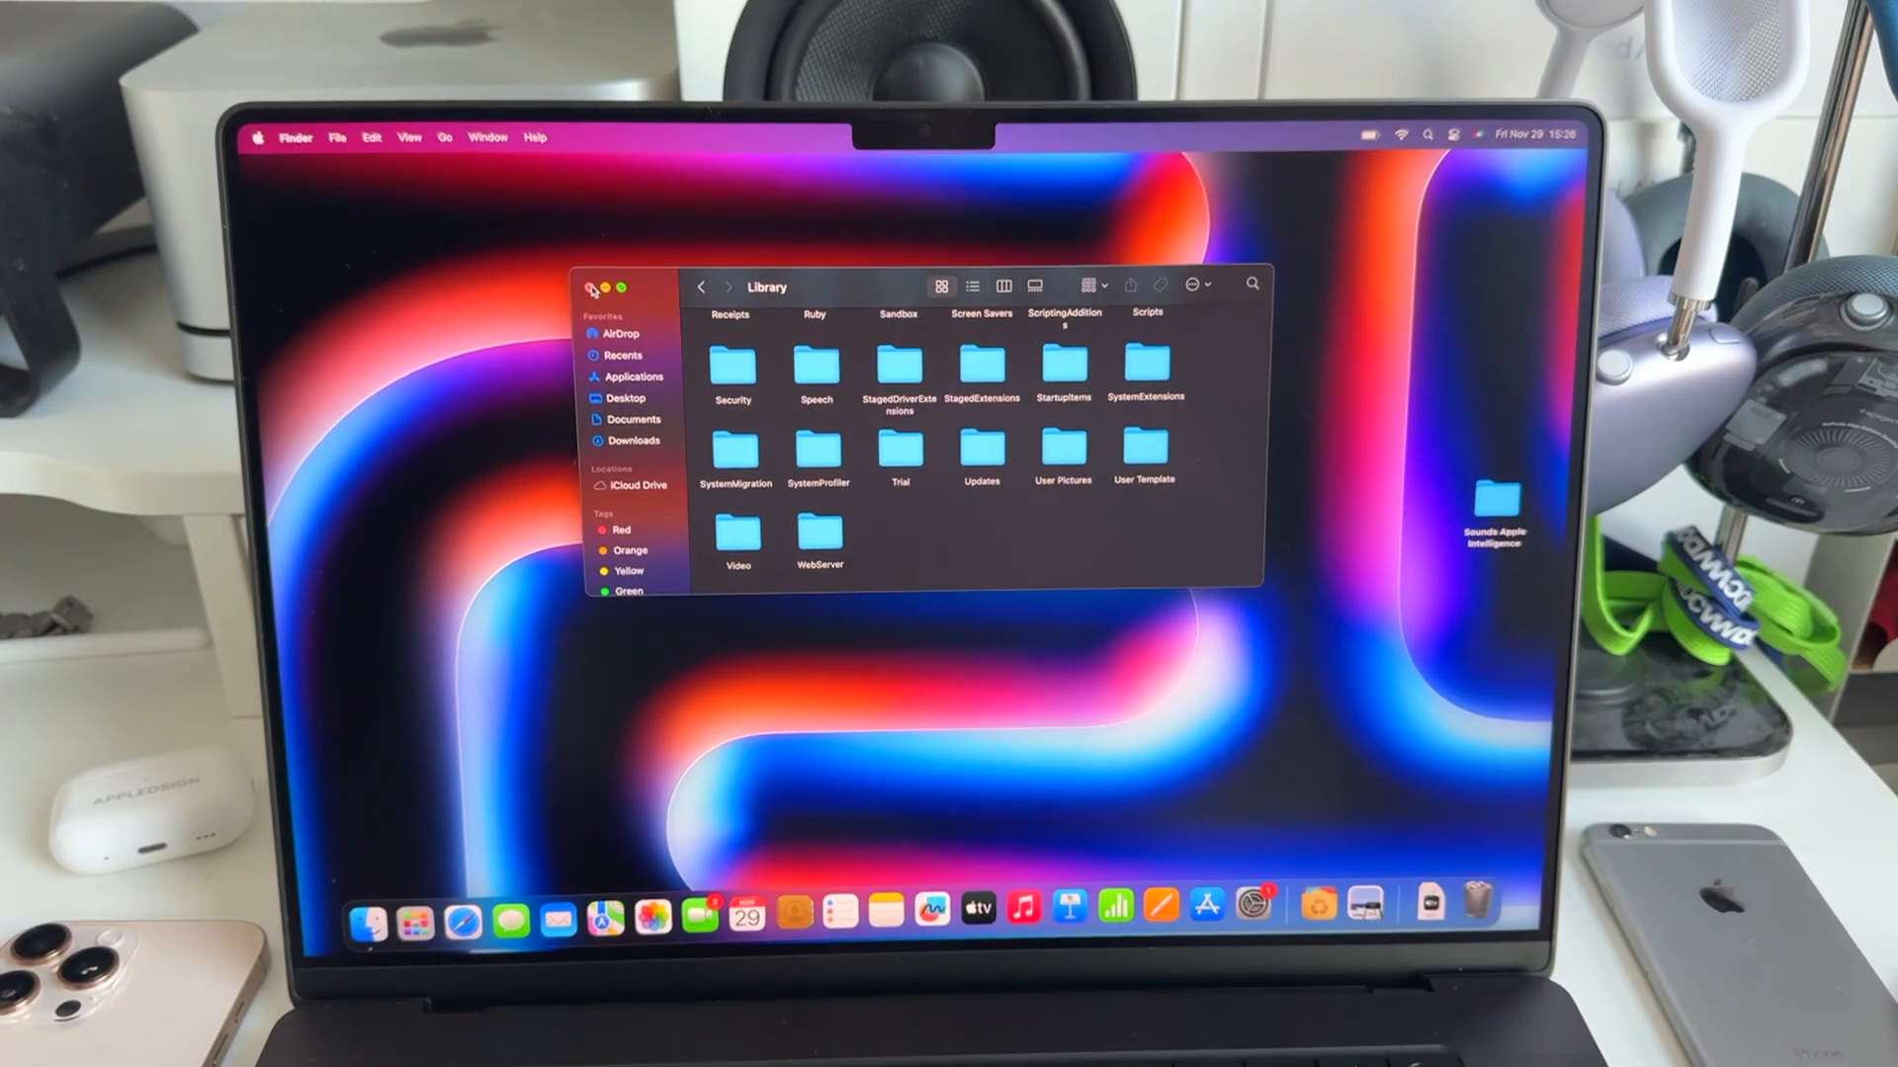
- Close the Library Finder window so only the desktop is showing
click(592, 289)
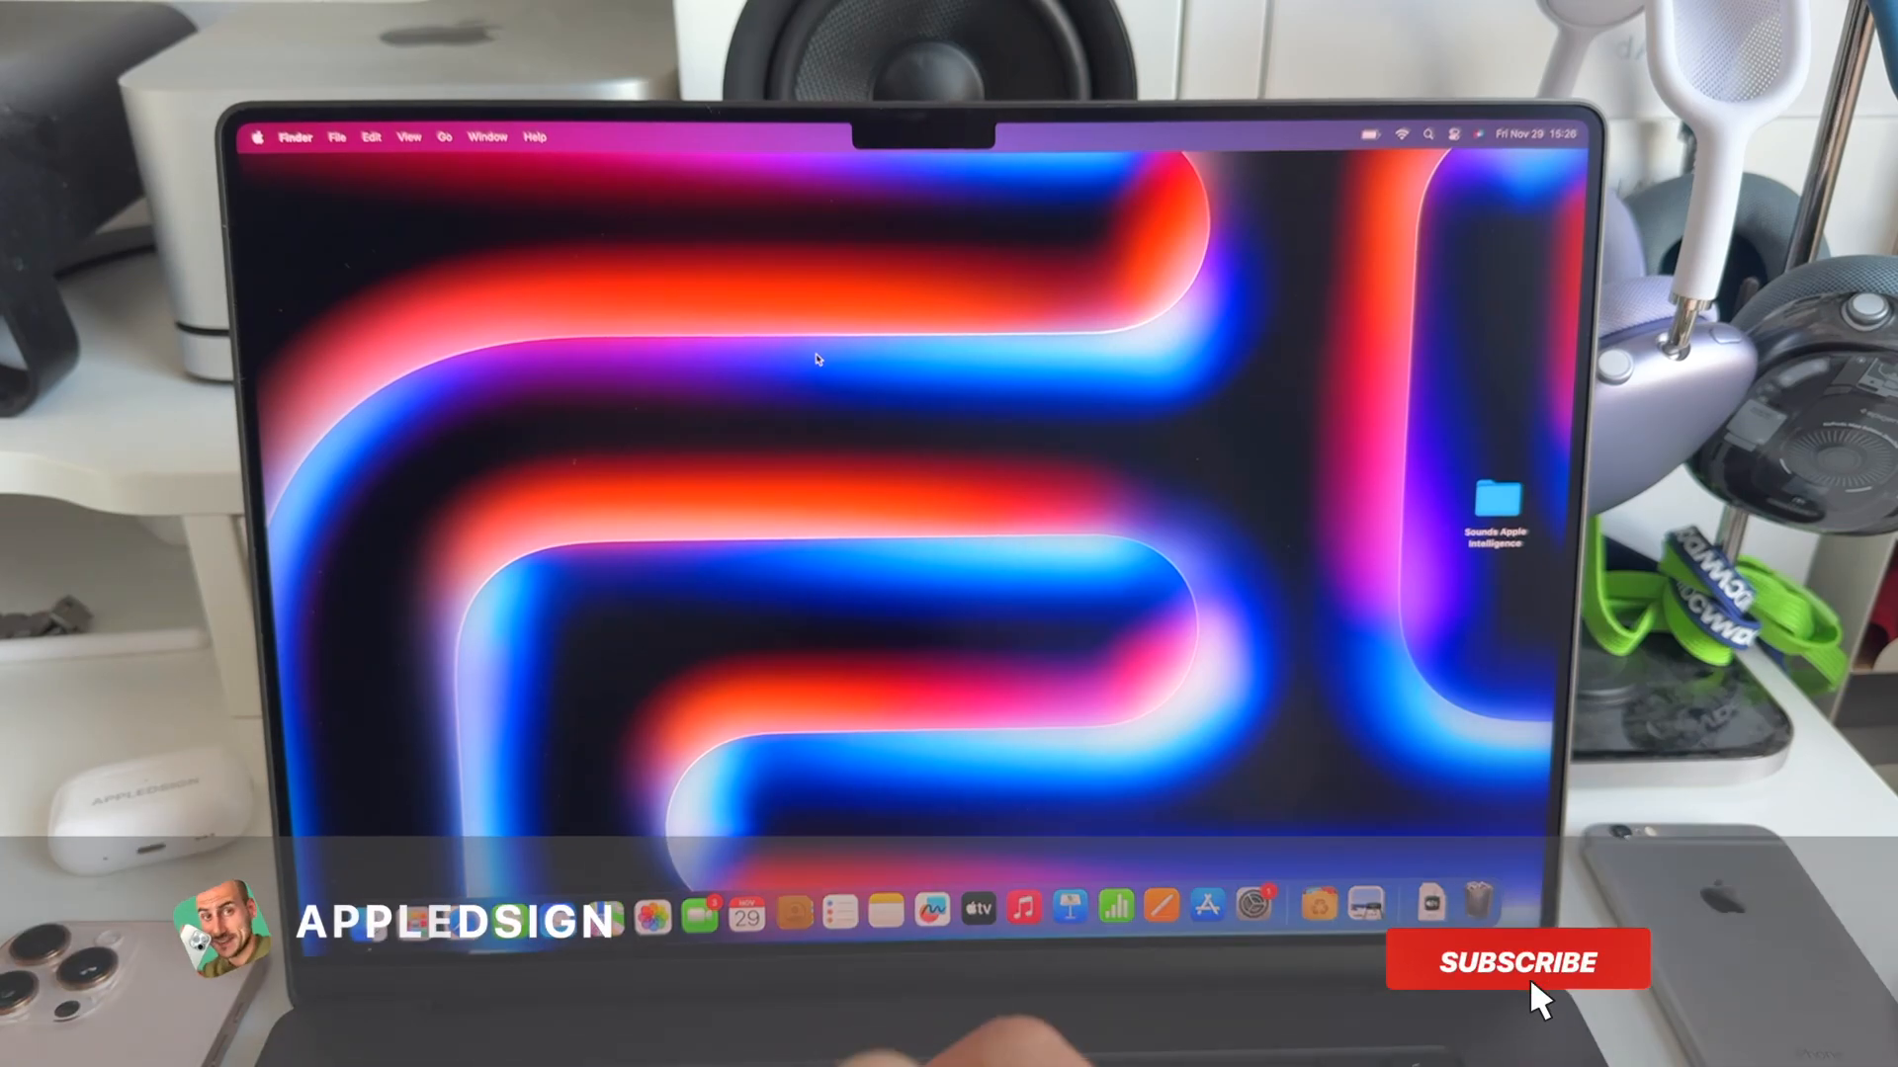
click(1514, 960)
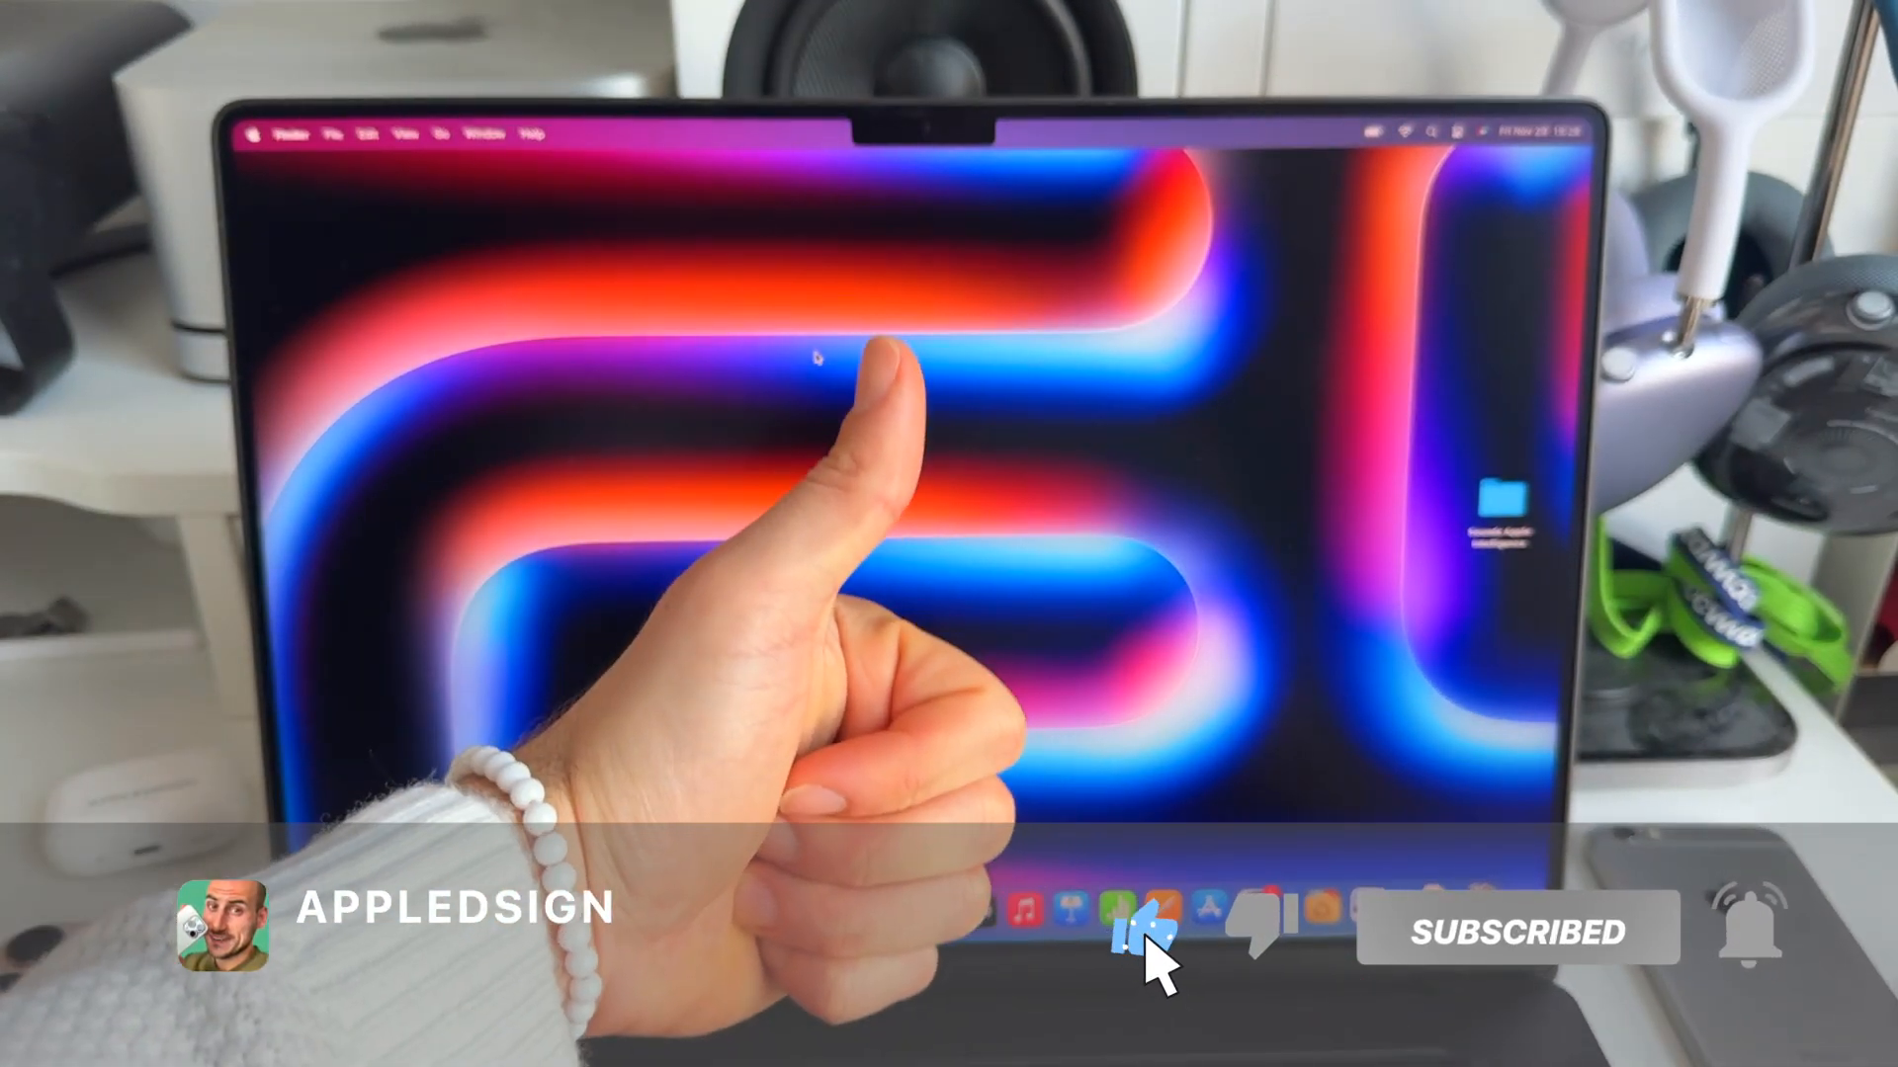